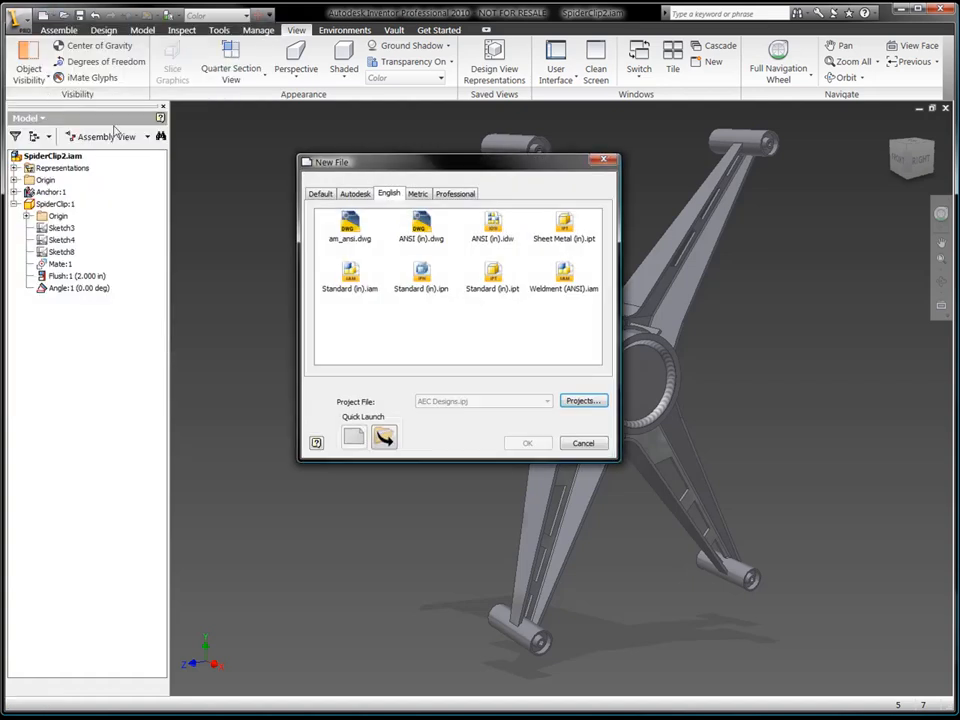
Step: Start a new part, Part1, from the Default tab's Standard.ipt template
left_click(320, 193)
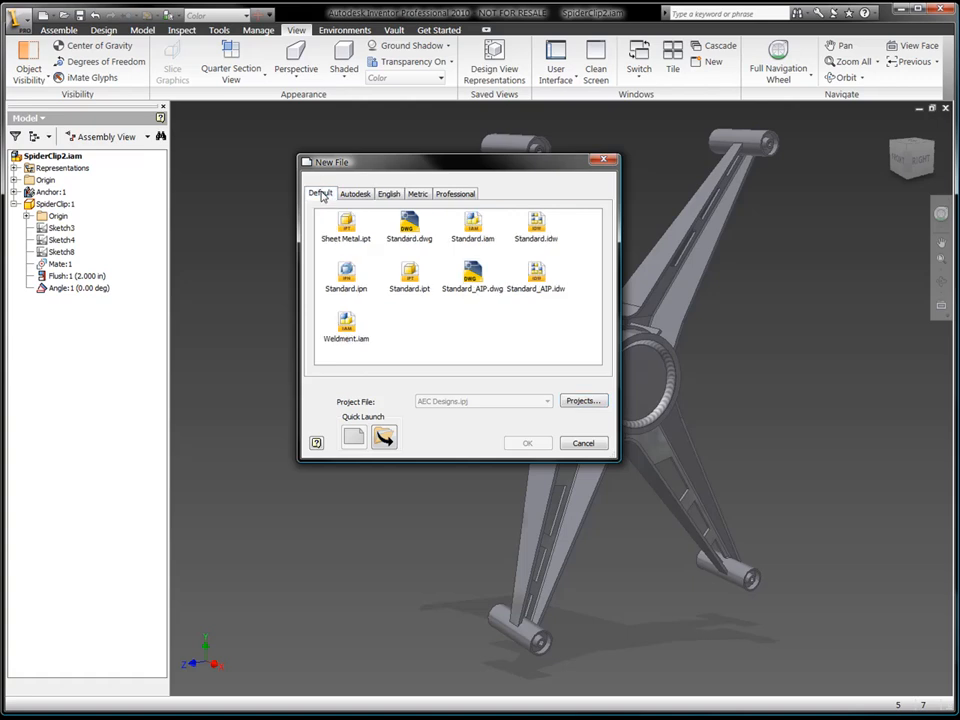
left_click(527, 443)
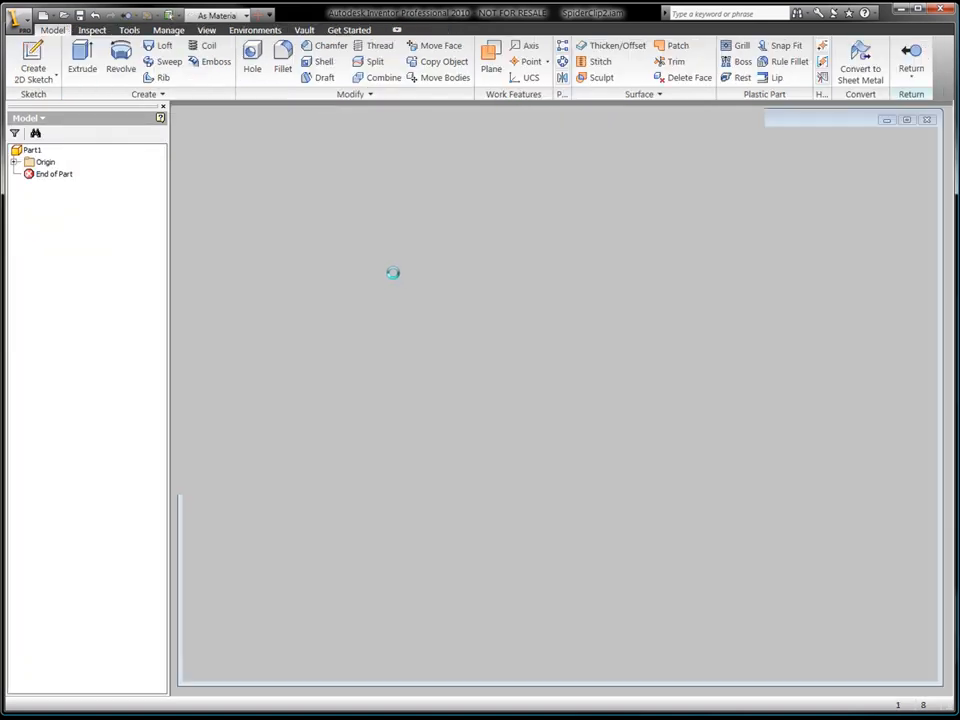
right_click(393, 273)
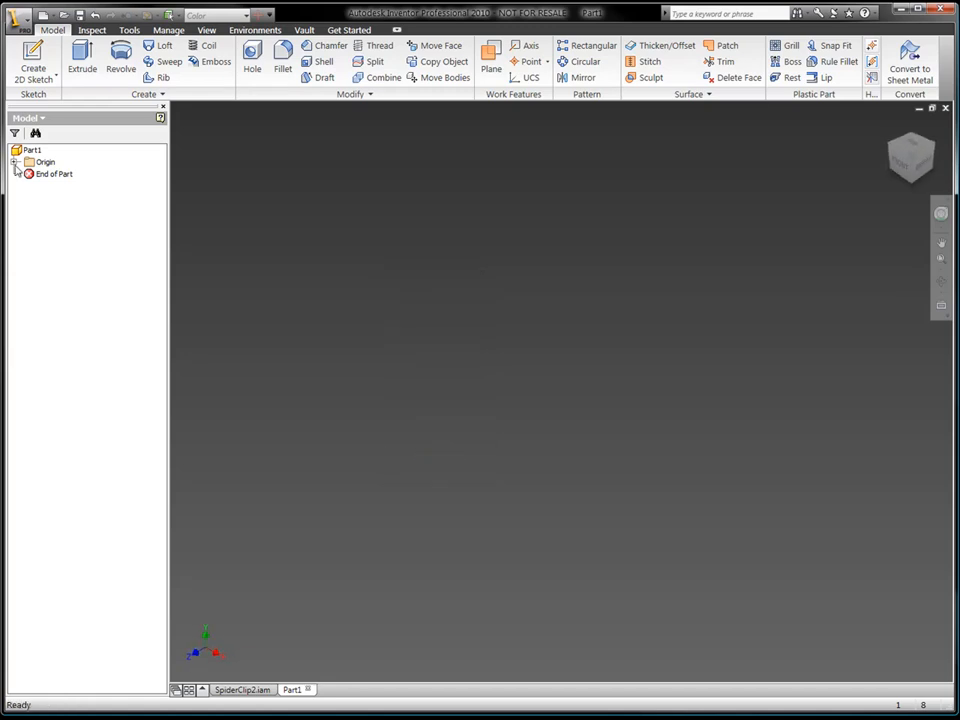
Step: Sketch a rectangle and dimension it 12.000 by 12.000, width equal to d0
left_click(27, 162)
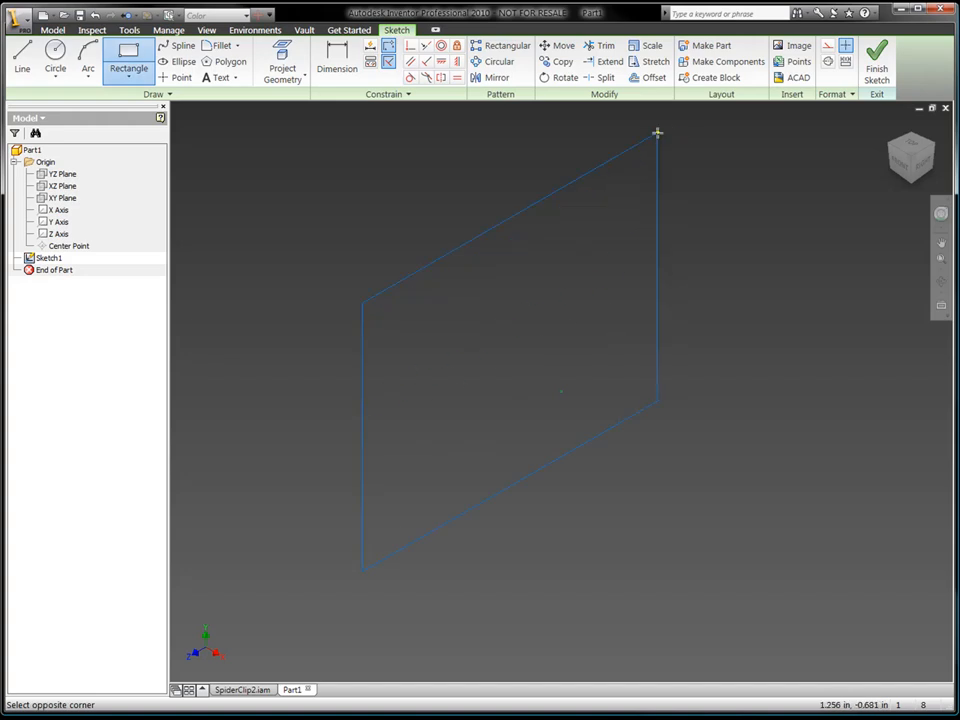
left_click(657, 130)
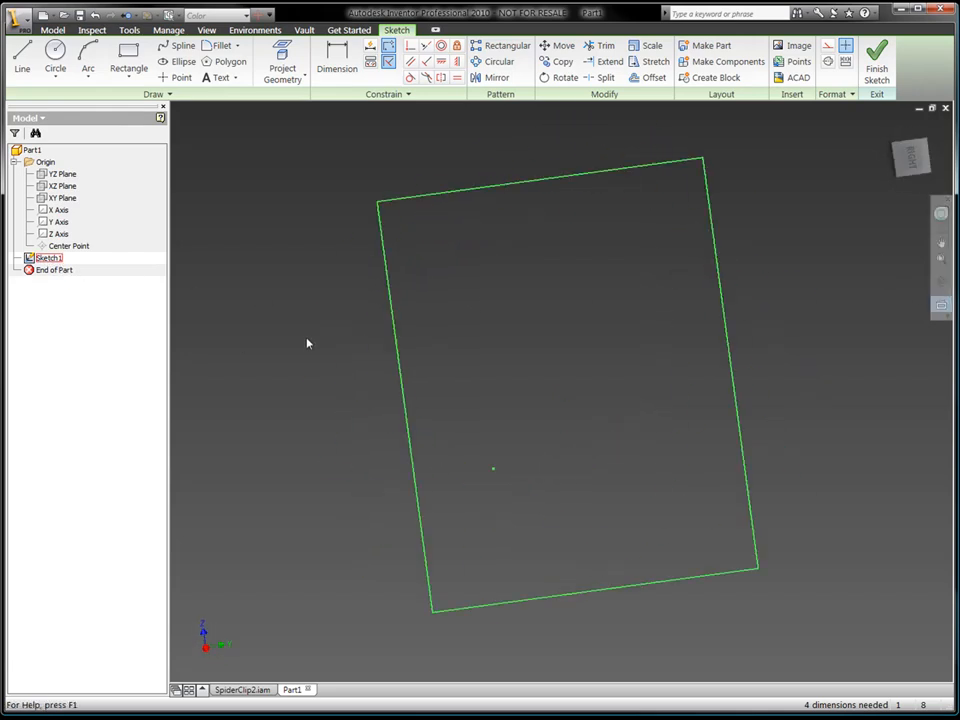
right_click(307, 343)
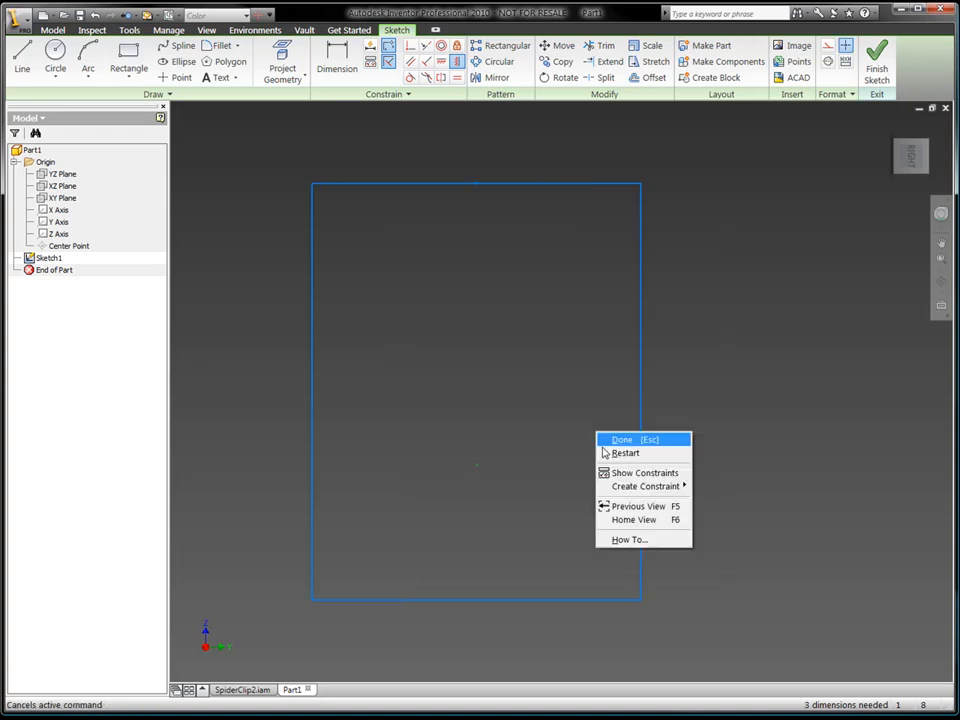
left_click(622, 439)
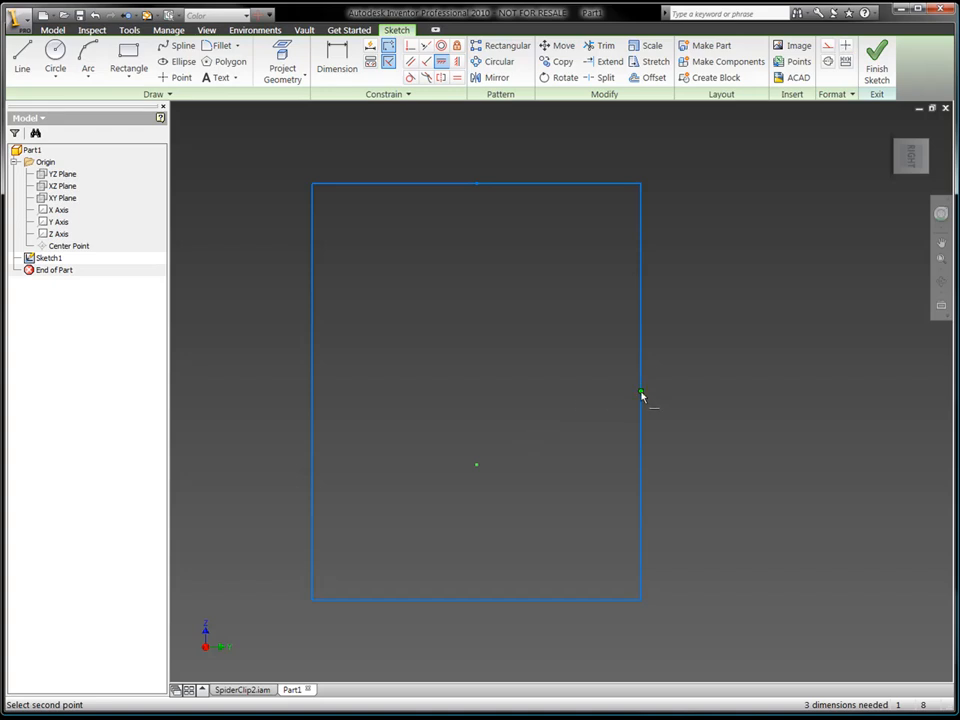
right_click(641, 394)
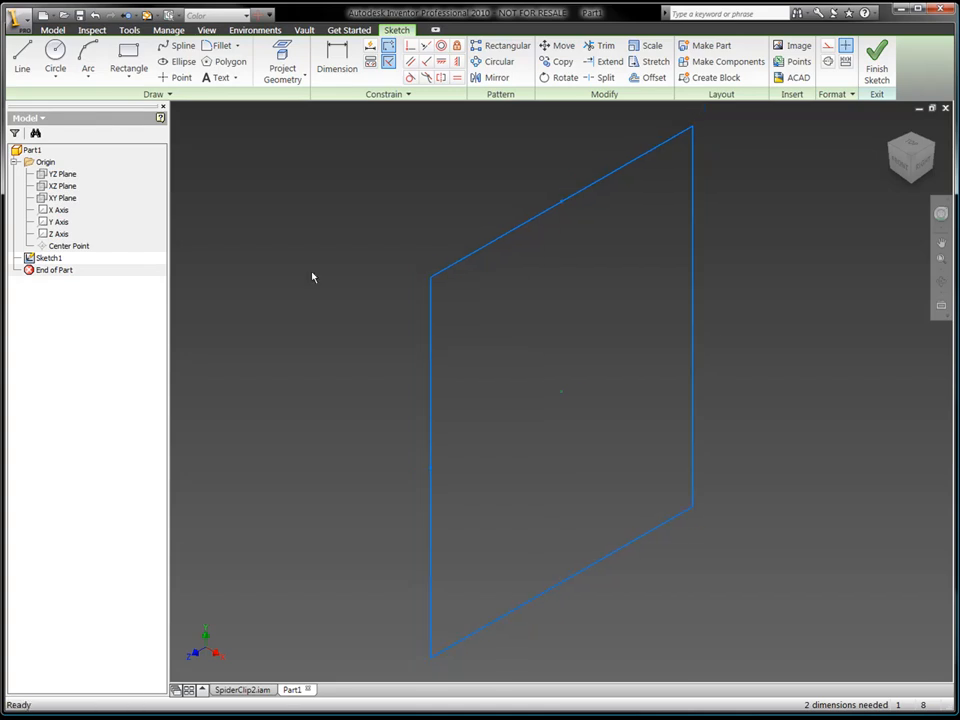
left_click(336, 60)
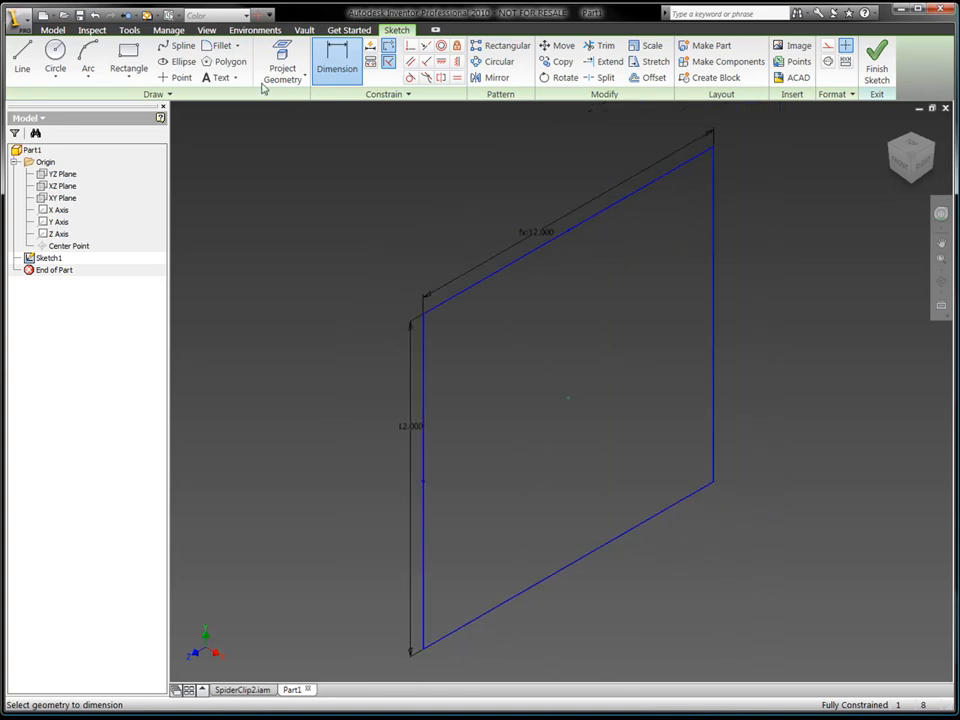
Step: In Parameters, rename d0 to Height and add a Thickness parameter of 0.375 in
left_click(185, 32)
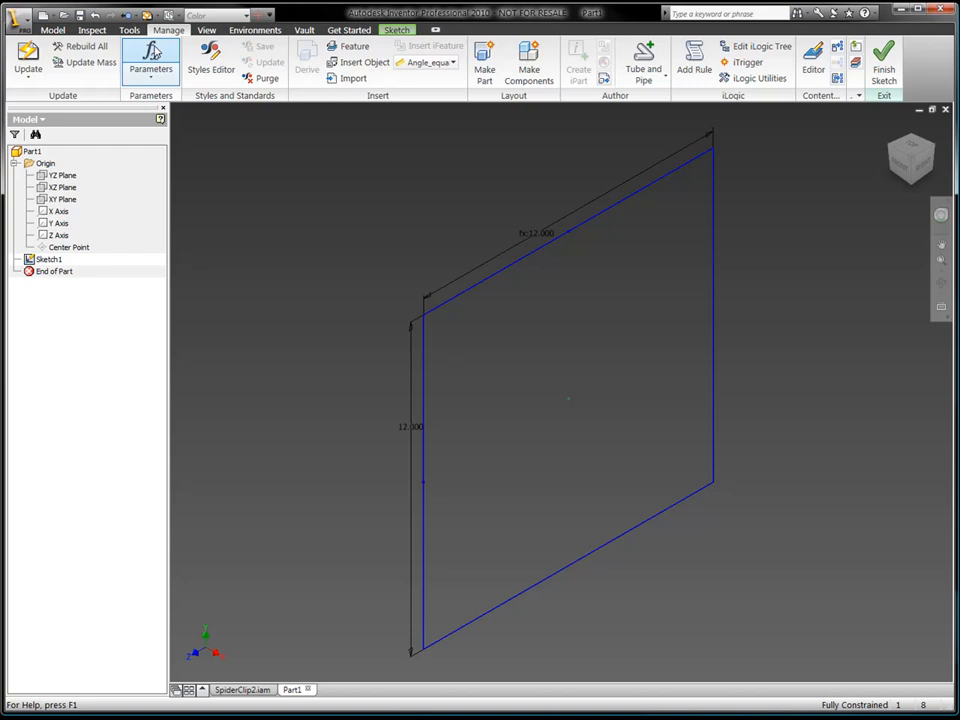
left_click(137, 66)
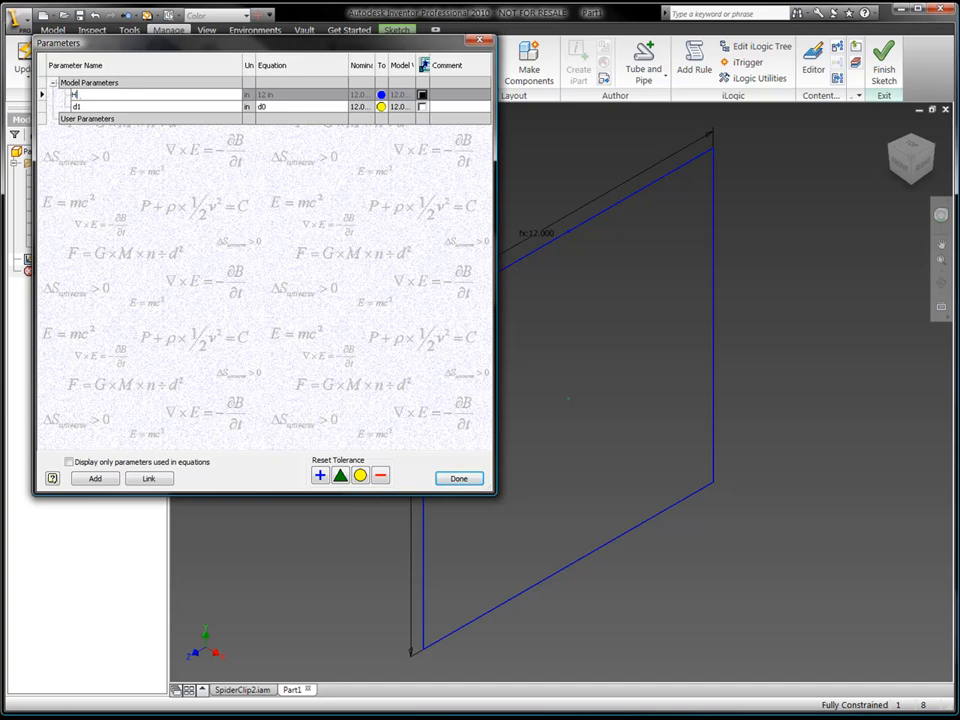
type("Height")
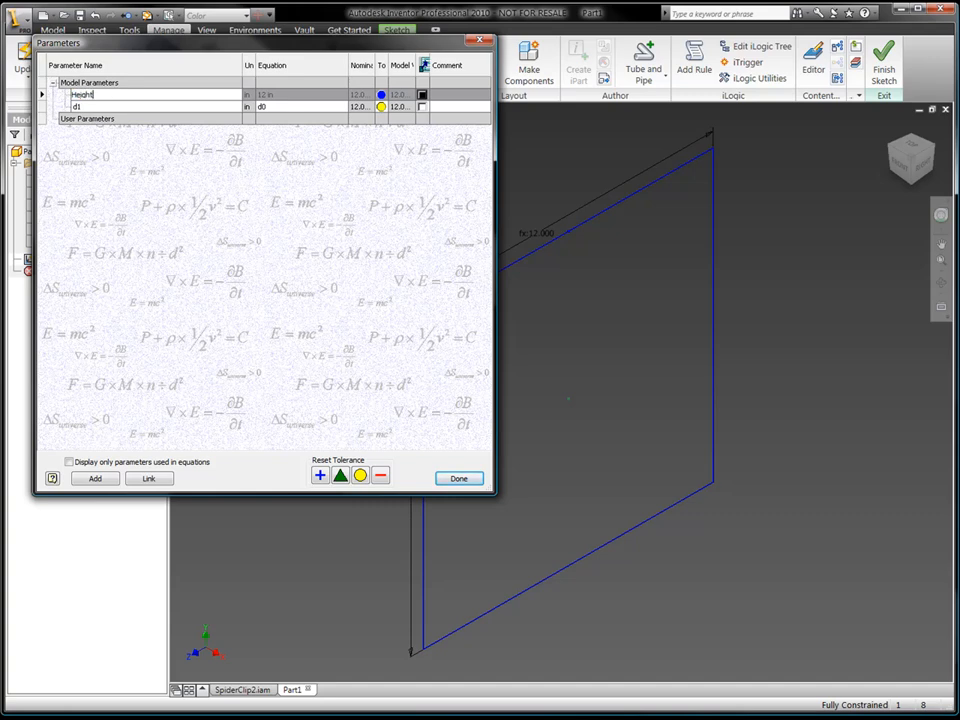
mouse_move(262, 178)
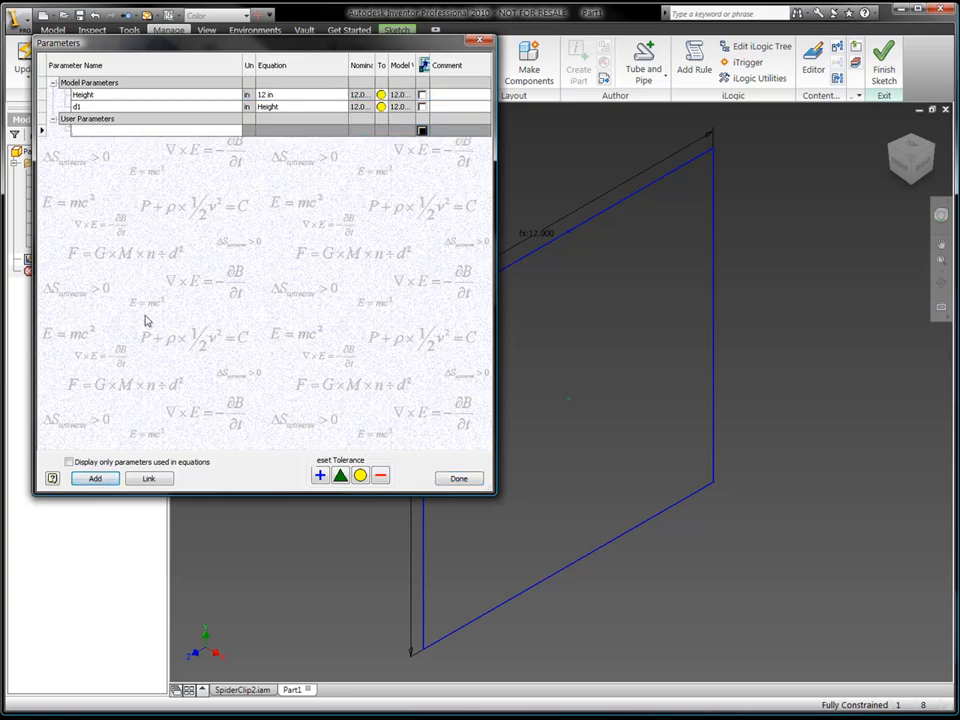
type("Thickne")
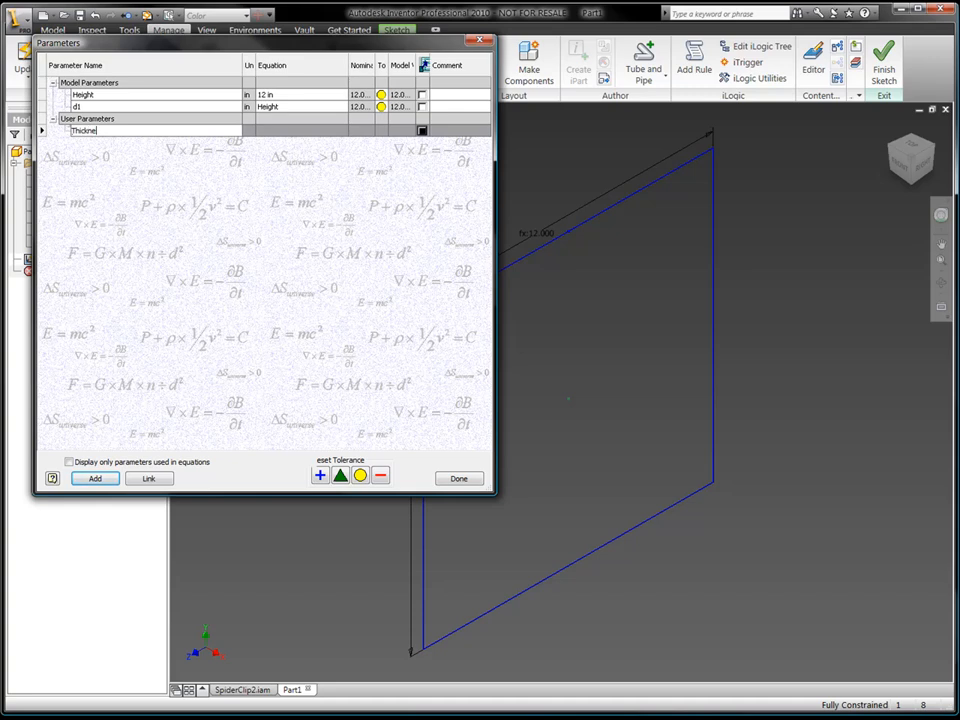
Step: Add user parameter HoleSpacing with equation (Height/2 ul) - 2 in
left_click(290, 130)
type("Hole")
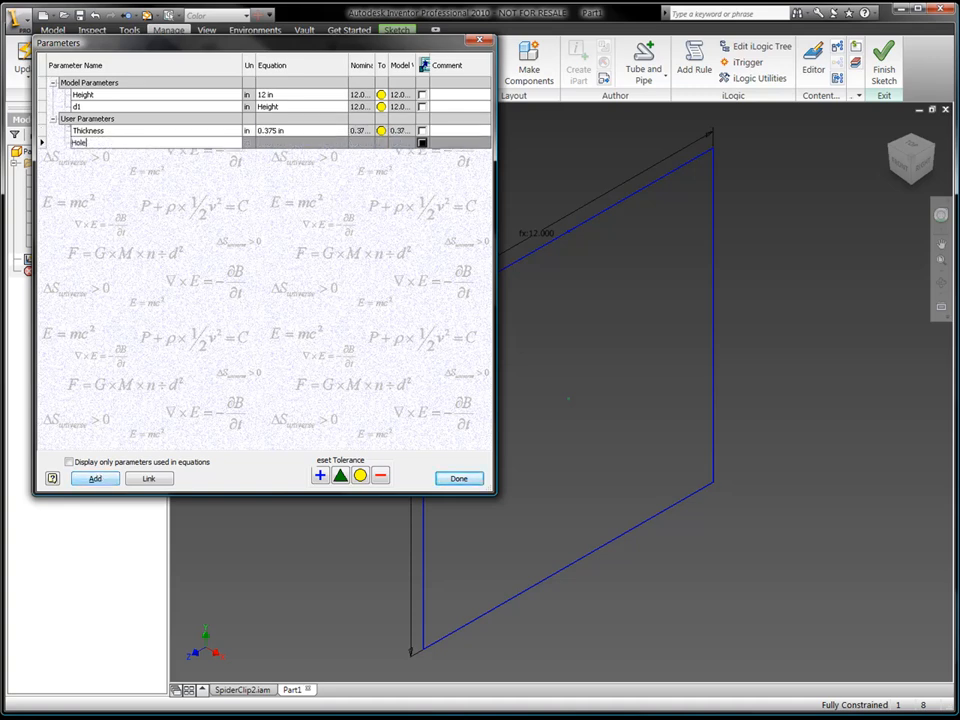
left_click(94, 479)
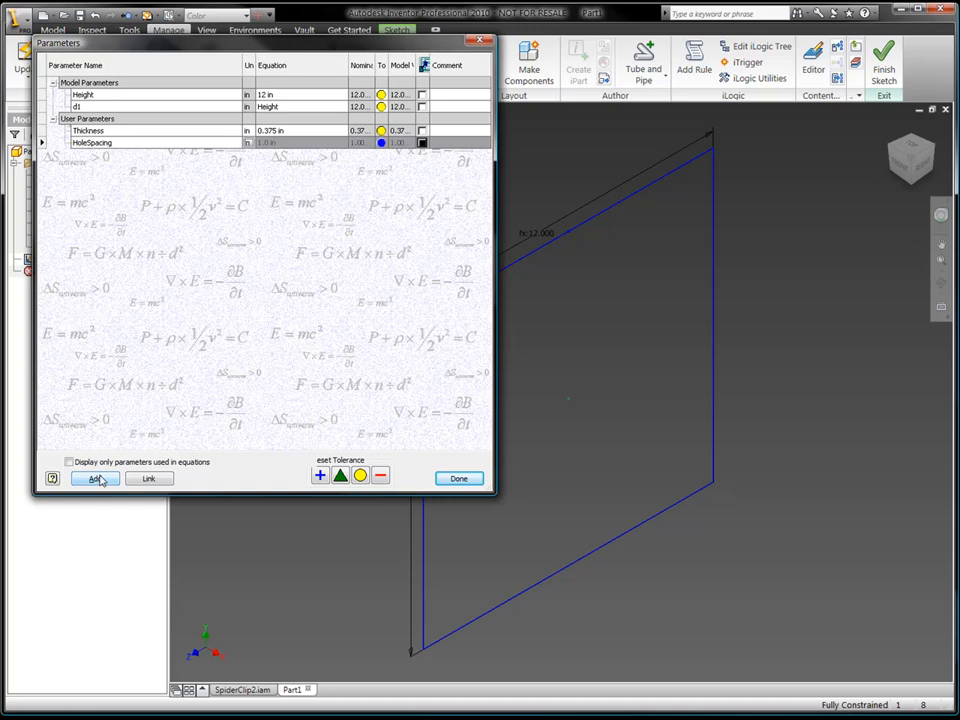
double_click(290, 142)
type("(Height/2 ul")
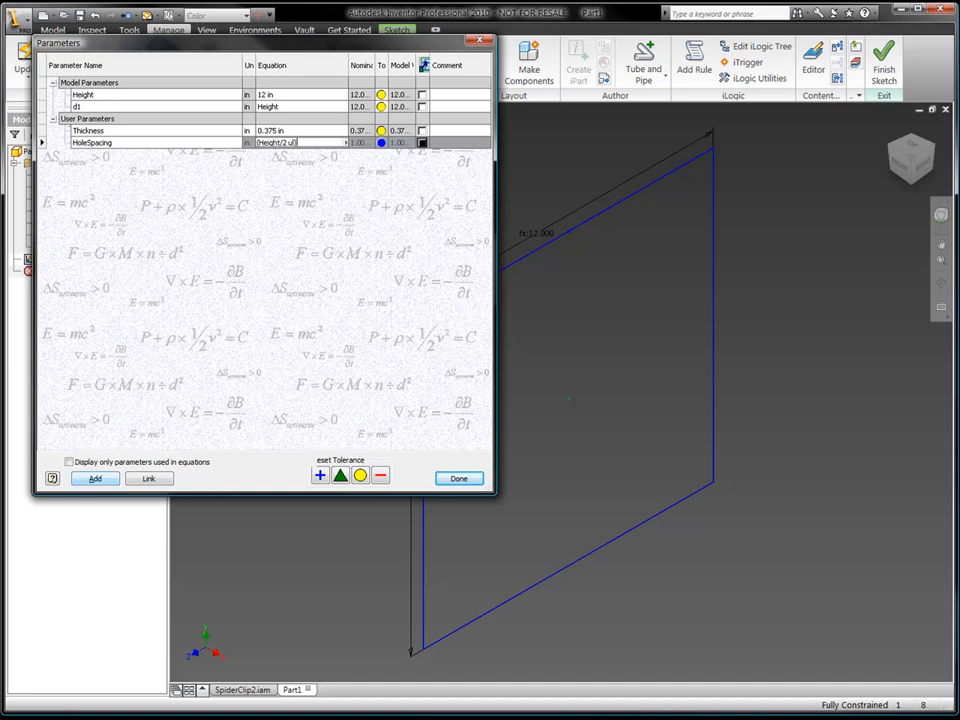
type("-2 in")
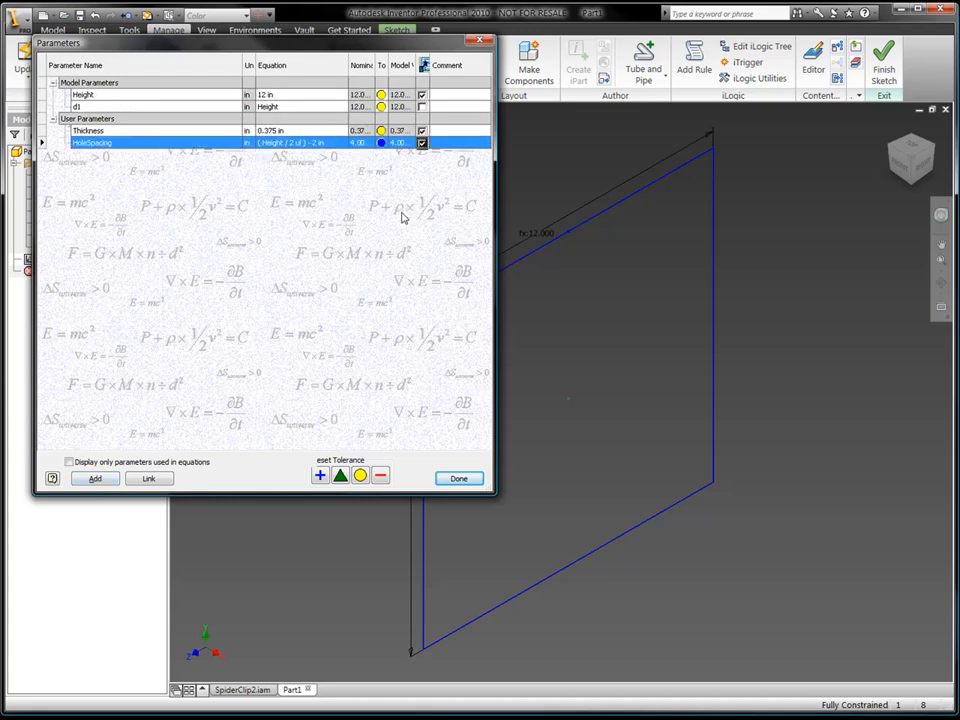
mouse_move(398, 224)
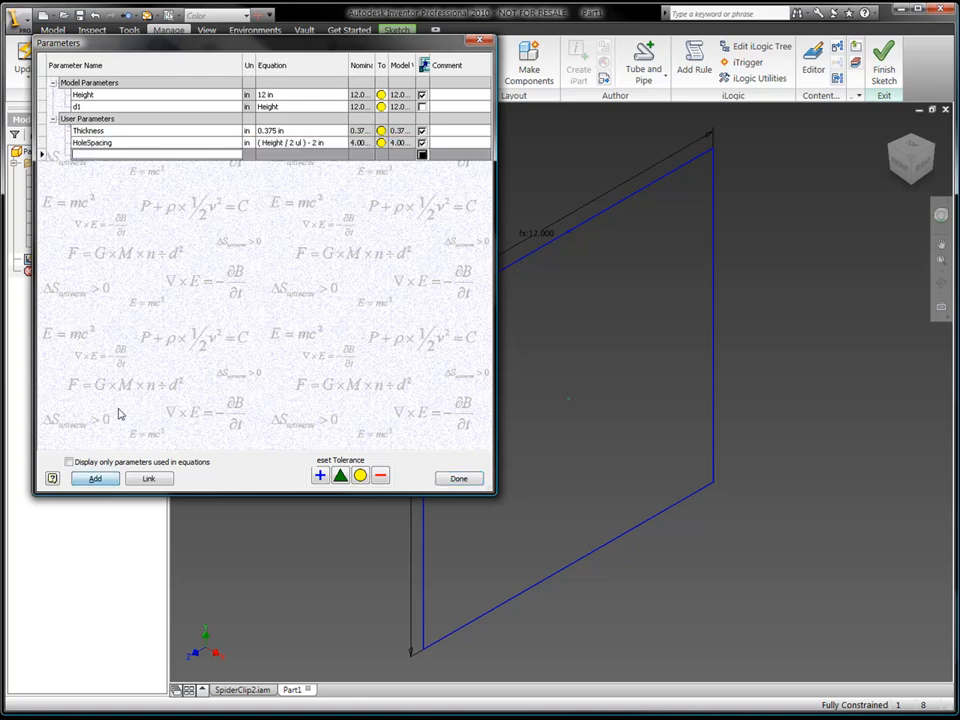
Step: Add user parameter OutReach set to 2 ft, then close the table
left_click(94, 477)
type("OutReach")
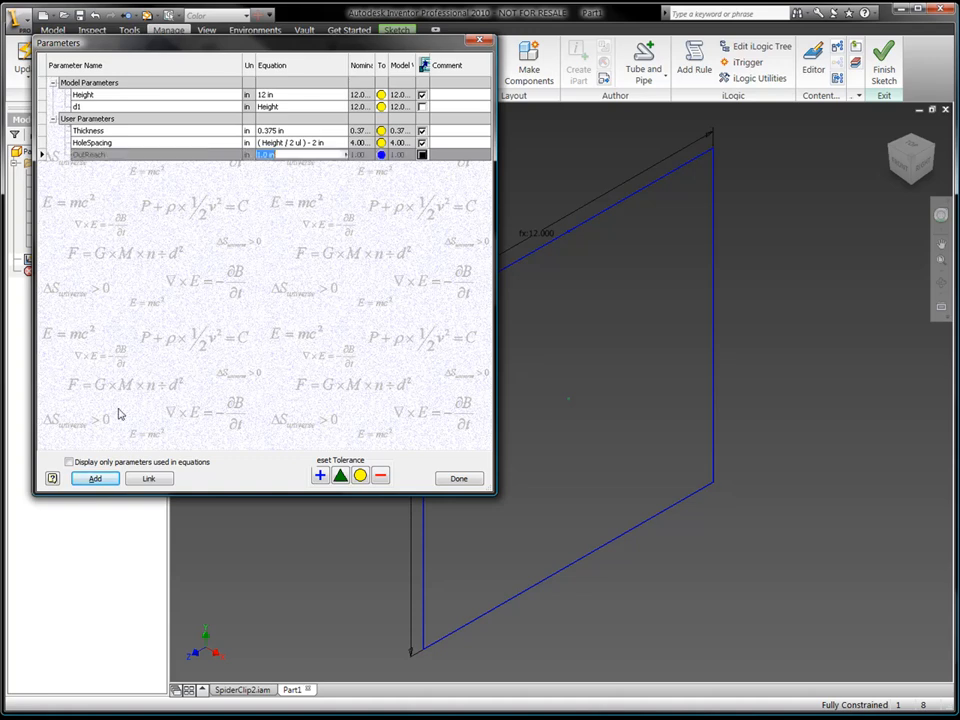
mouse_move(196, 205)
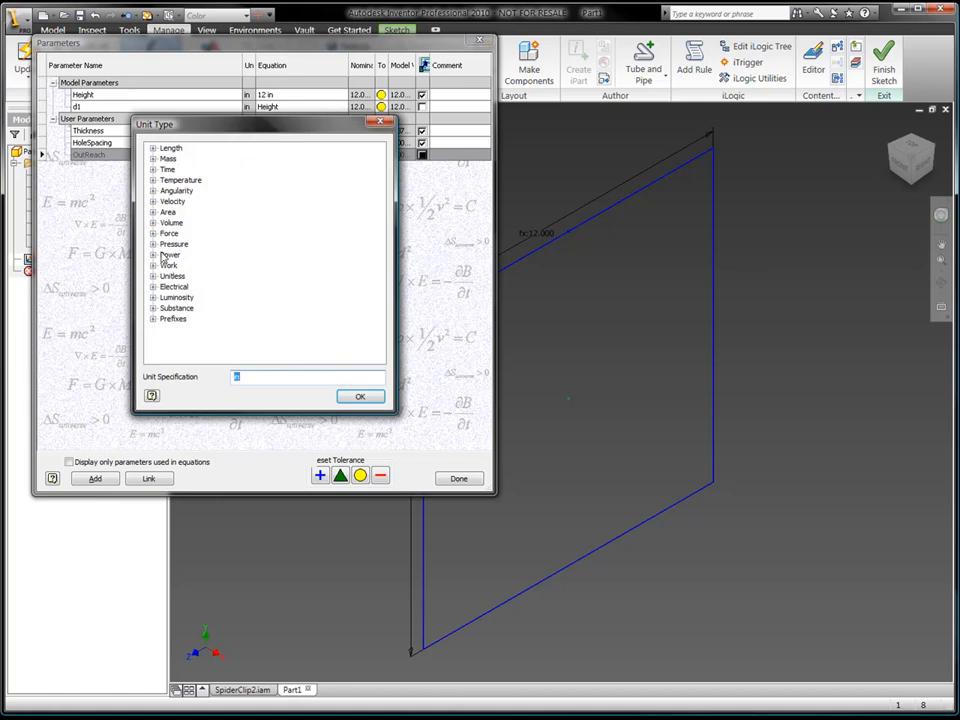
left_click(155, 148)
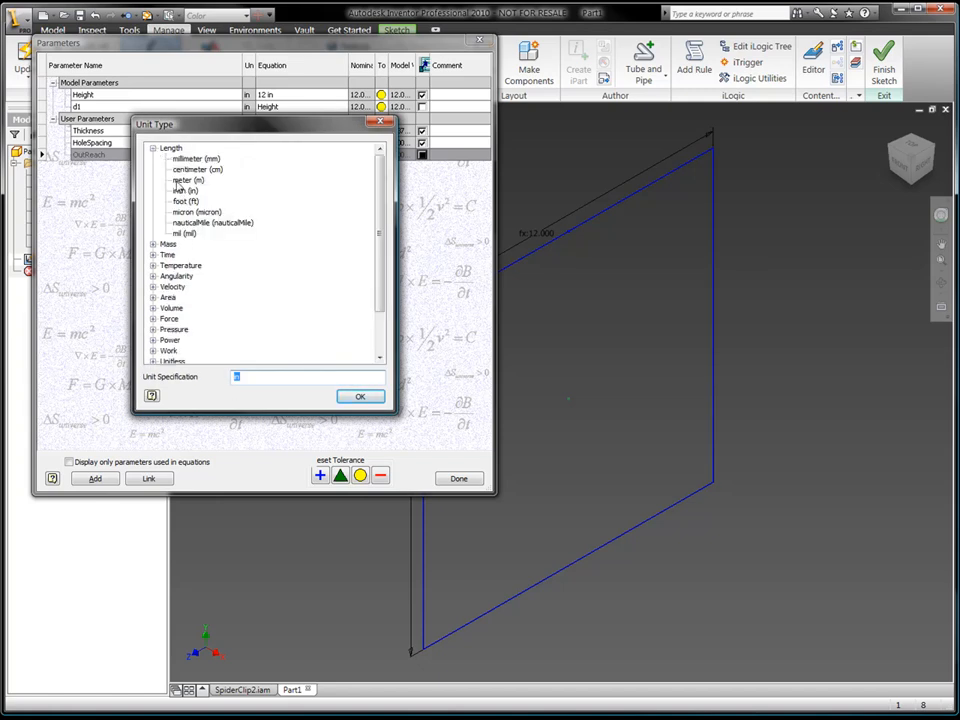
left_click(360, 396)
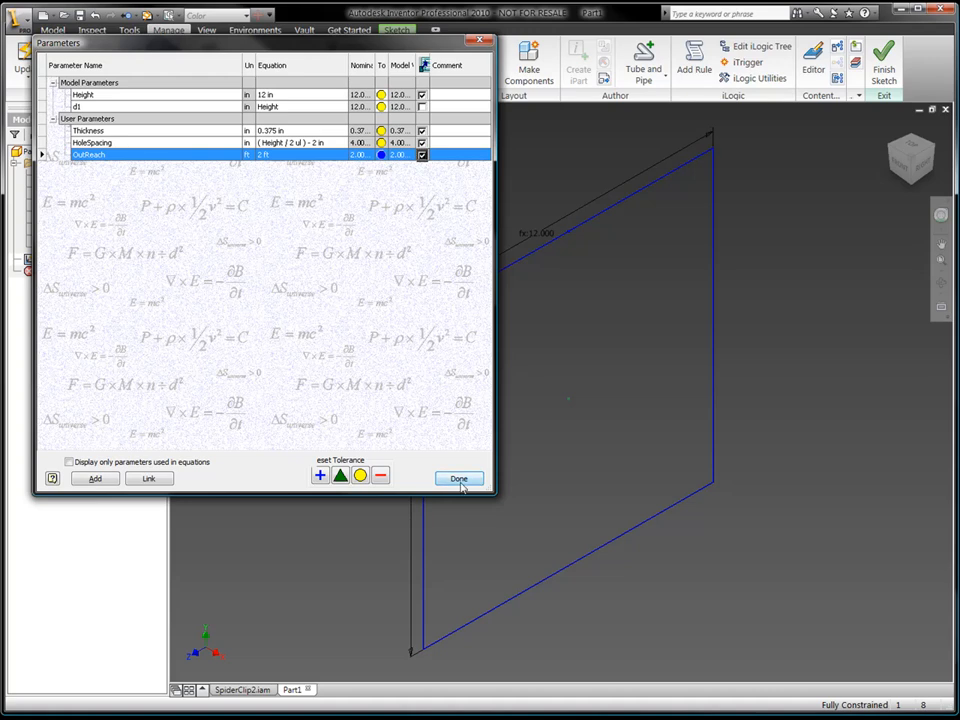
left_click(457, 478)
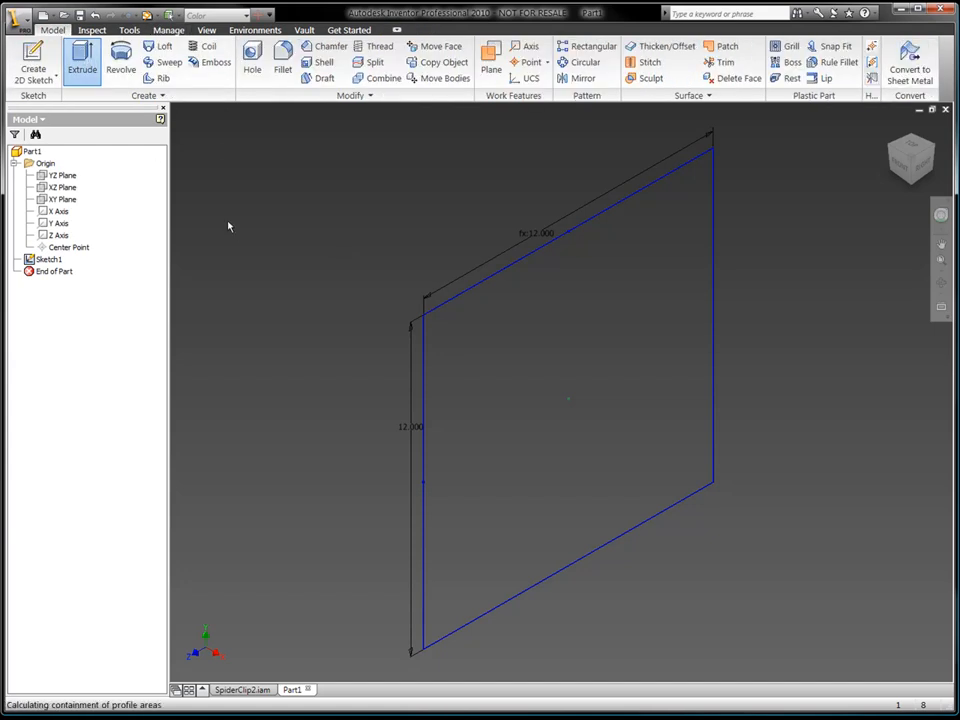
Step: Extrude the square into a plate of depth Thickness and fillet its four corners
left_click(83, 58)
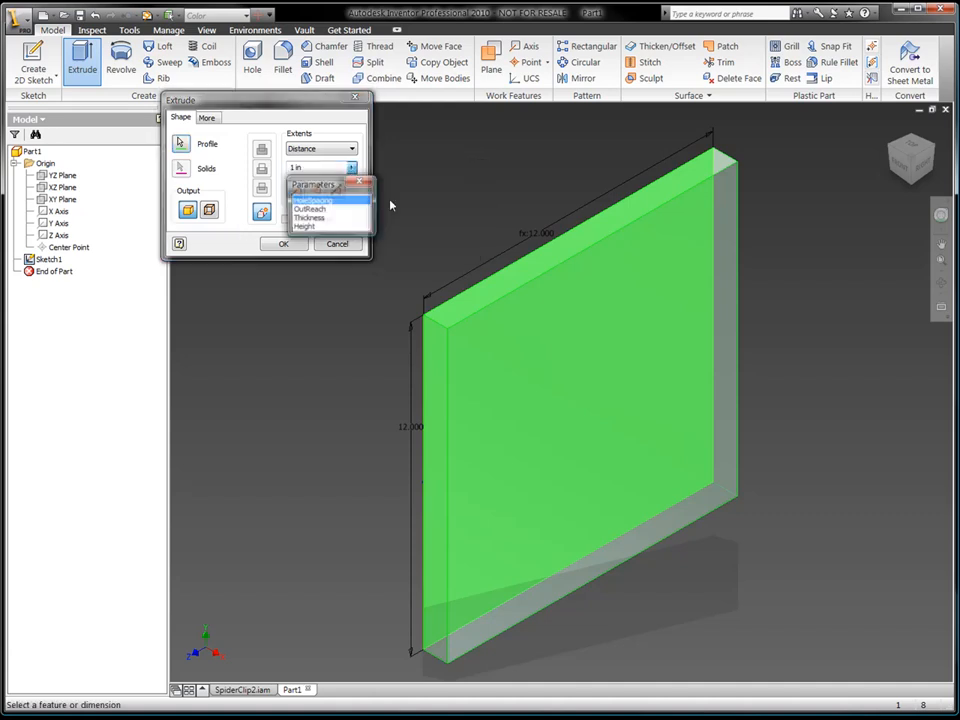
left_click(318, 216)
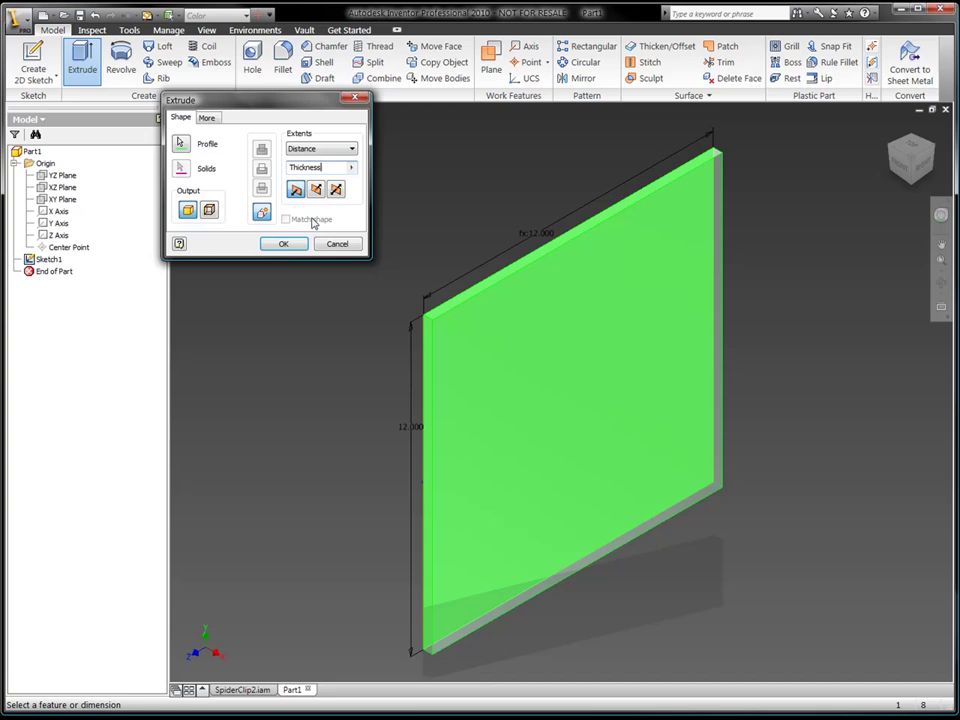
left_click(284, 244)
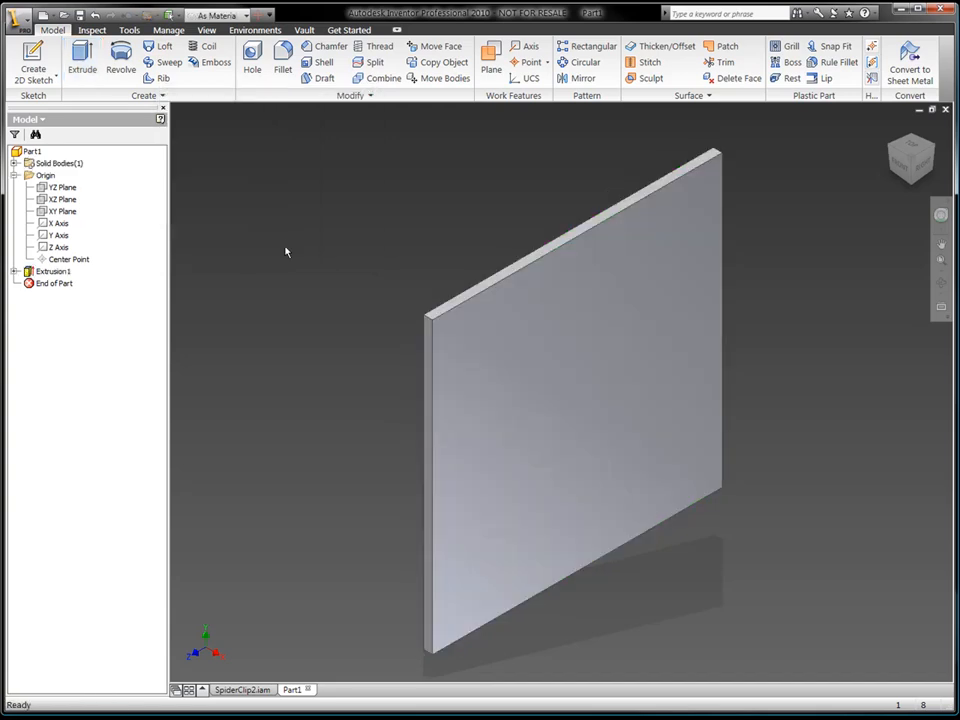
left_click(284, 62)
type("5")
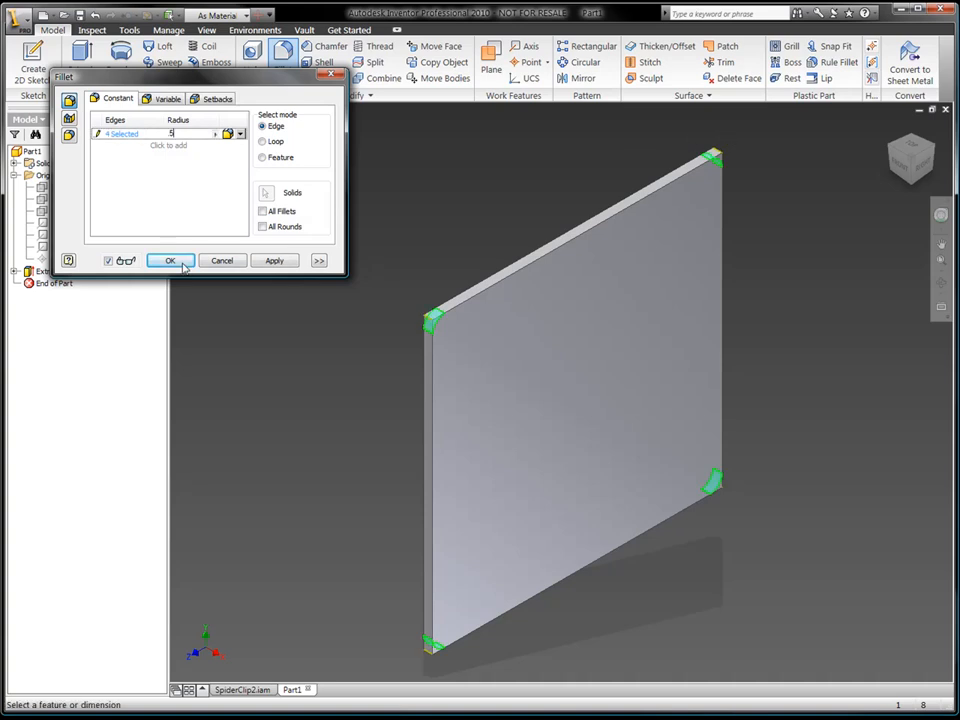
left_click(168, 260)
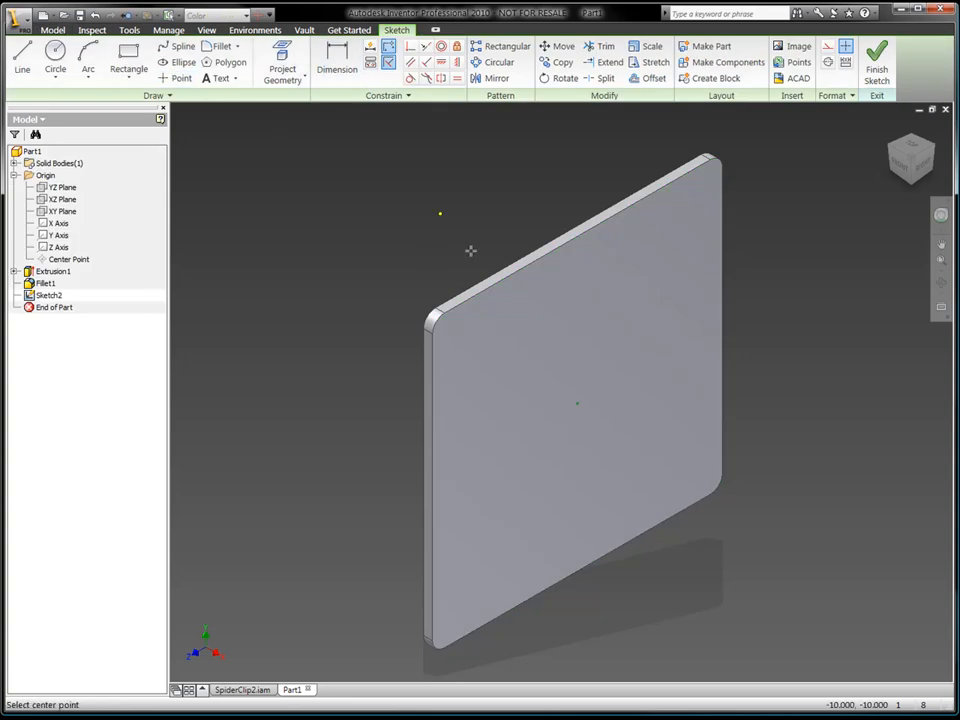
Step: Draw a centred rectangle with both sides linked to HoleSpacing, reading fx:4.000
right_click(470, 251)
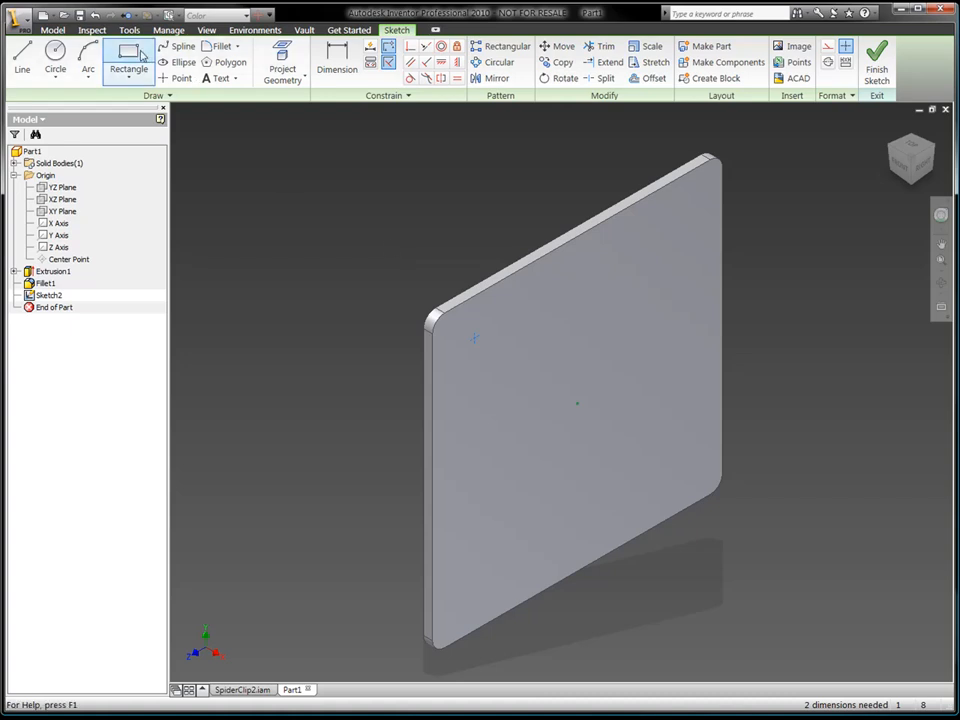
left_click(337, 68)
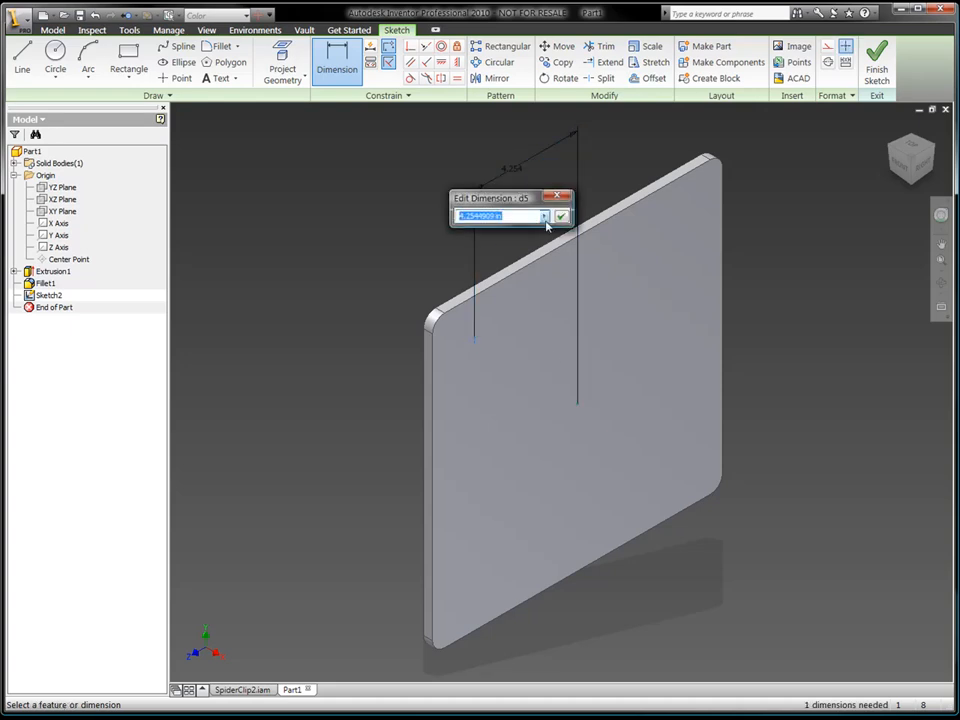
left_click(543, 216)
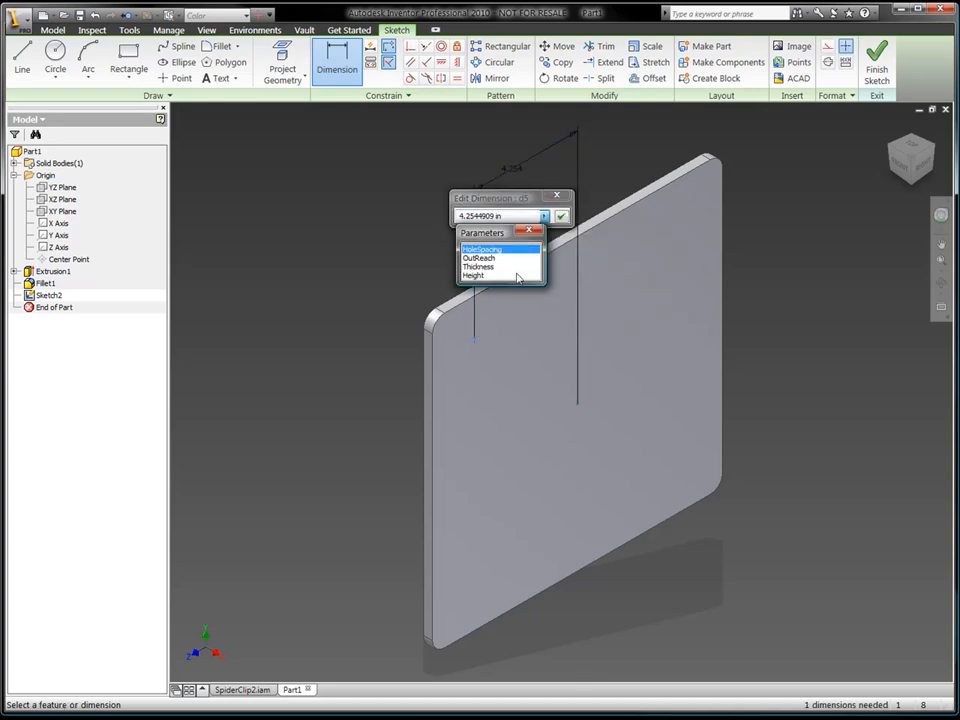
left_click(485, 248)
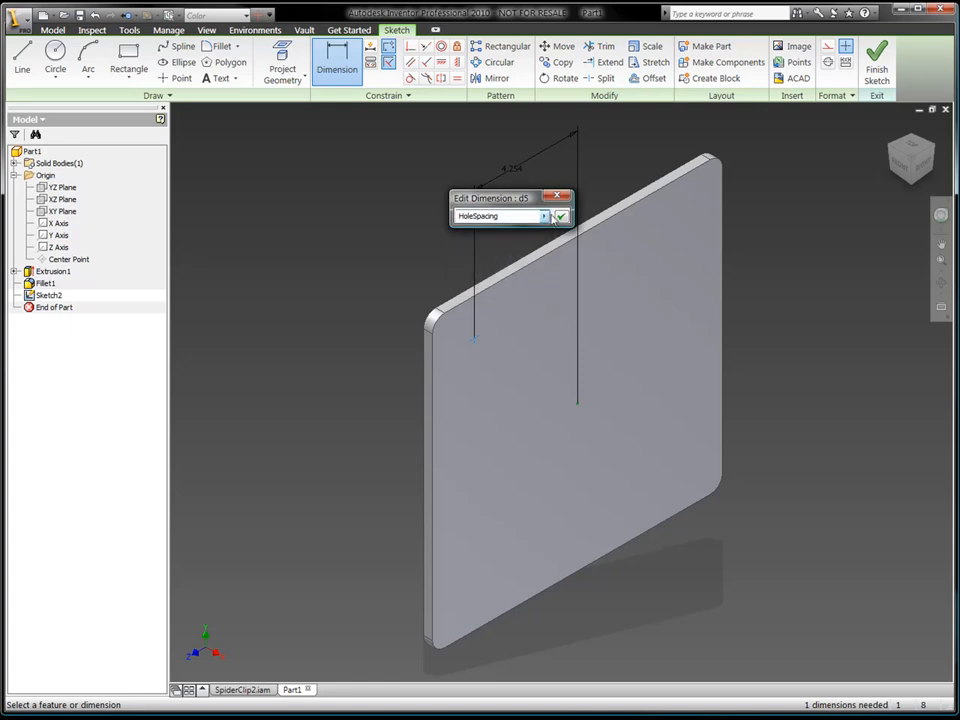
left_click(559, 216)
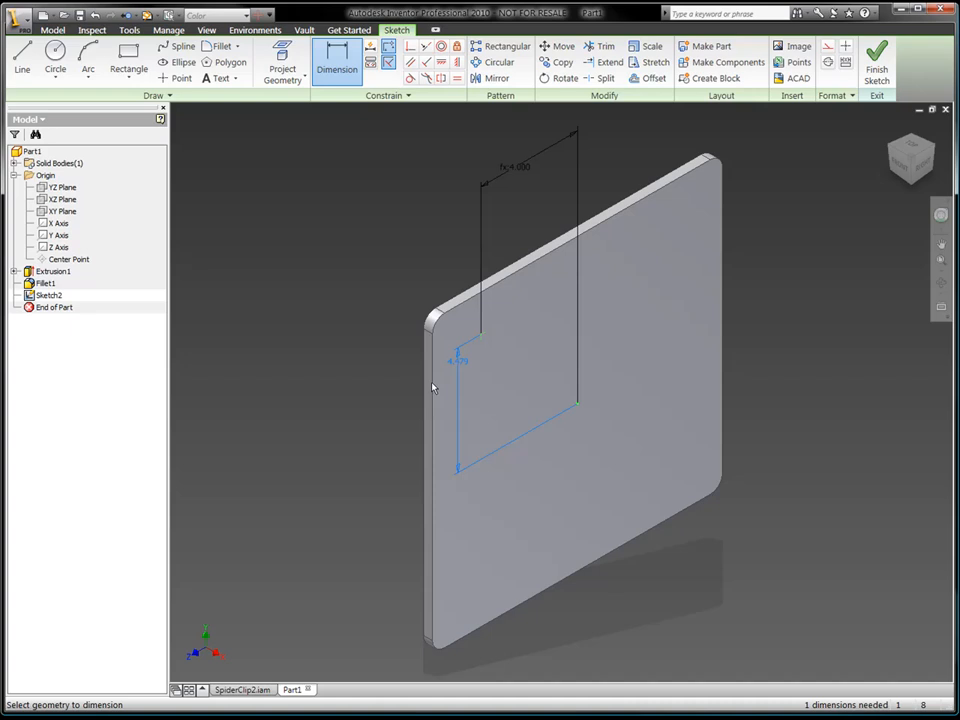
left_click(454, 360)
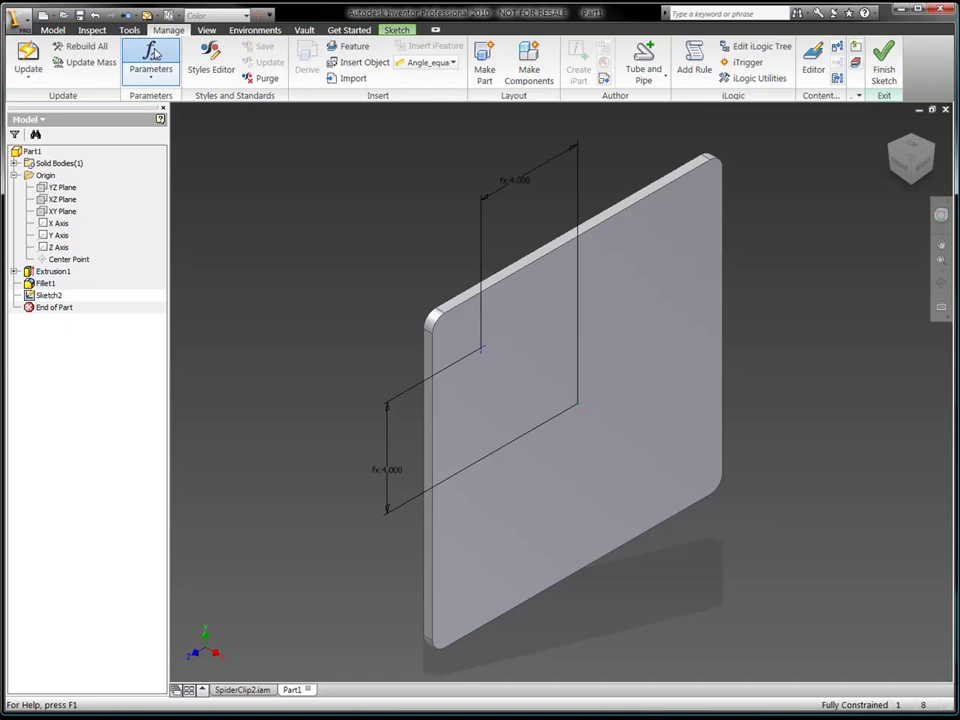
Step: Change HoleSpacing to (Height / 2 ul) - 1 in, making the square 5.000 per side
left_click(138, 70)
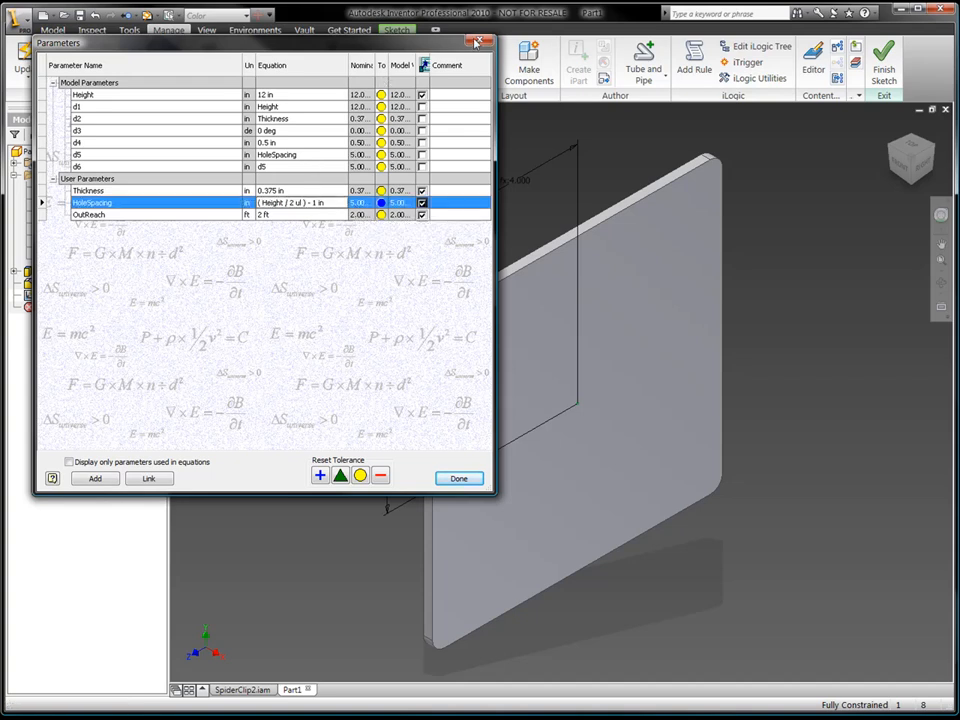
left_click(458, 478)
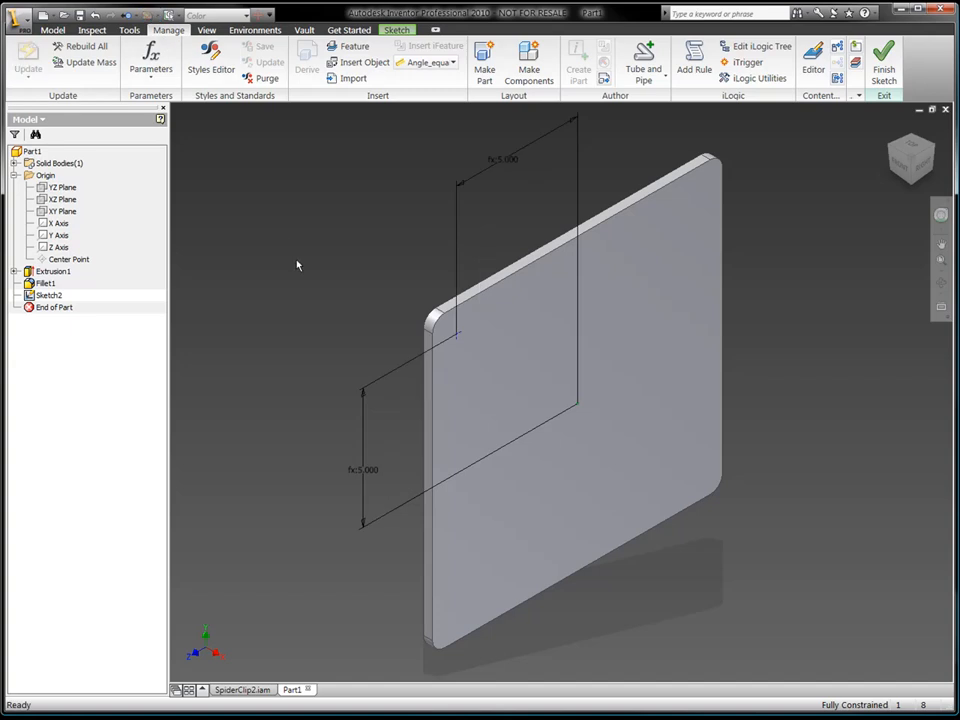
mouse_move(309, 261)
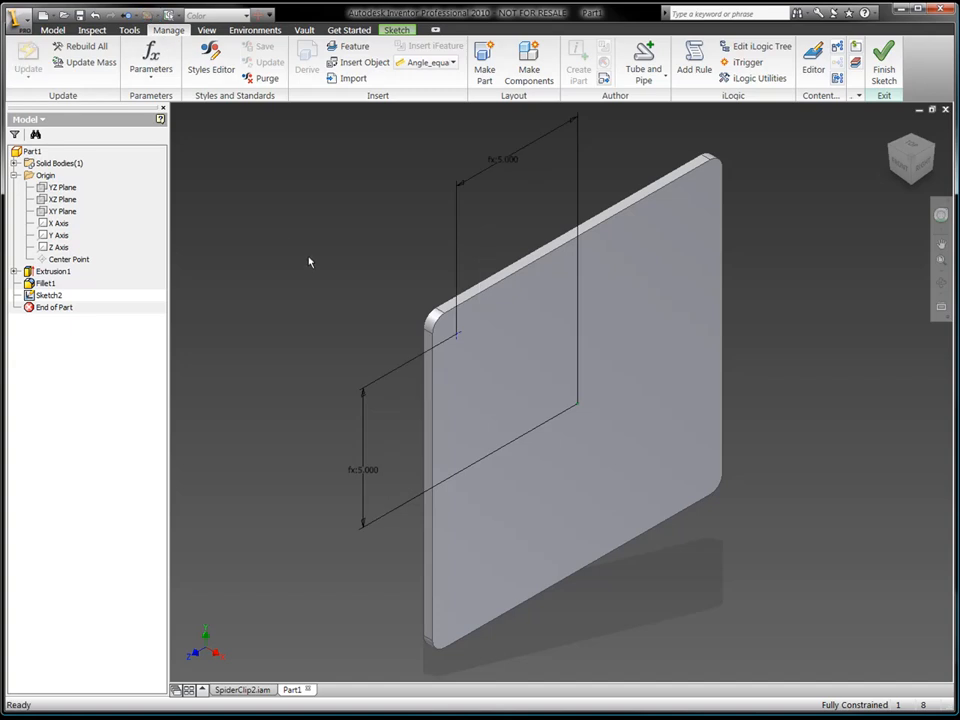
Step: Finish the sketch and add a Through All 3/4 hex head bolt clearance hole
left_click(884, 55)
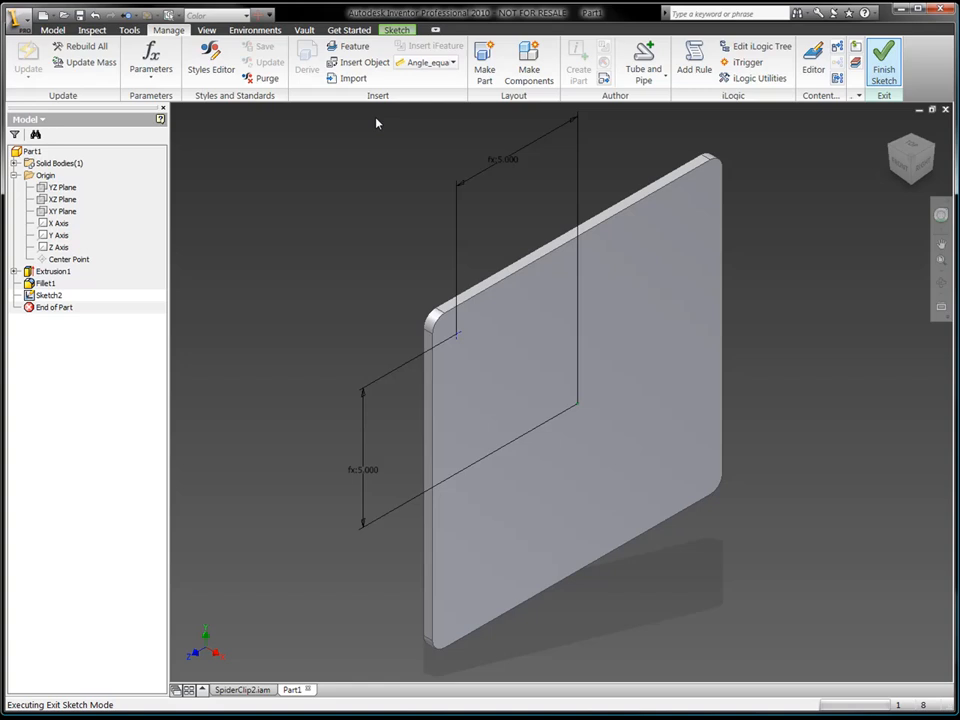
left_click(879, 55)
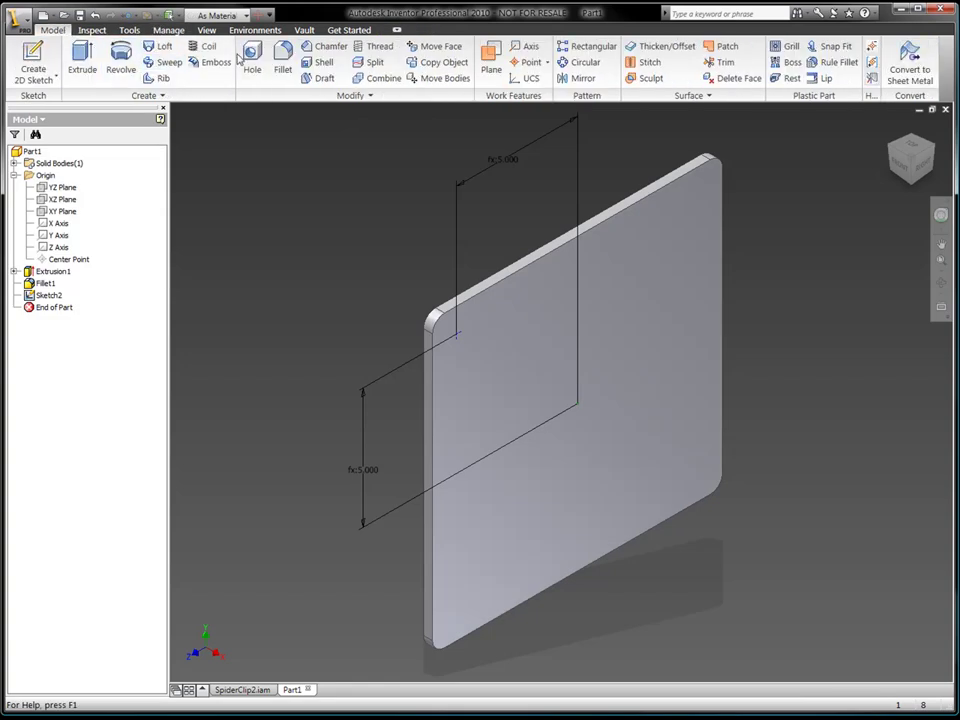
left_click(251, 57)
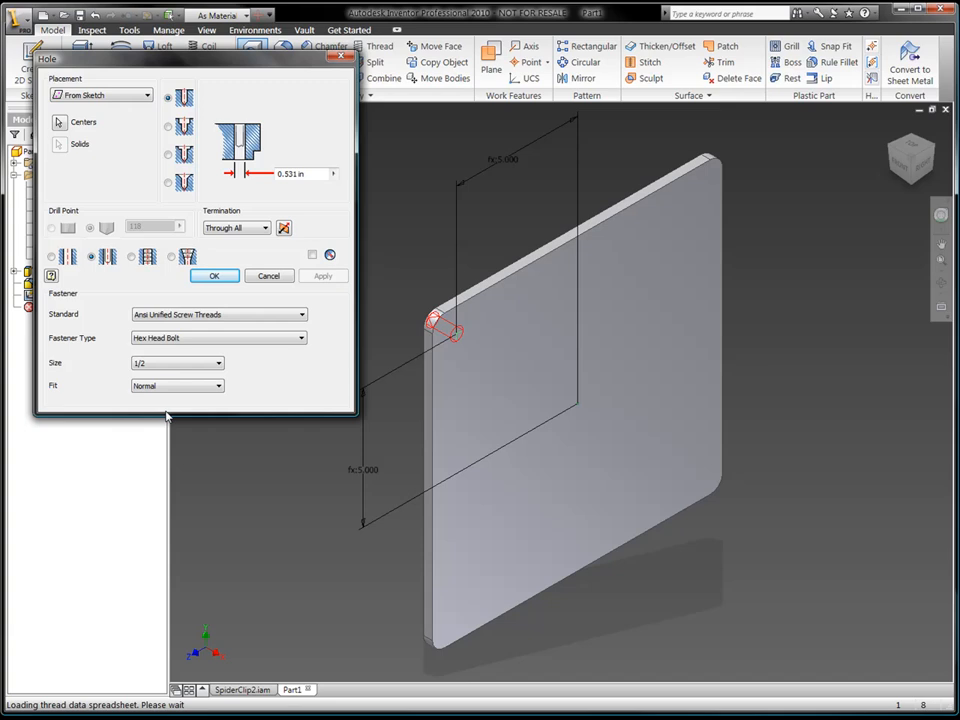
left_click(216, 362)
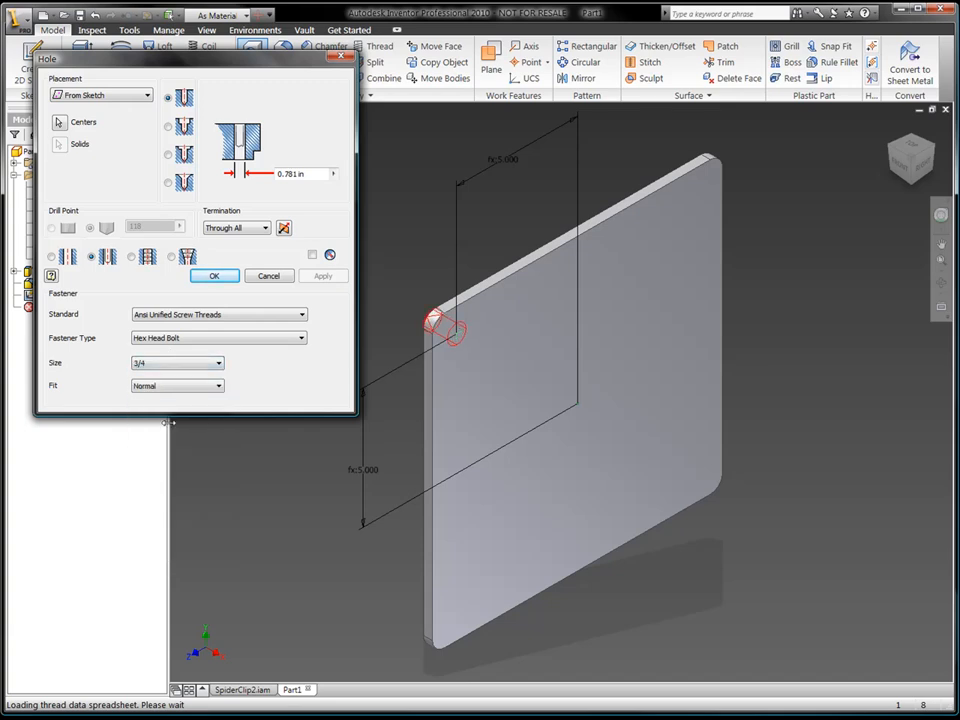
left_click(213, 275)
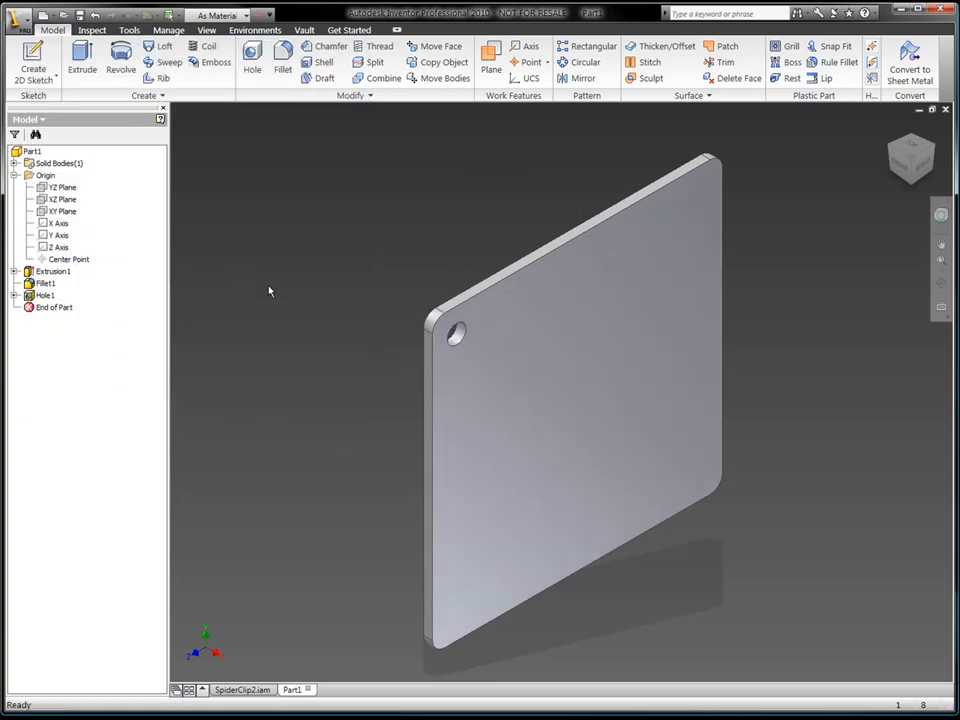
mouse_move(355, 211)
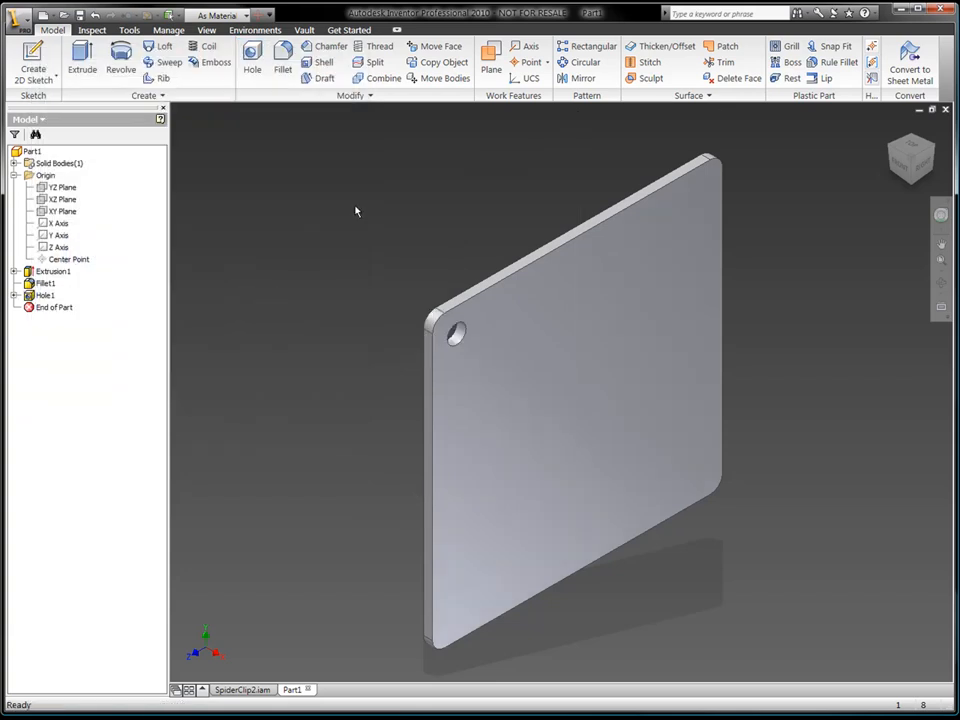
Step: Pattern Hole1 2×2 at HoleSpacing*2 and assign the part's material in iProperties
left_click(587, 46)
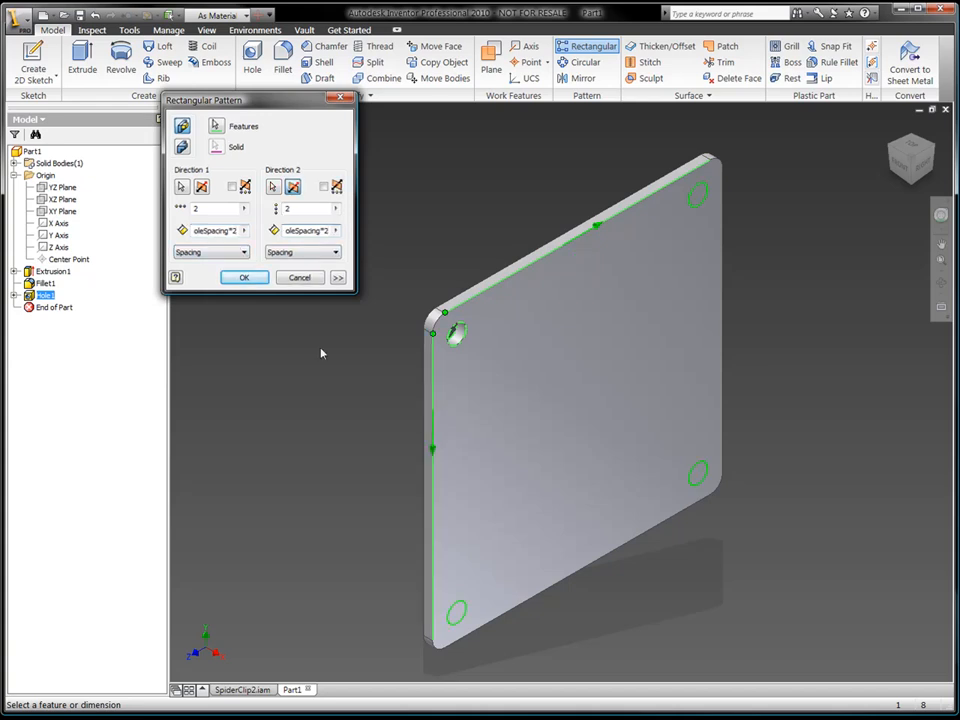
left_click(244, 277)
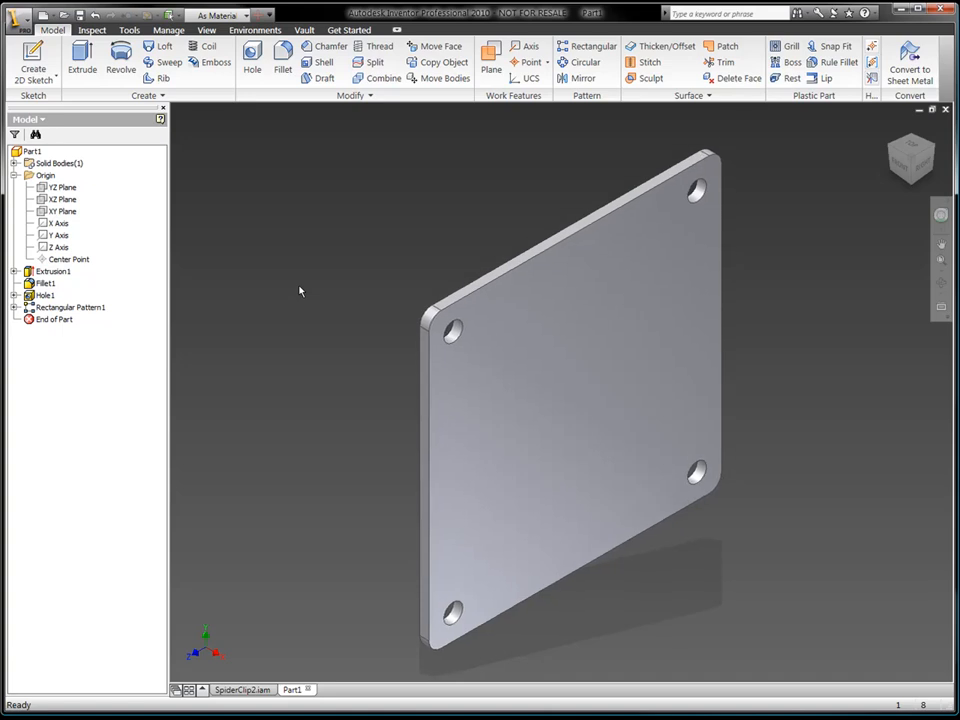
right_click(32, 151)
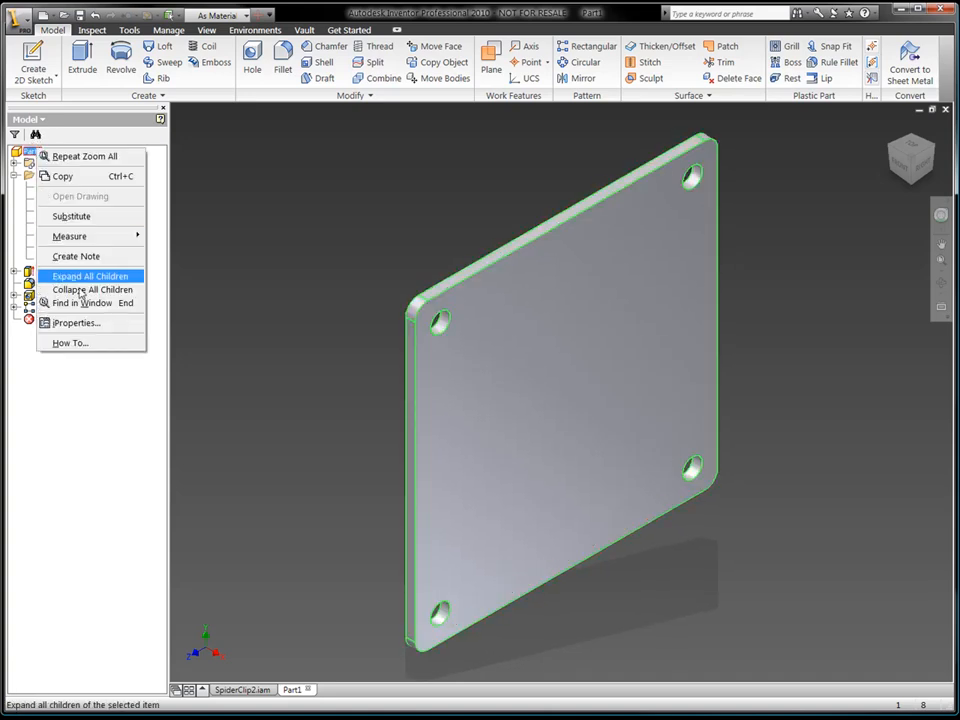
left_click(75, 322)
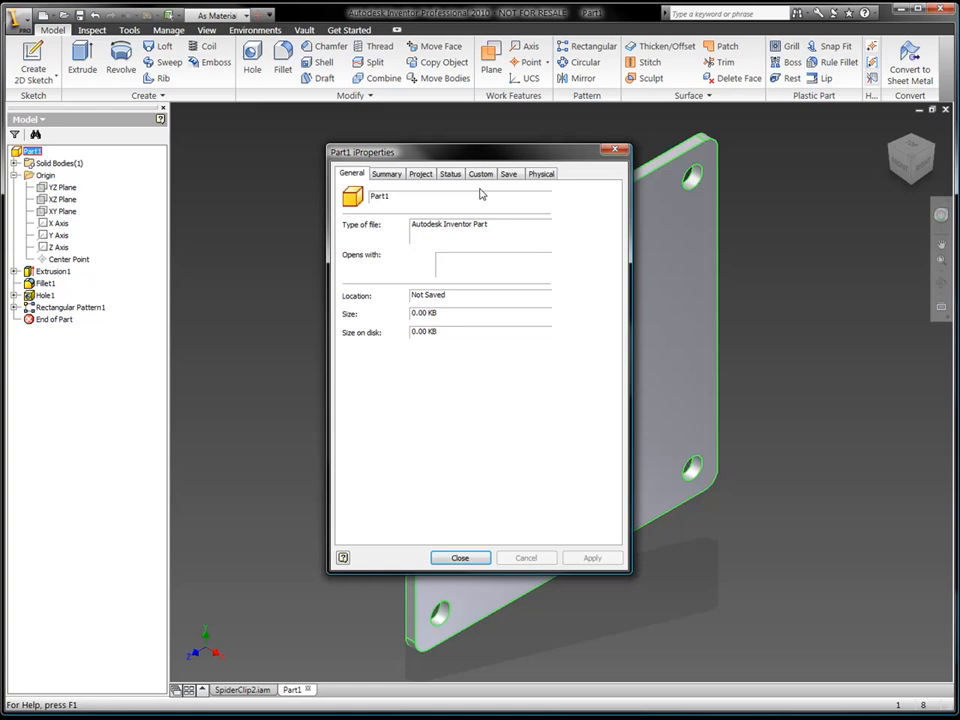
left_click(540, 173)
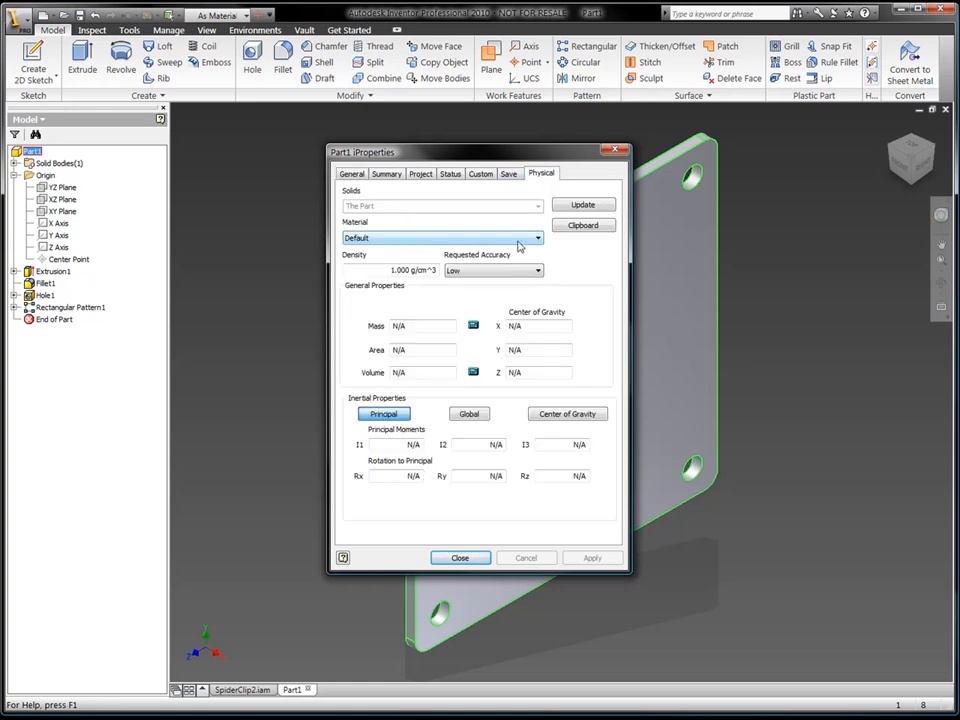
left_click(534, 238)
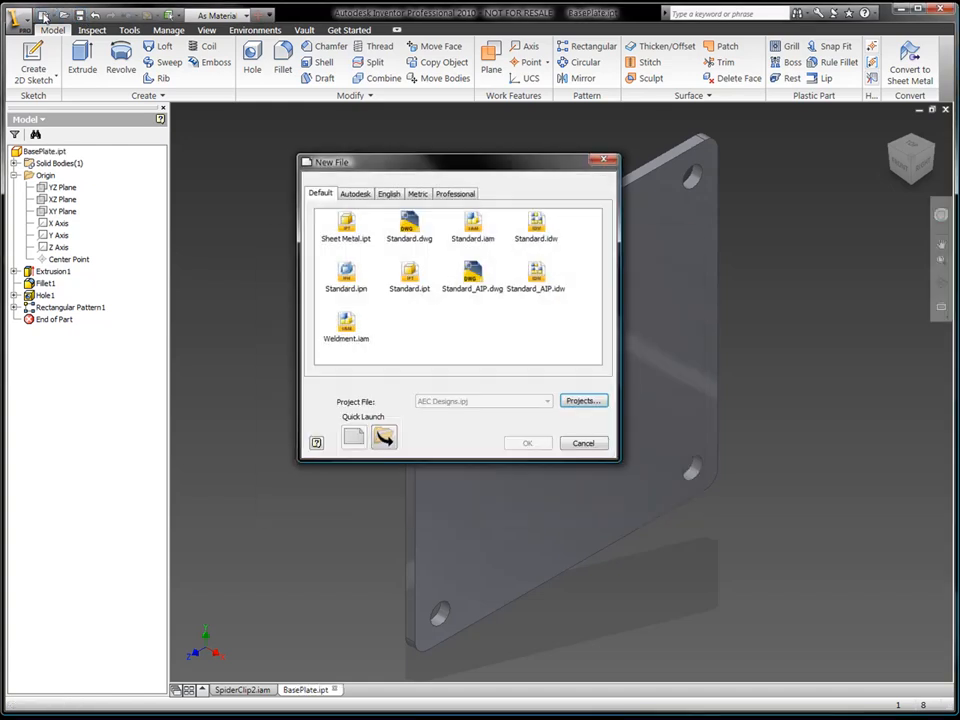
Step: Start Part2 from Standard.ipt and sketch a circle on a base plane
left_click(527, 443)
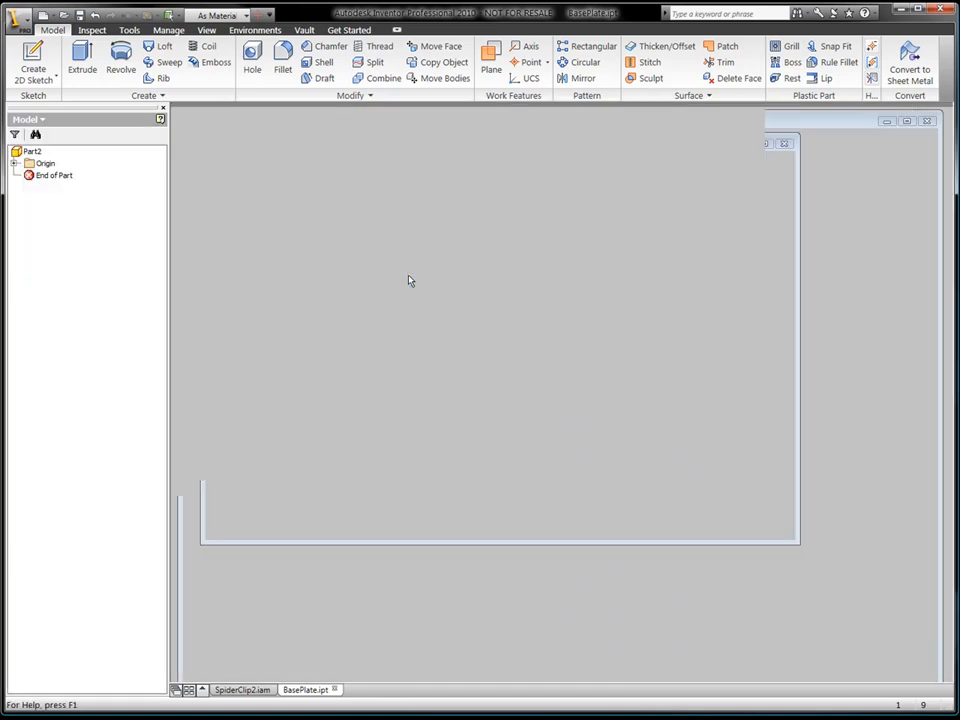
right_click(408, 280)
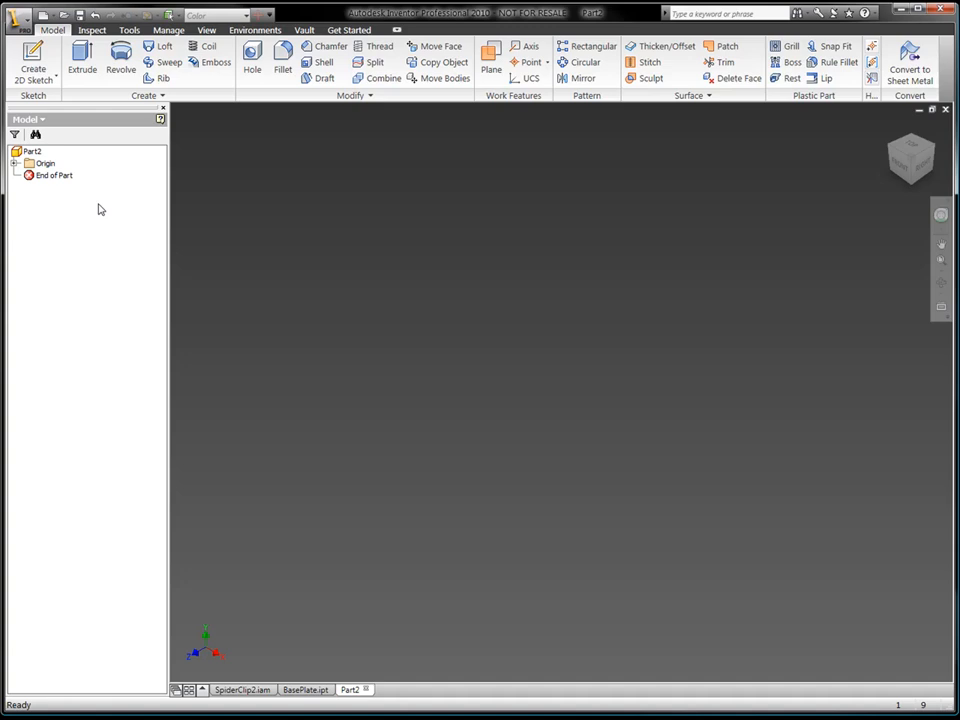
left_click(61, 175)
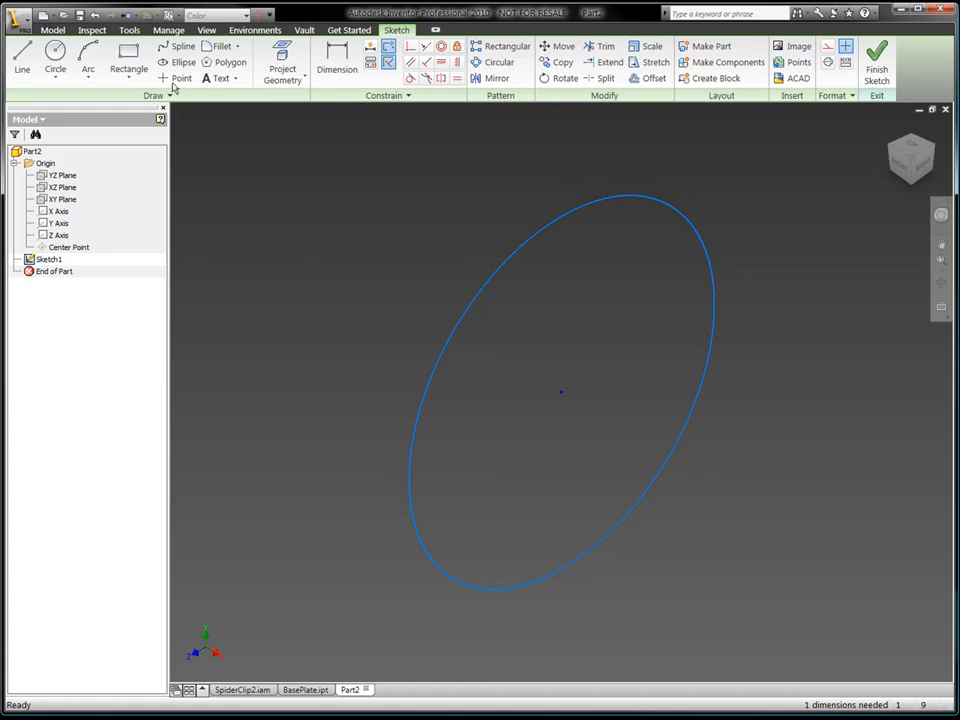
left_click(170, 29)
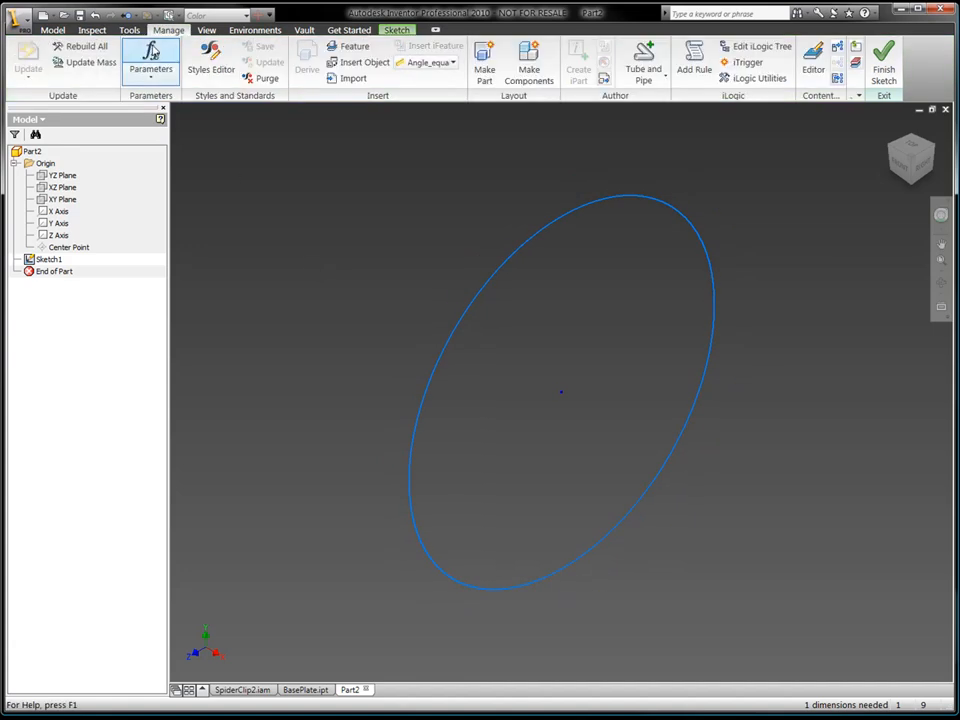
Step: Link BasePlate.ipt's parameters into Part2 through the Parameters table
left_click(138, 66)
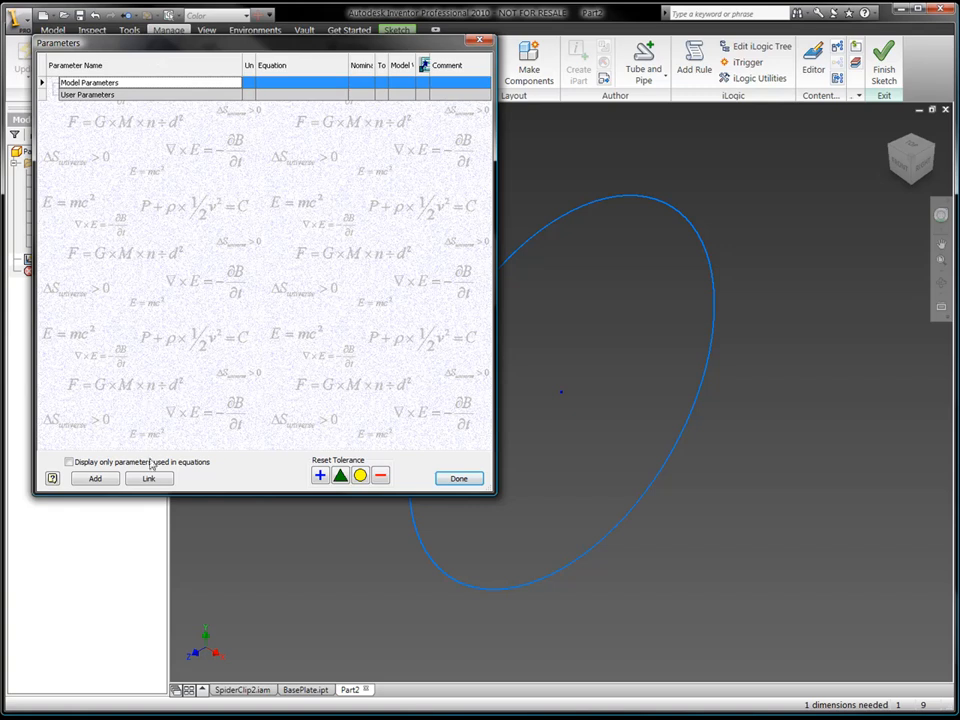
left_click(148, 478)
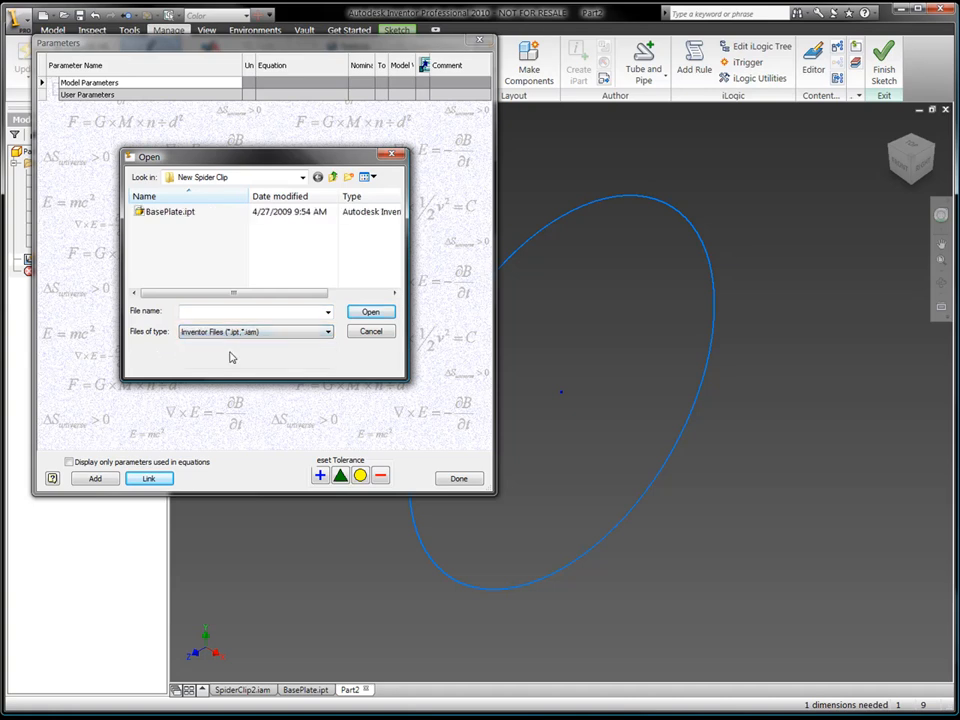
left_click(370, 311)
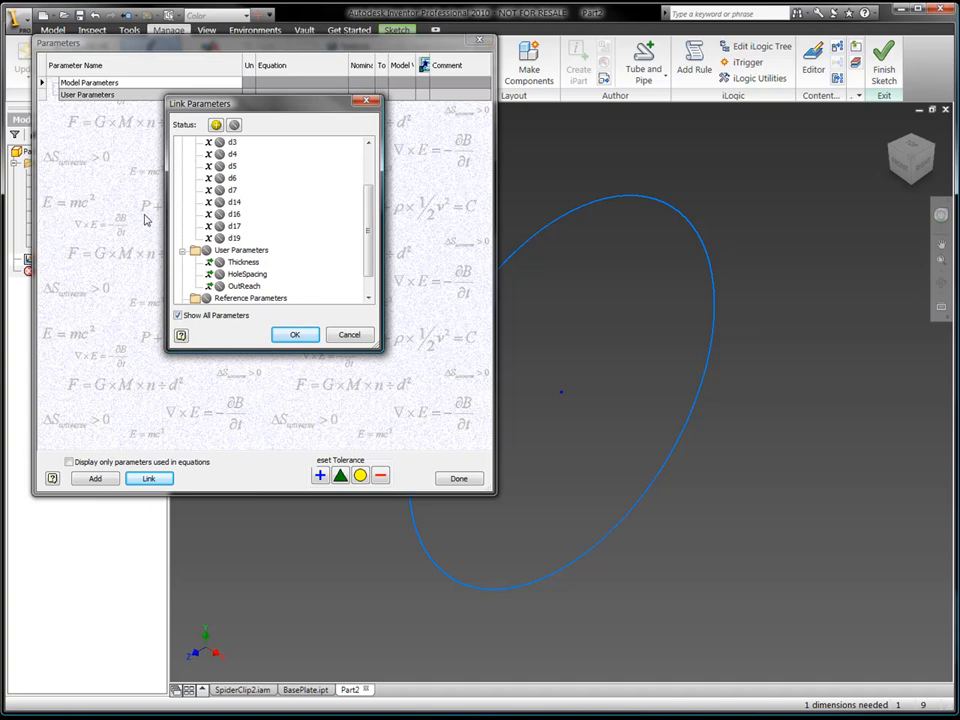
left_click(294, 334)
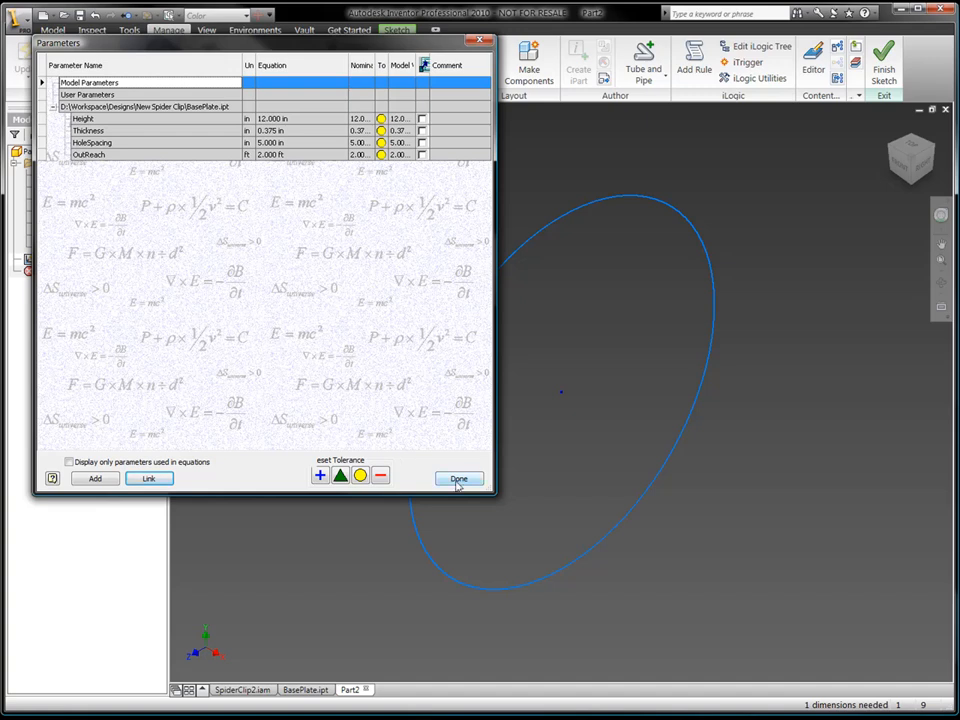
left_click(458, 478)
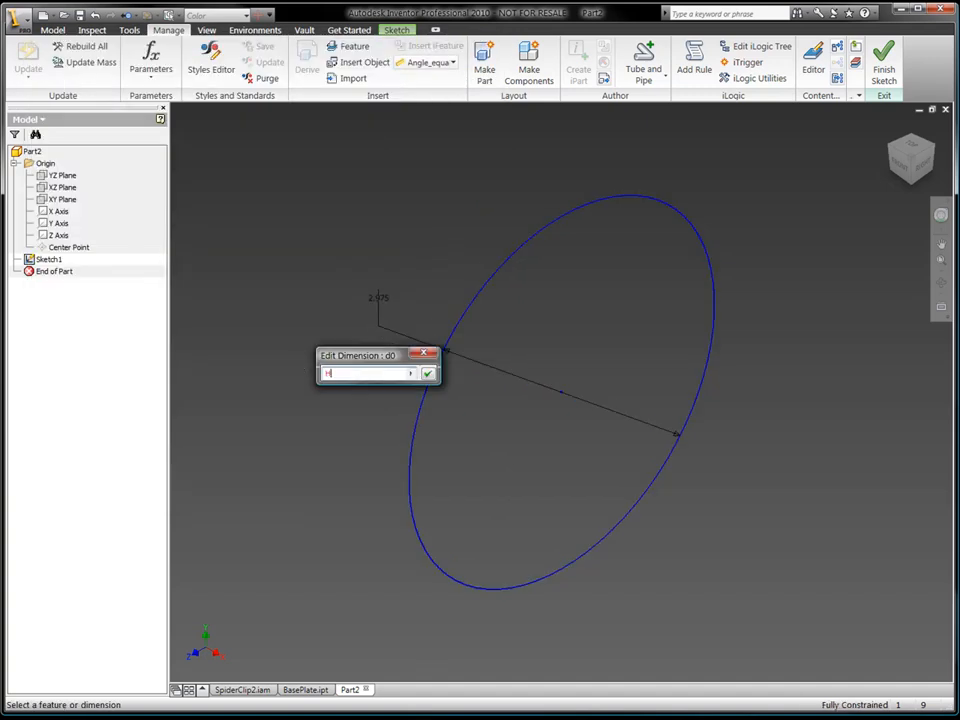
Step: Set the circle diameter to (Height/2)- 2 in and the wall from listed parameters
type("(Height/2)- 2 in")
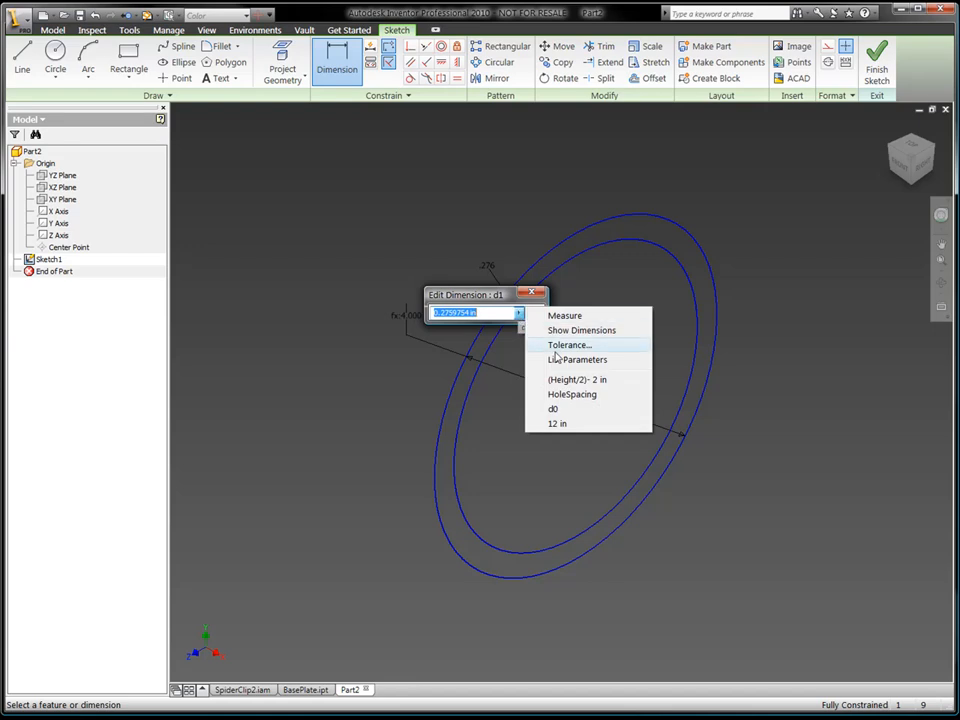
left_click(576, 359)
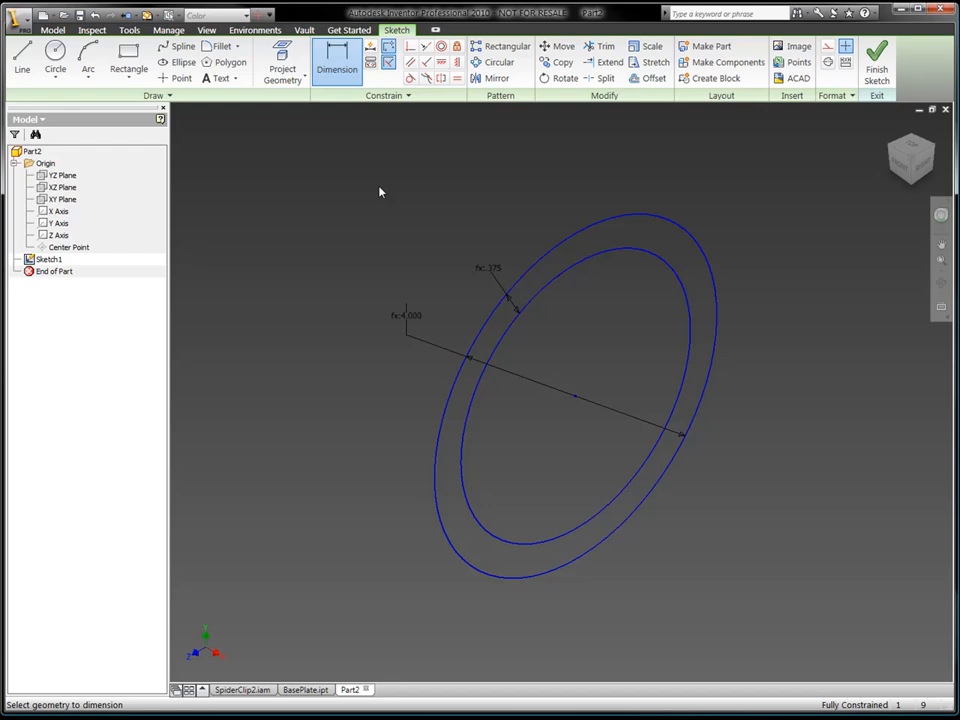
left_click(874, 57)
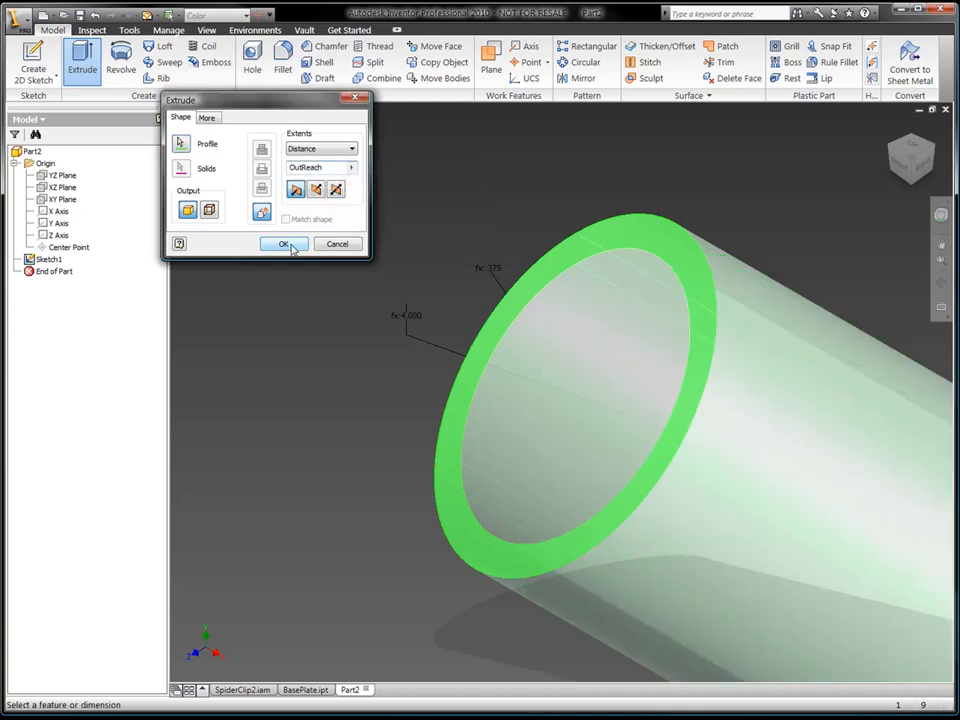
Step: Extrude the tube to OutReach in high-strength low-alloy steel, save as Post.ipt, close
left_click(284, 243)
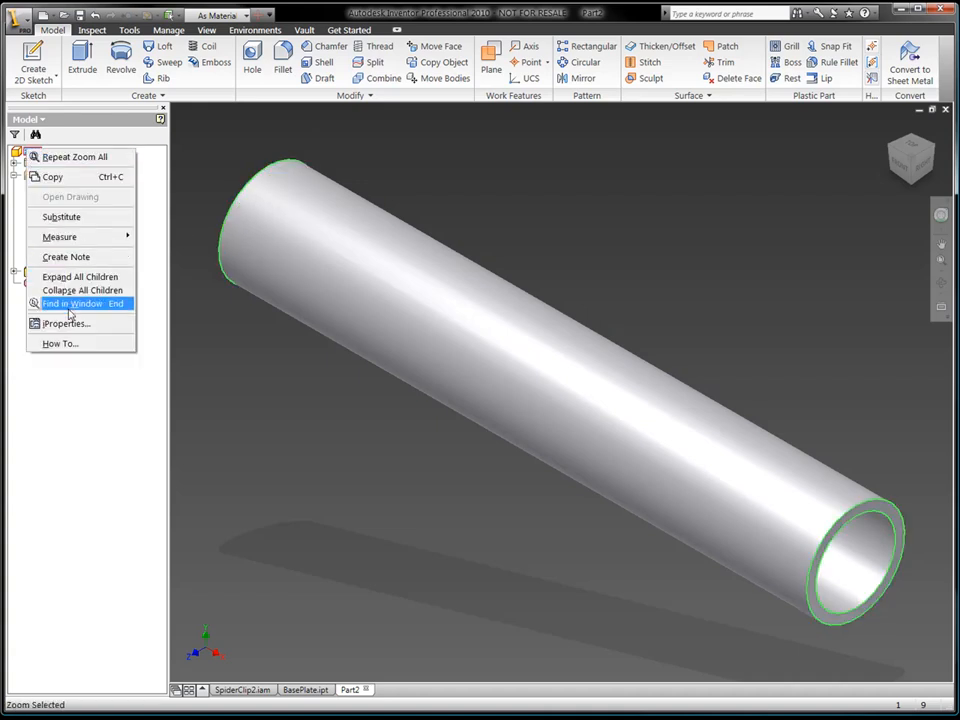
left_click(66, 323)
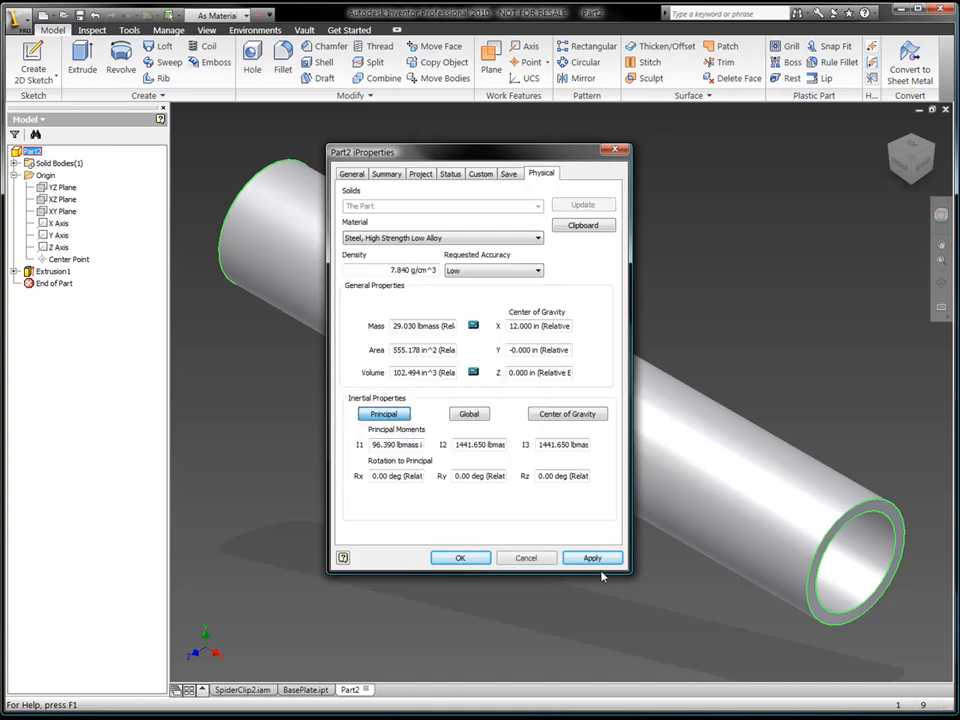
left_click(460, 557)
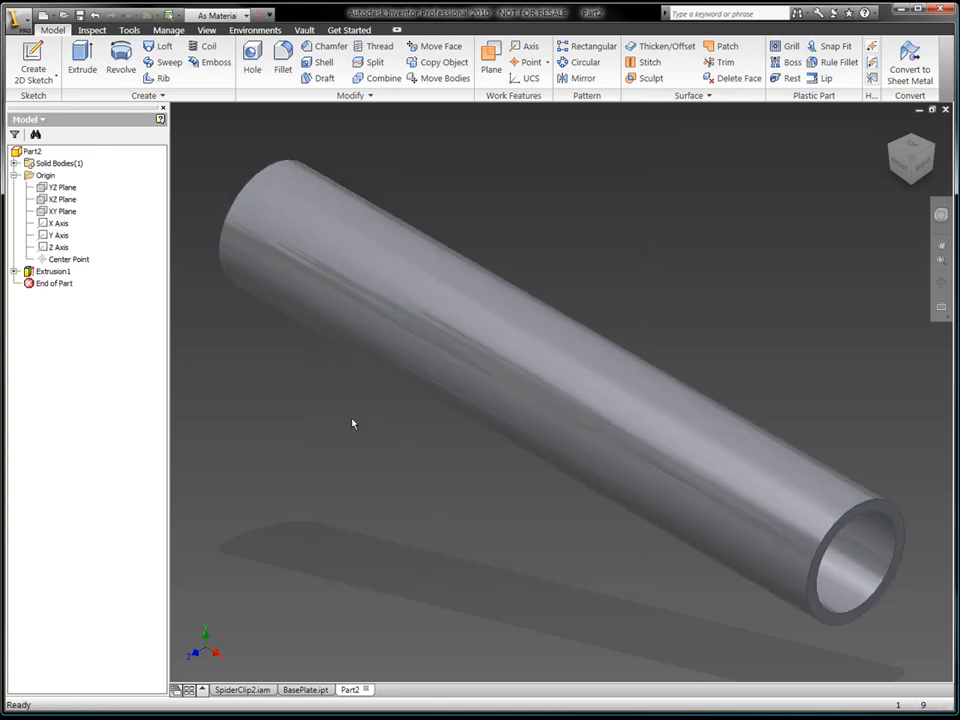
mouse_move(245, 146)
type("Pos")
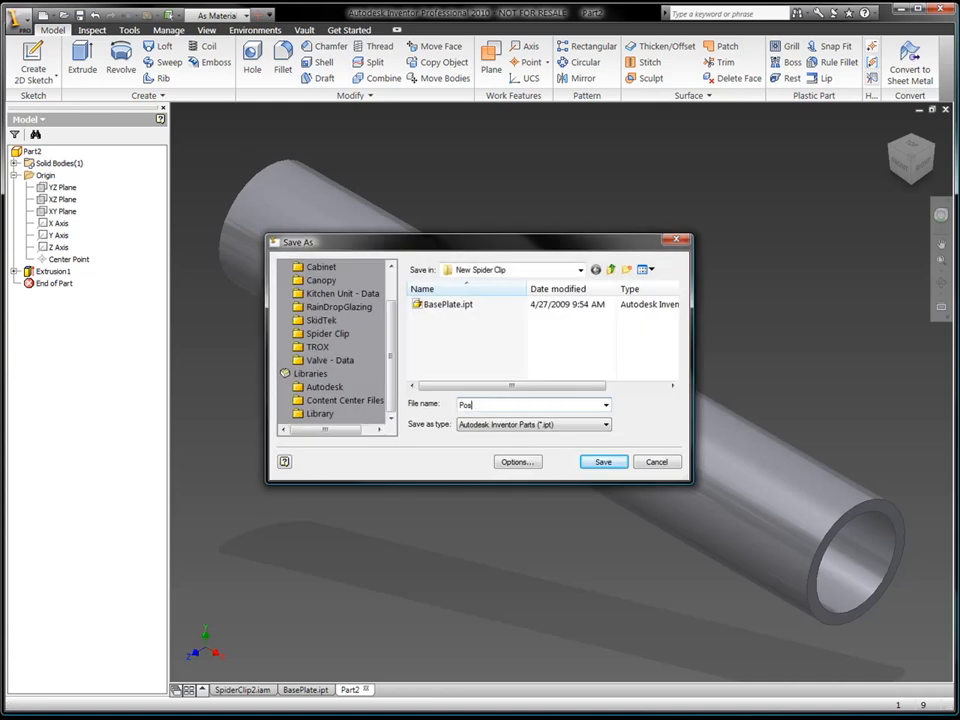
left_click(603, 461)
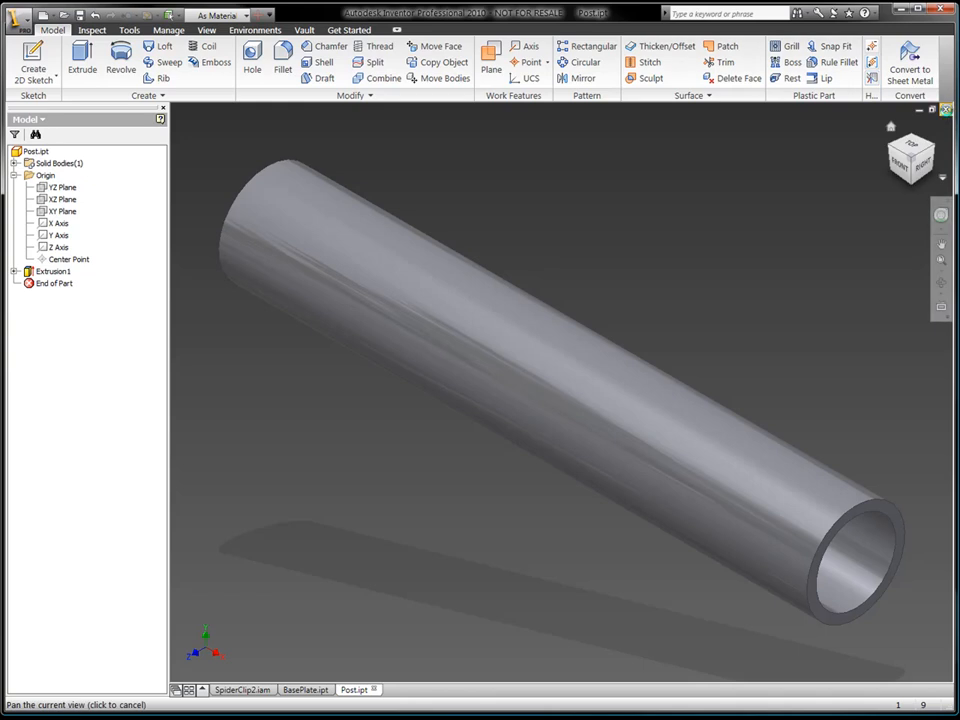
left_click(308, 686)
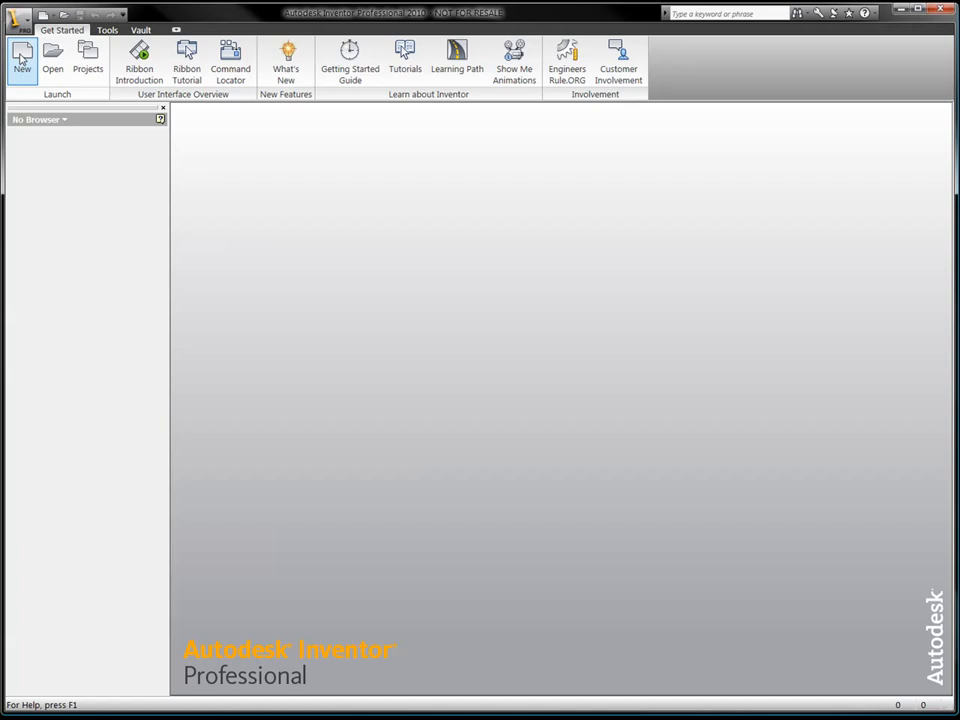
Step: Start a new assembly and place BasePlate.ipt and Post.ipt as components
left_click(23, 62)
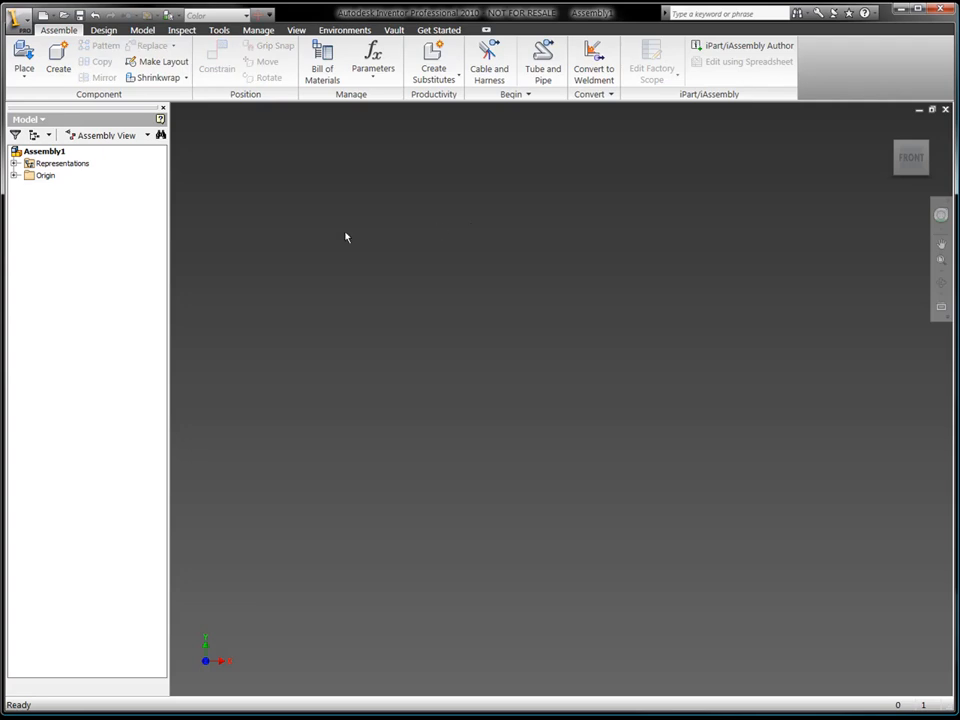
right_click(346, 237)
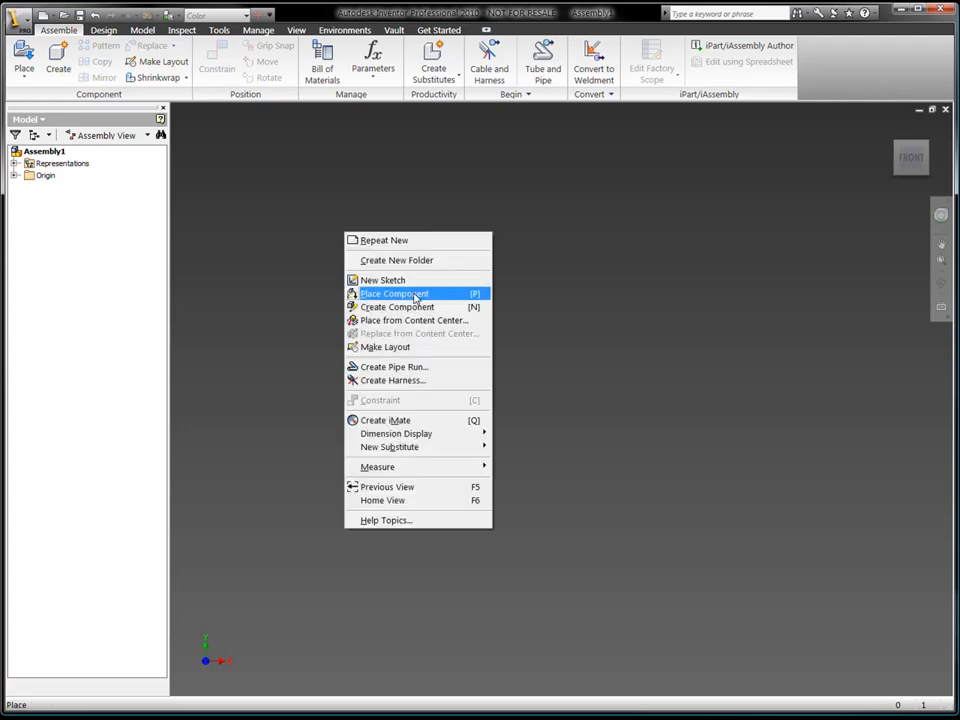
left_click(393, 293)
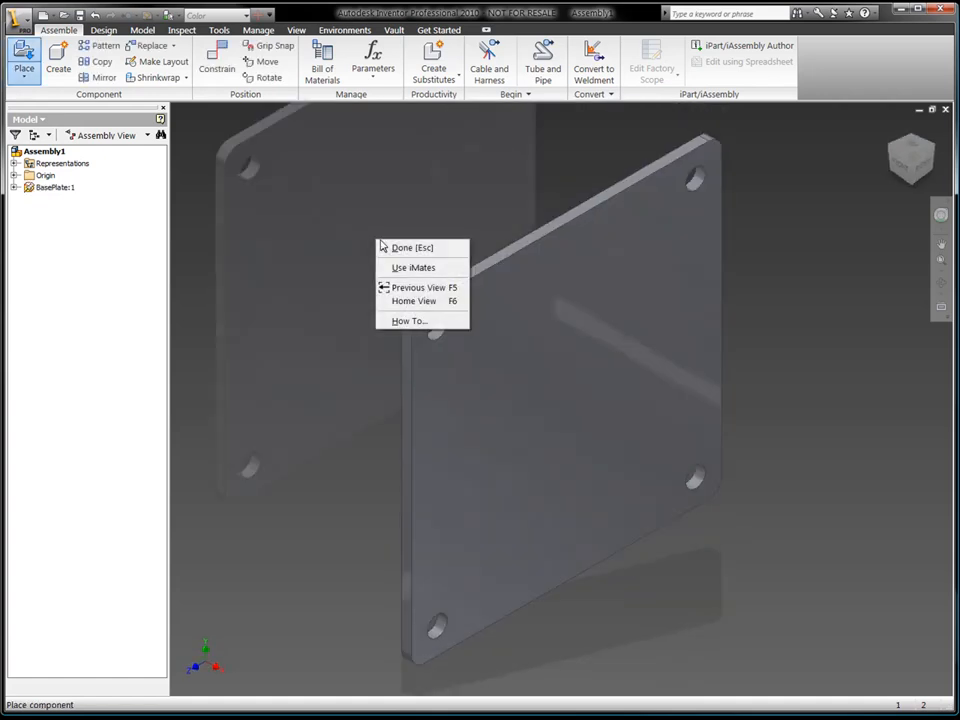
left_click(410, 247)
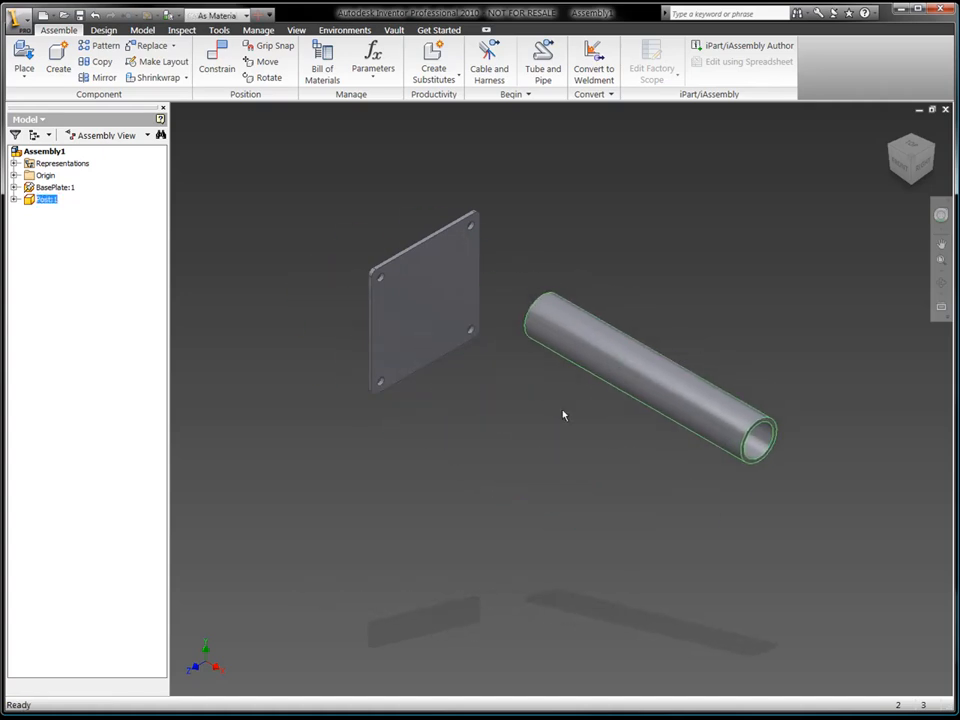
left_click(209, 50)
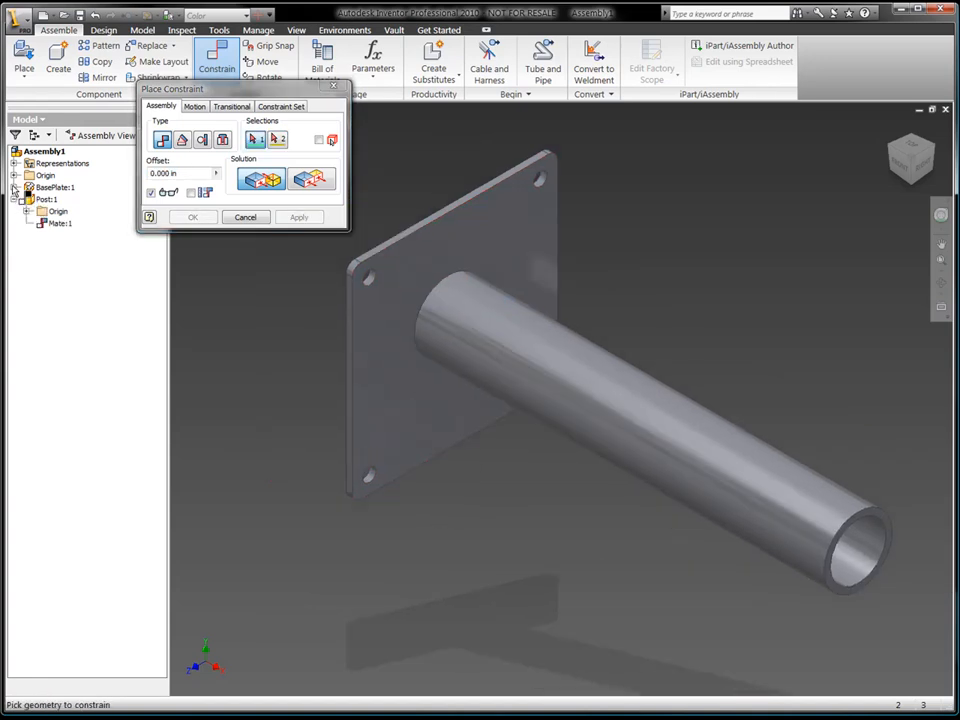
Step: Flush-align the post's origin planes with the base plate's origin planes
left_click(28, 223)
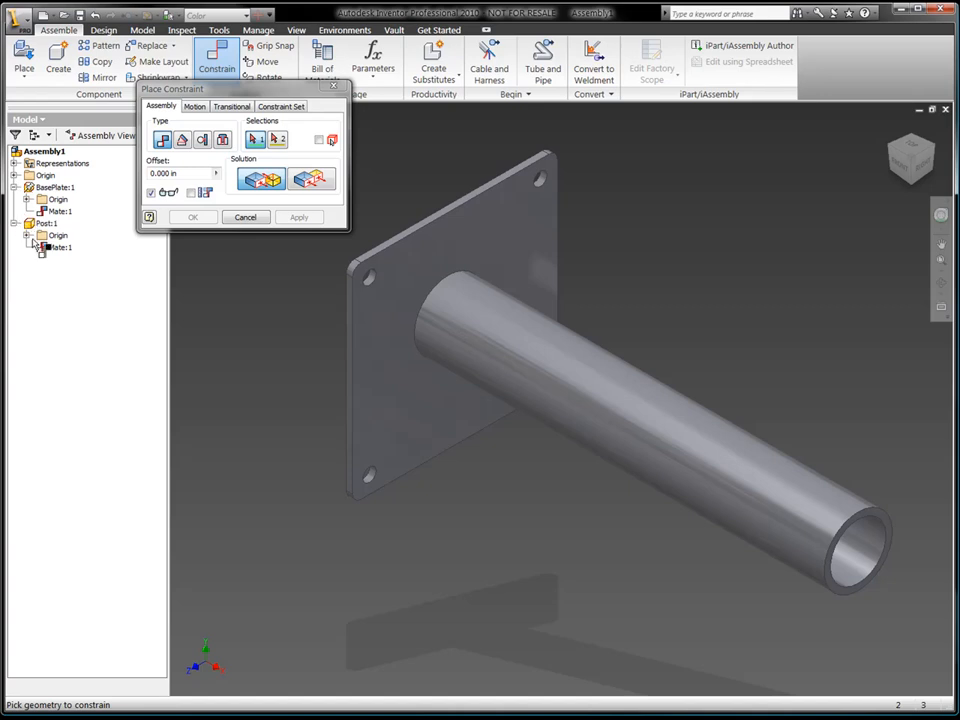
left_click(25, 200)
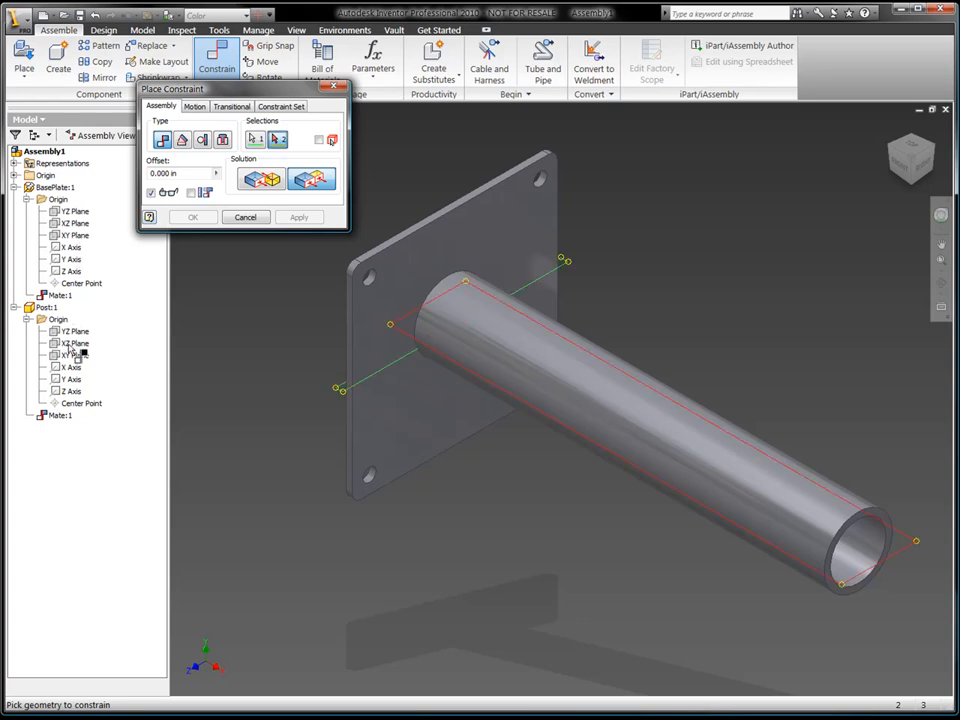
left_click(299, 217)
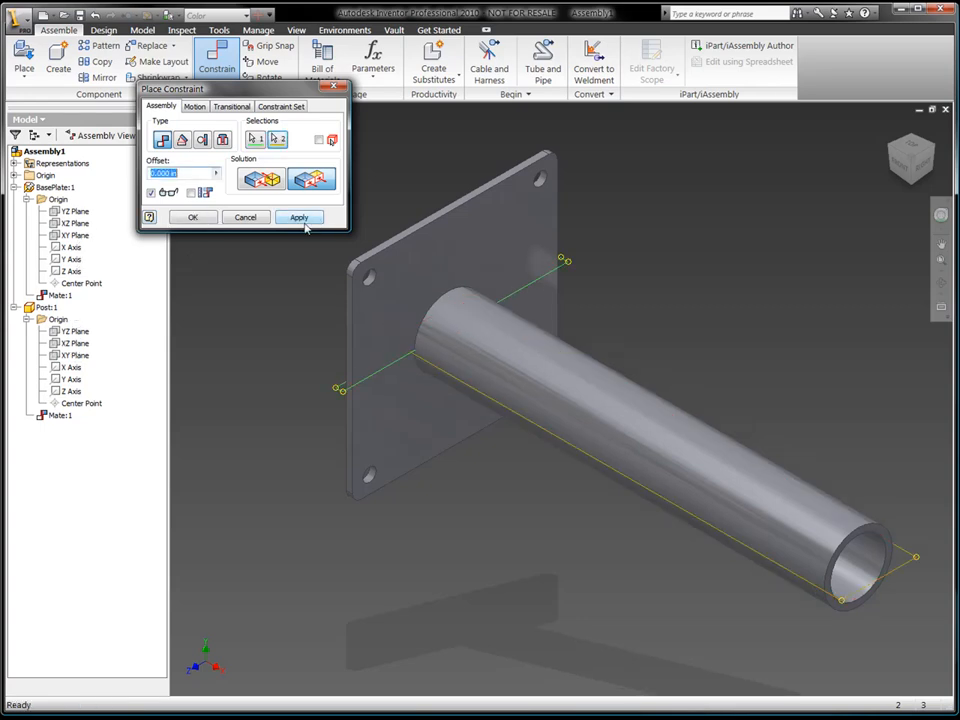
left_click(299, 217)
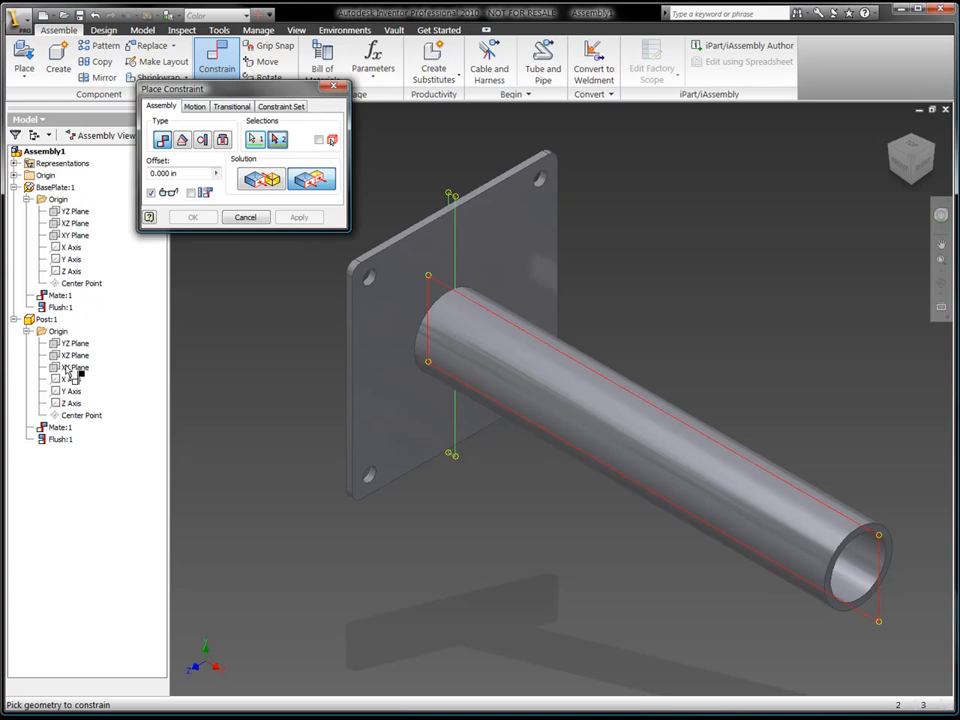
left_click(193, 217)
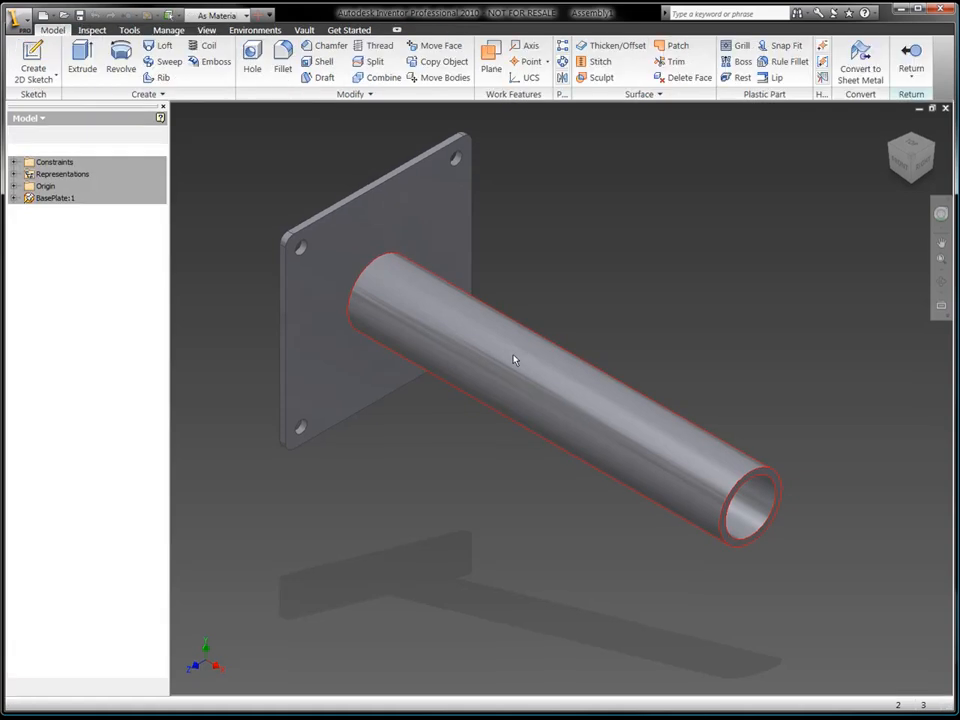
Step: Add the missing diameter dimension to the post's Sketch1, then return to the assembly
left_click(70, 258)
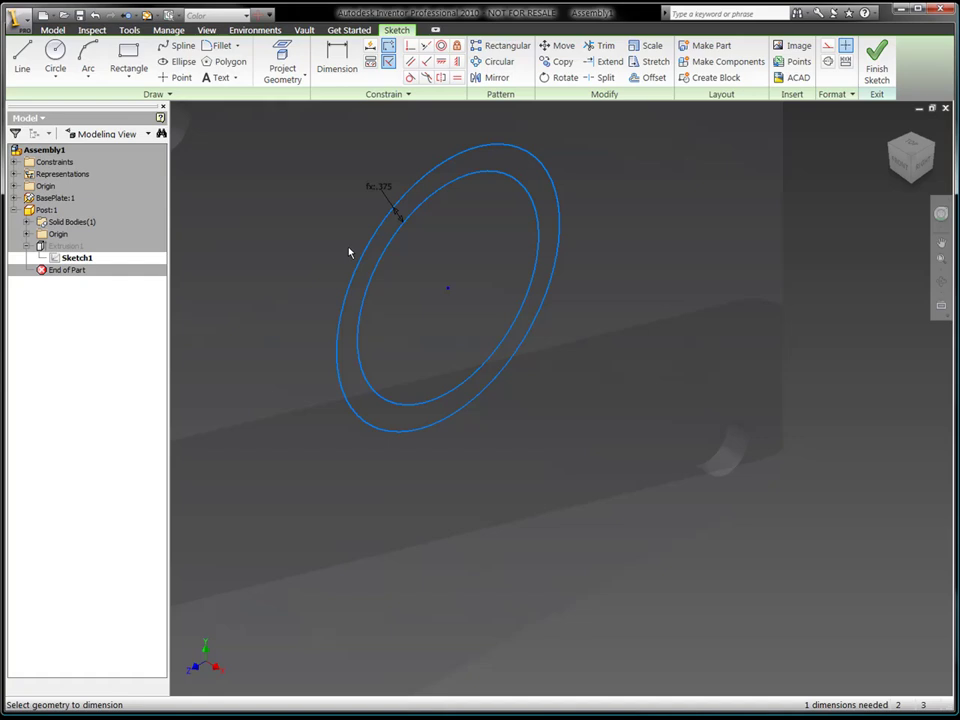
left_click(337, 68)
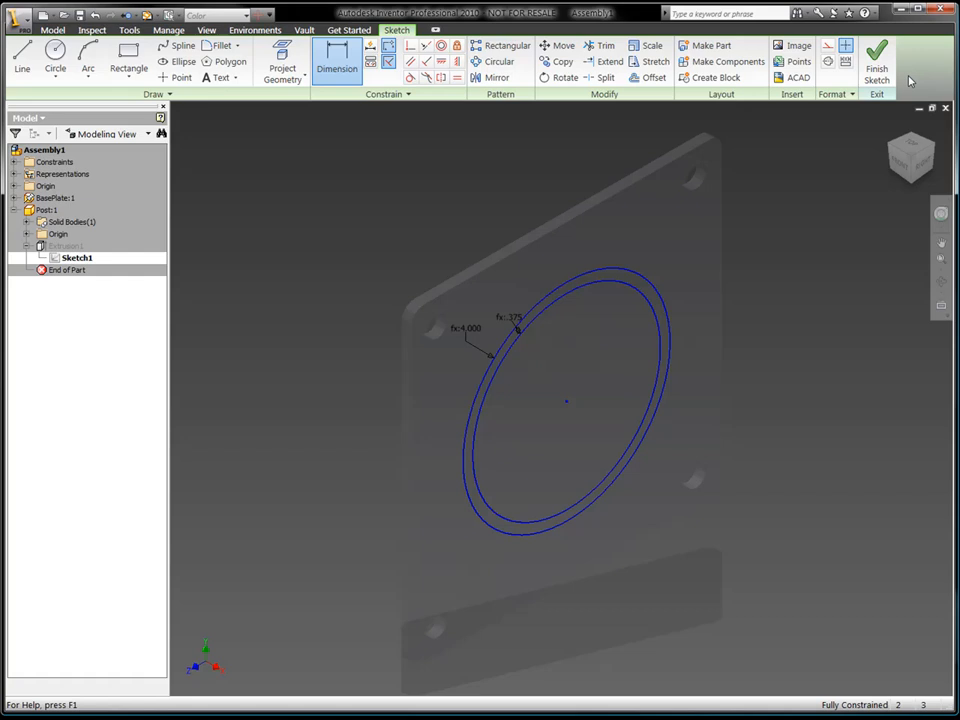
left_click(873, 58)
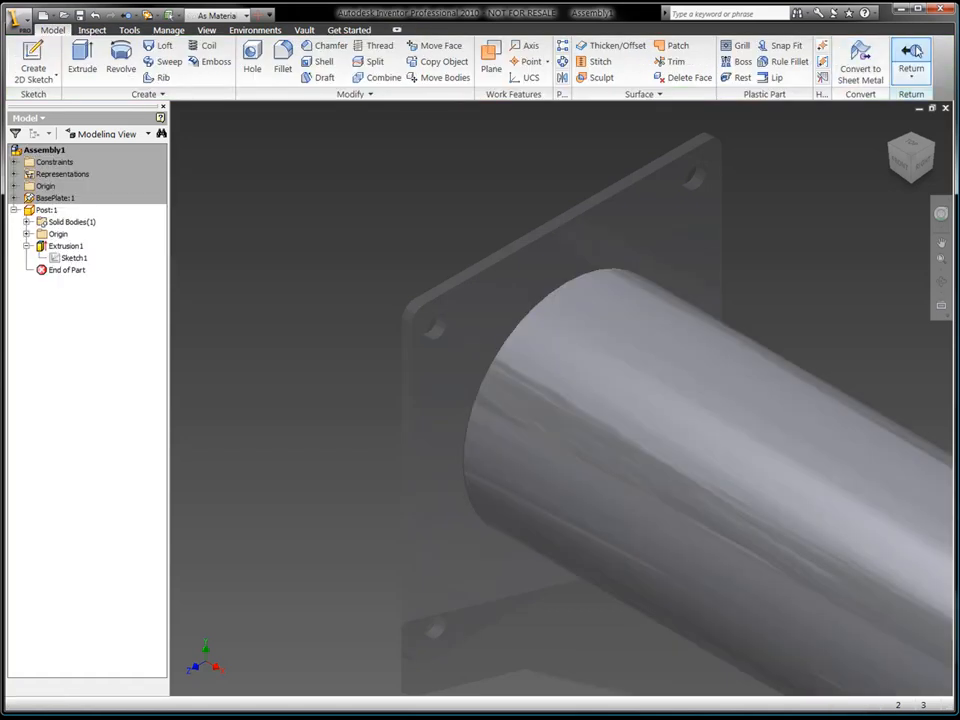
left_click(916, 52)
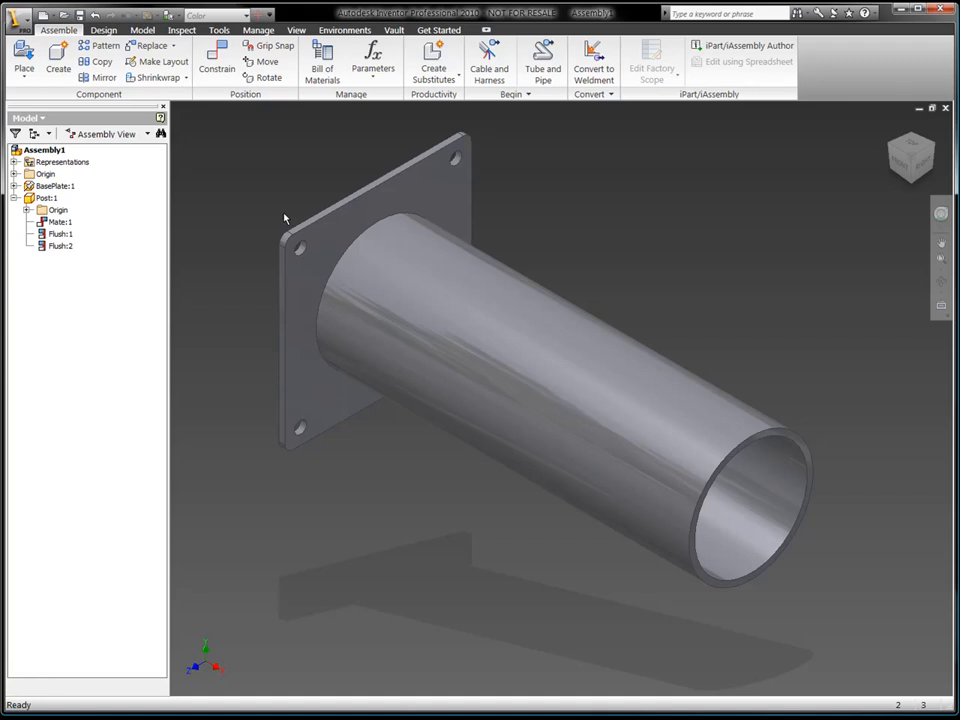
Step: Create a new in-place component named EndCap in the assembly
left_click(16, 198)
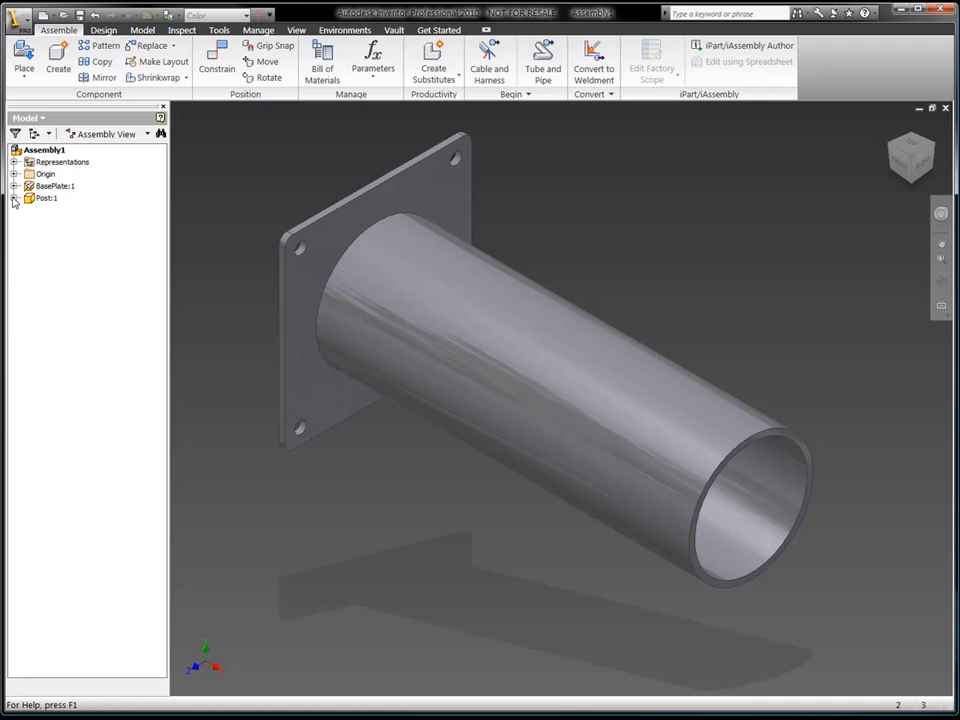
left_click(51, 60)
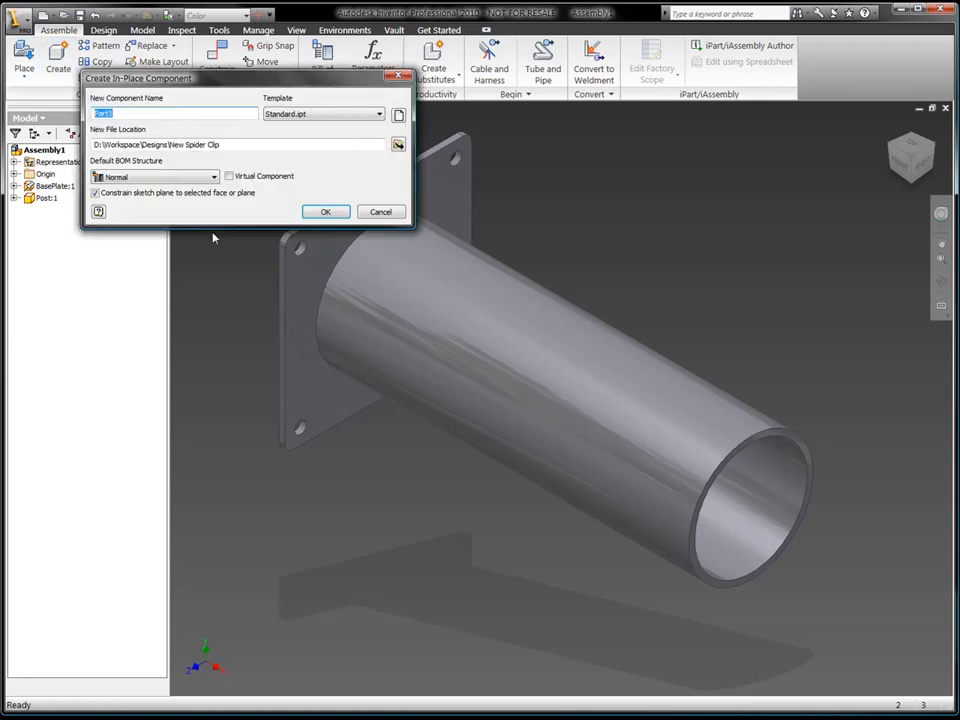
type("EndCap")
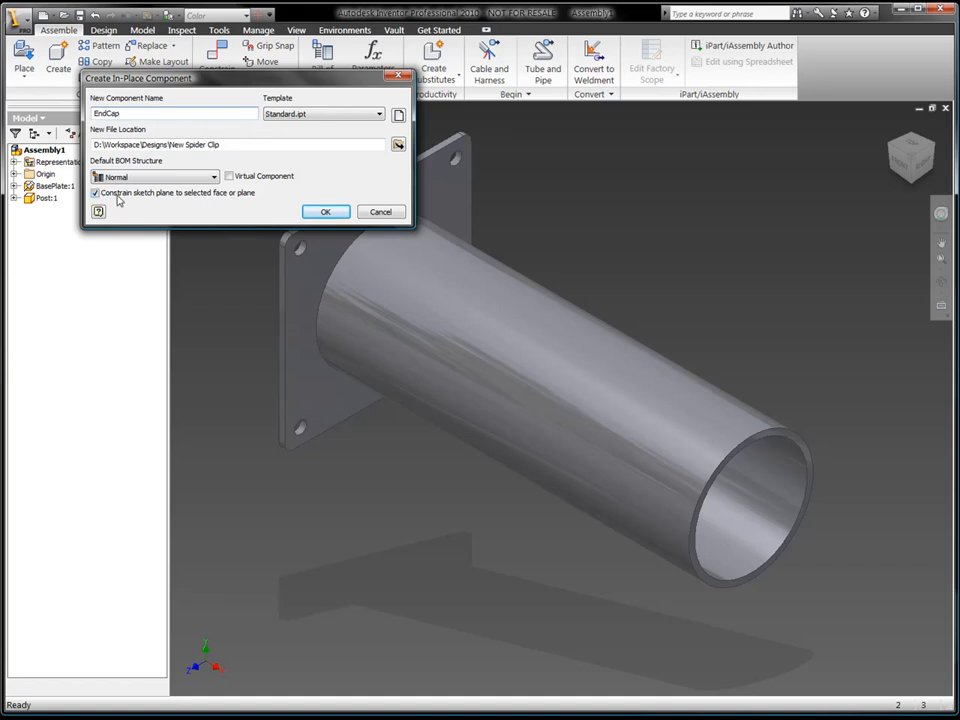
left_click(325, 211)
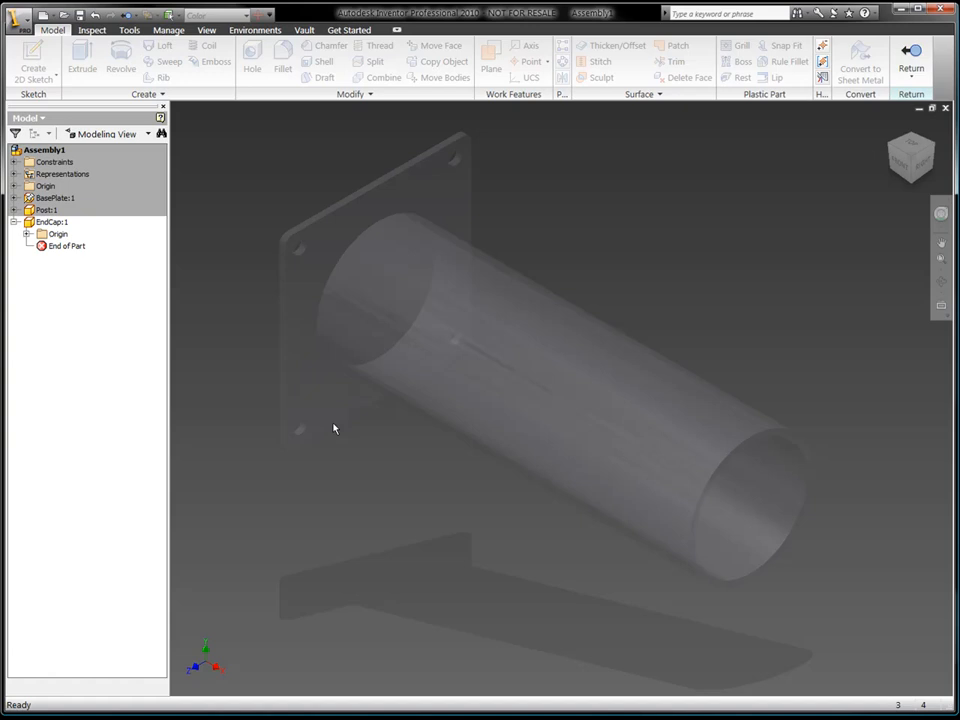
Step: Start a new sketch on the EndCap part's XY plane
left_click(26, 234)
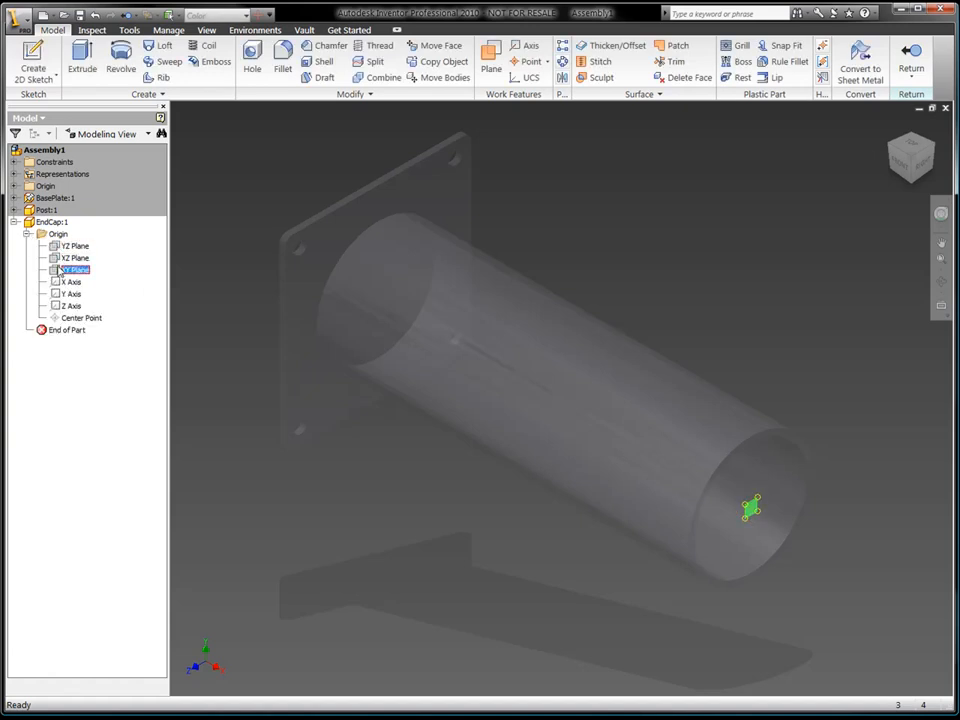
right_click(75, 269)
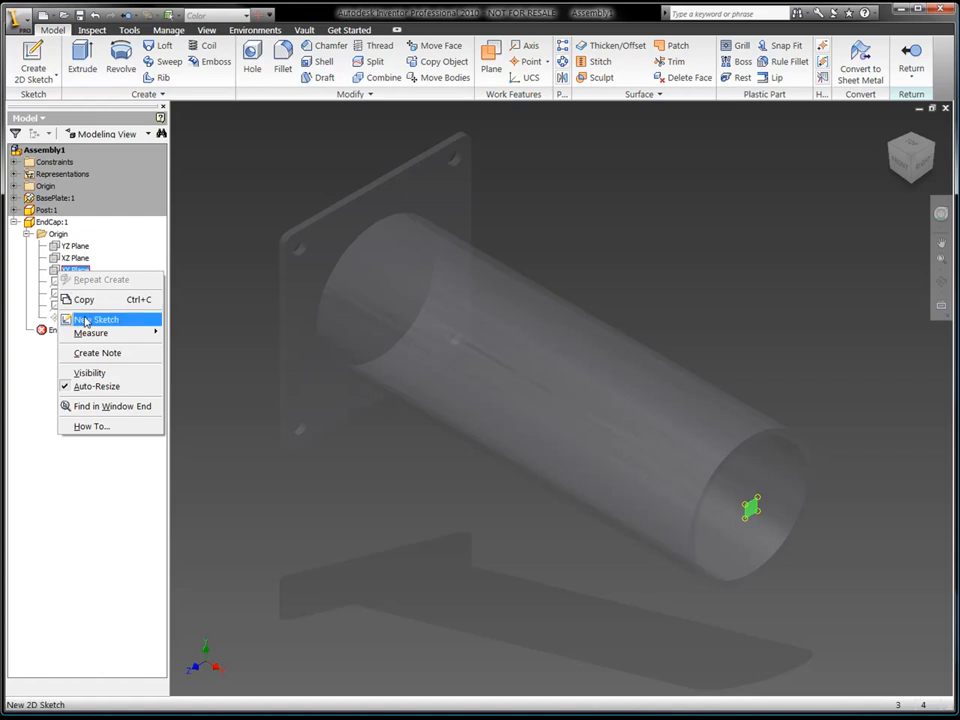
left_click(103, 318)
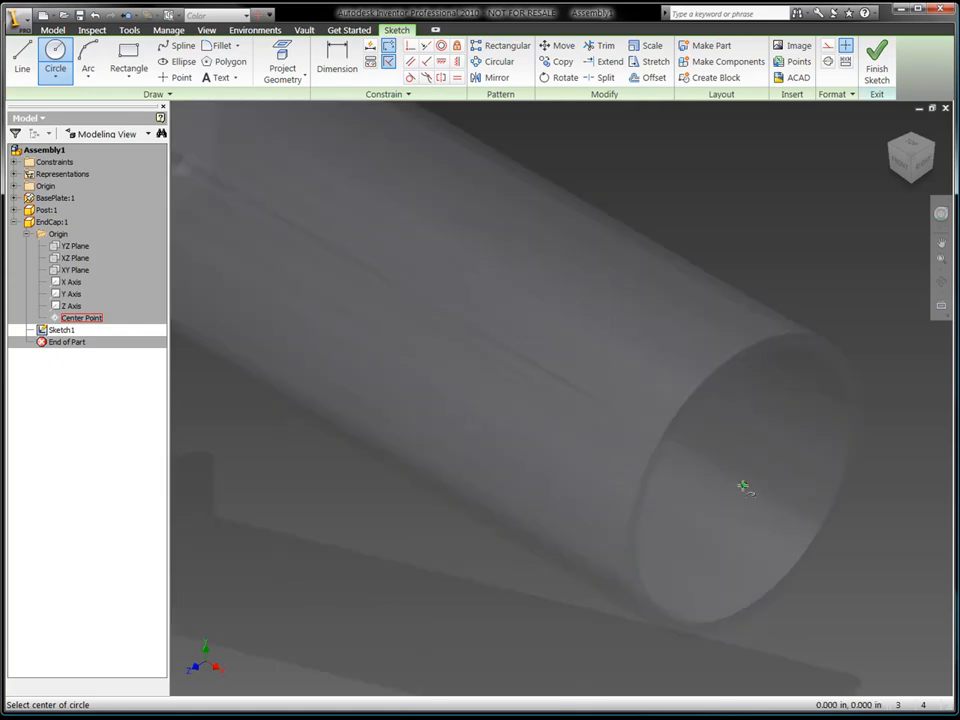
Step: Sketch a circle at the tube end and link BasePlate.ipt's parameters into EndCap
left_click(668, 515)
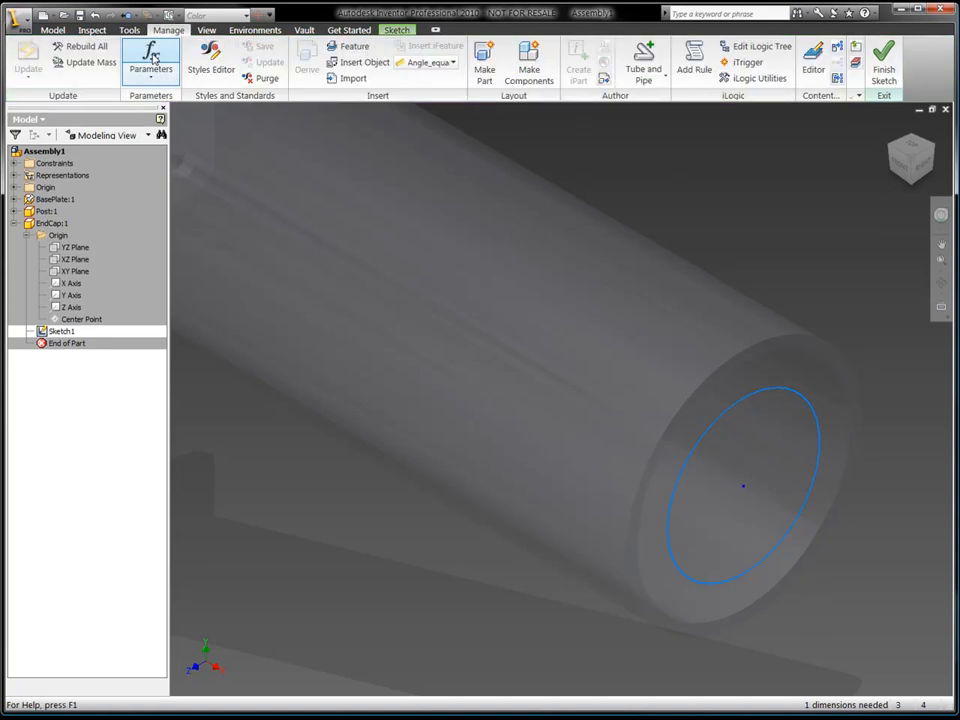
left_click(147, 63)
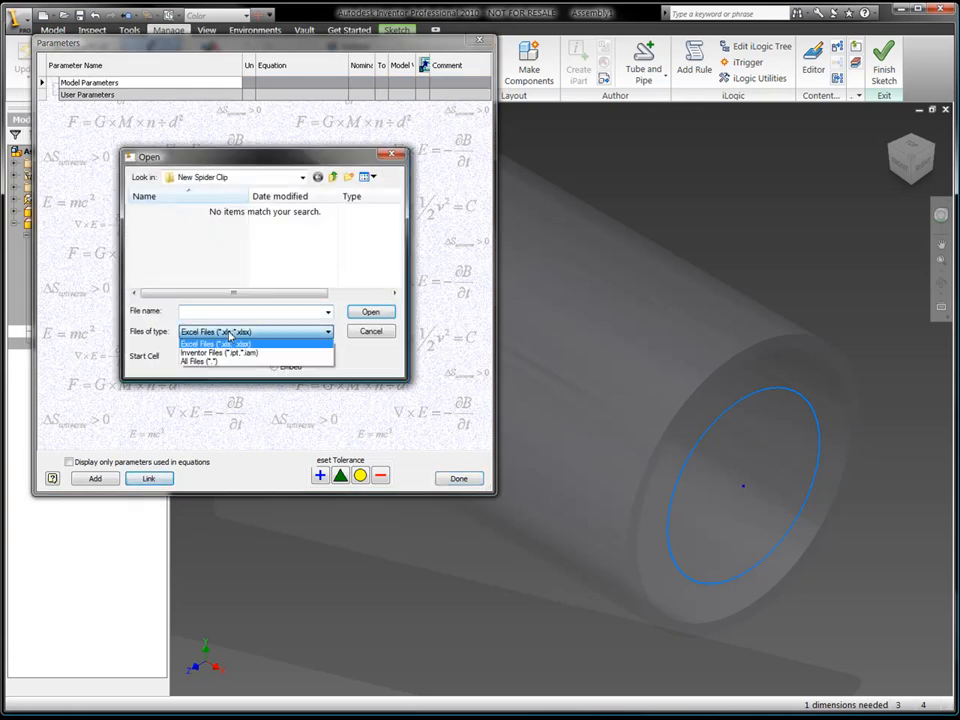
left_click(215, 353)
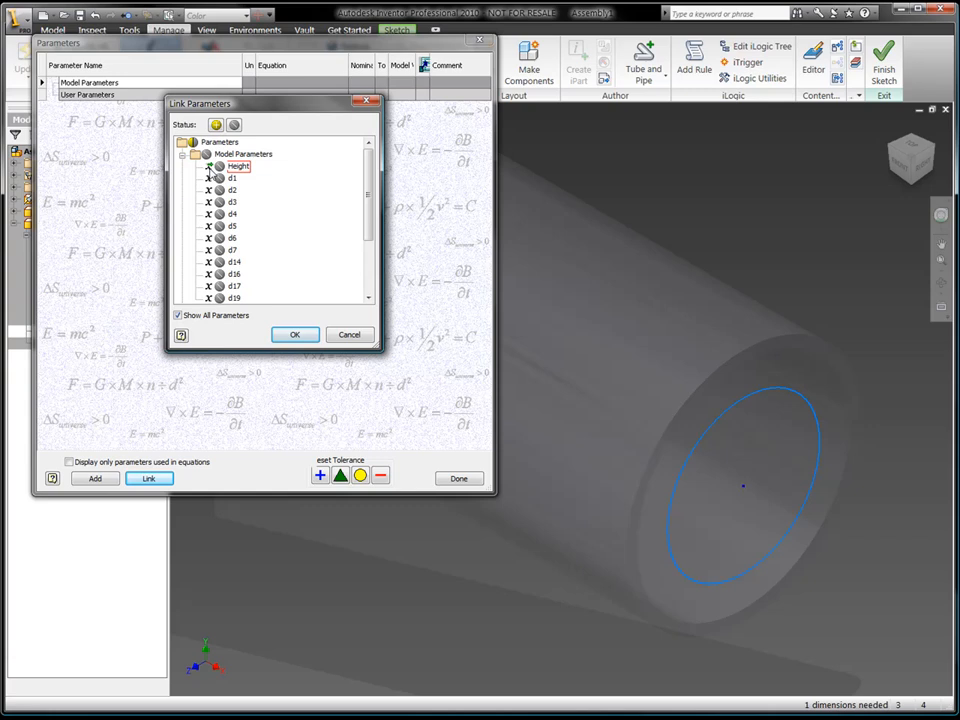
left_click(294, 334)
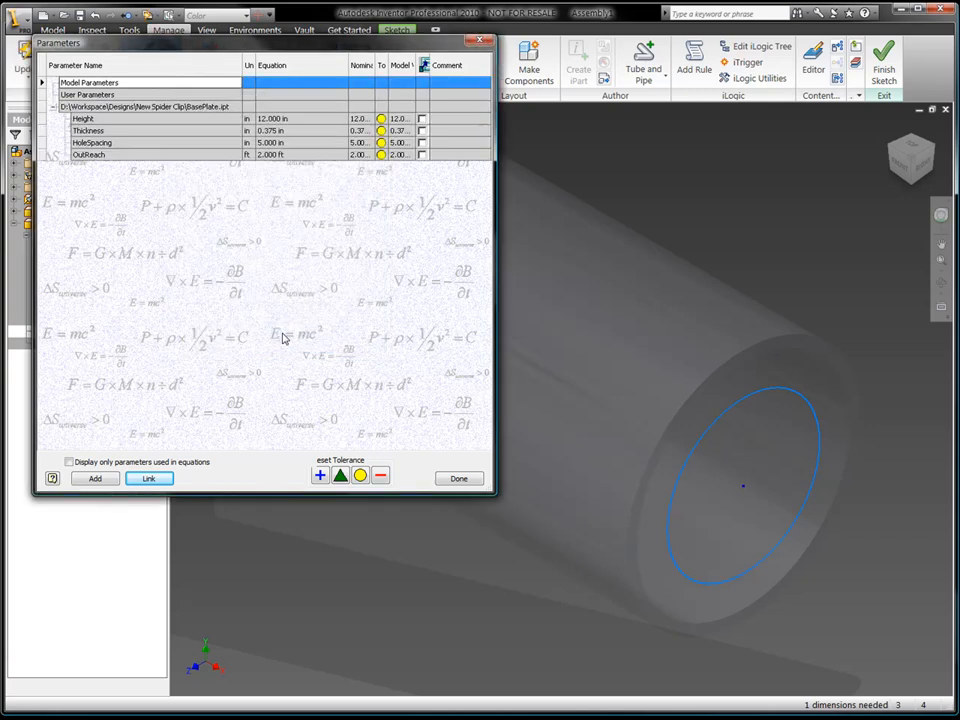
mouse_move(456, 478)
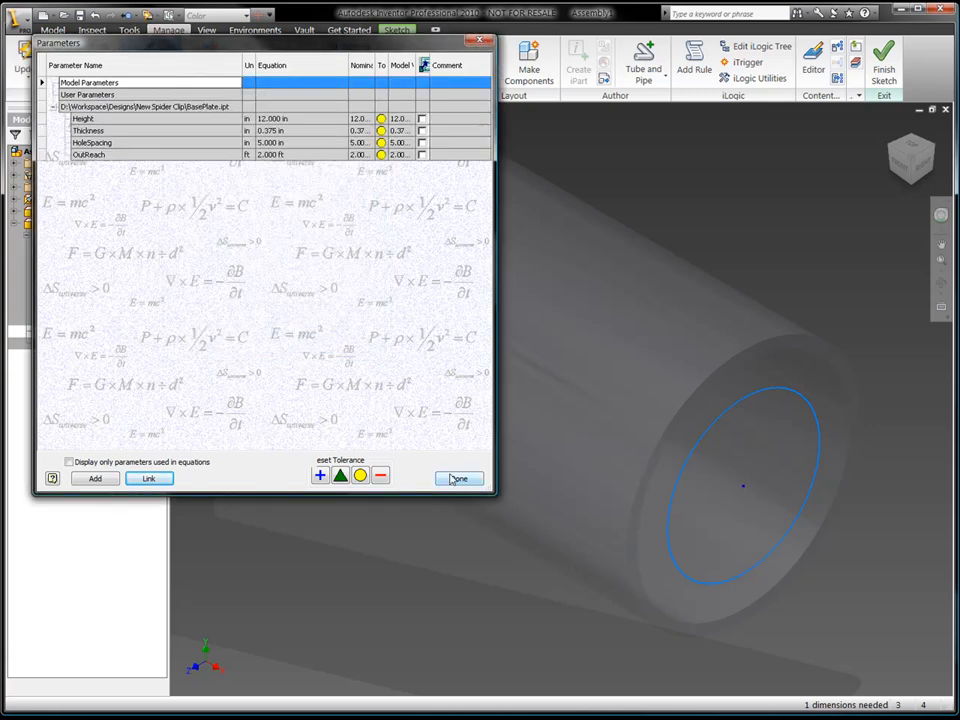
left_click(460, 478)
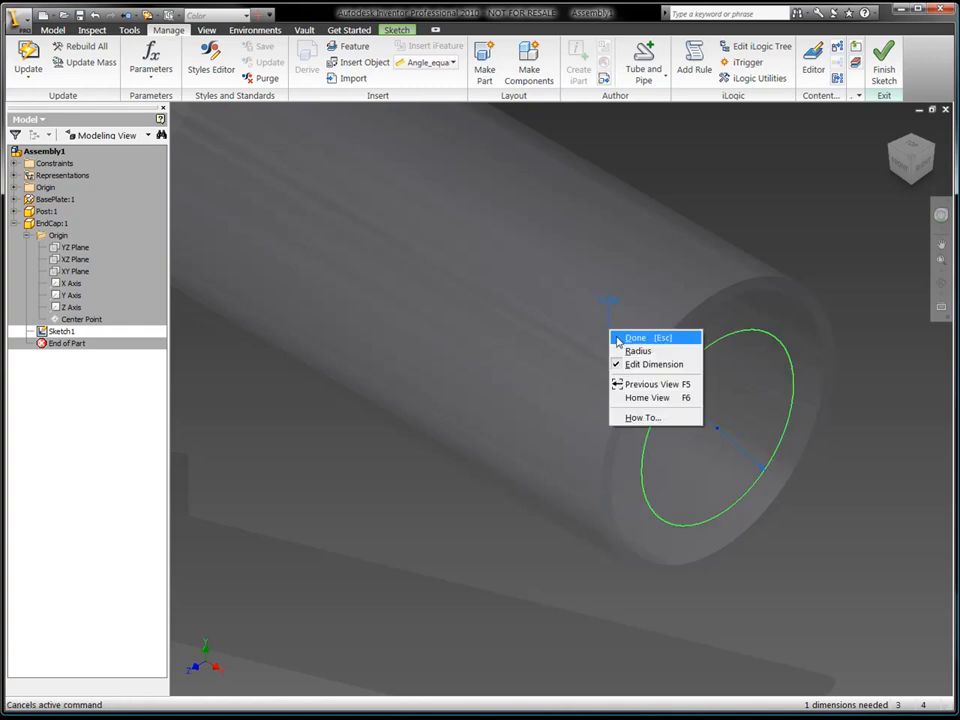
left_click(650, 363)
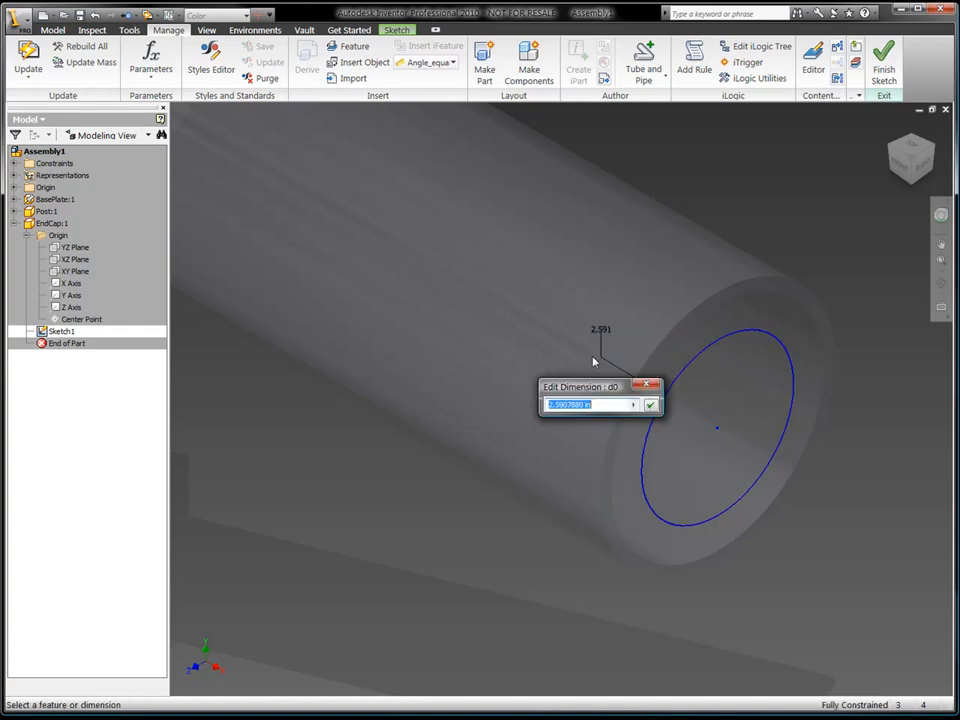
Step: Dimension the circle as (Height/2 ul)-2 in and extrude it to a linked parameter
type("((Height/2 ul)-2 in)")
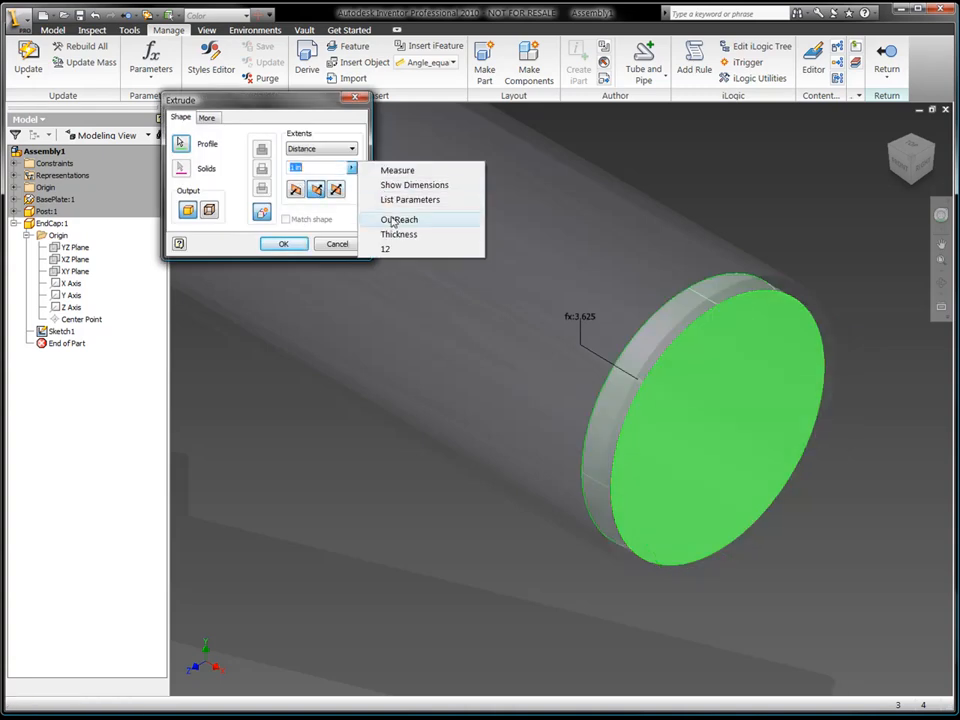
left_click(283, 243)
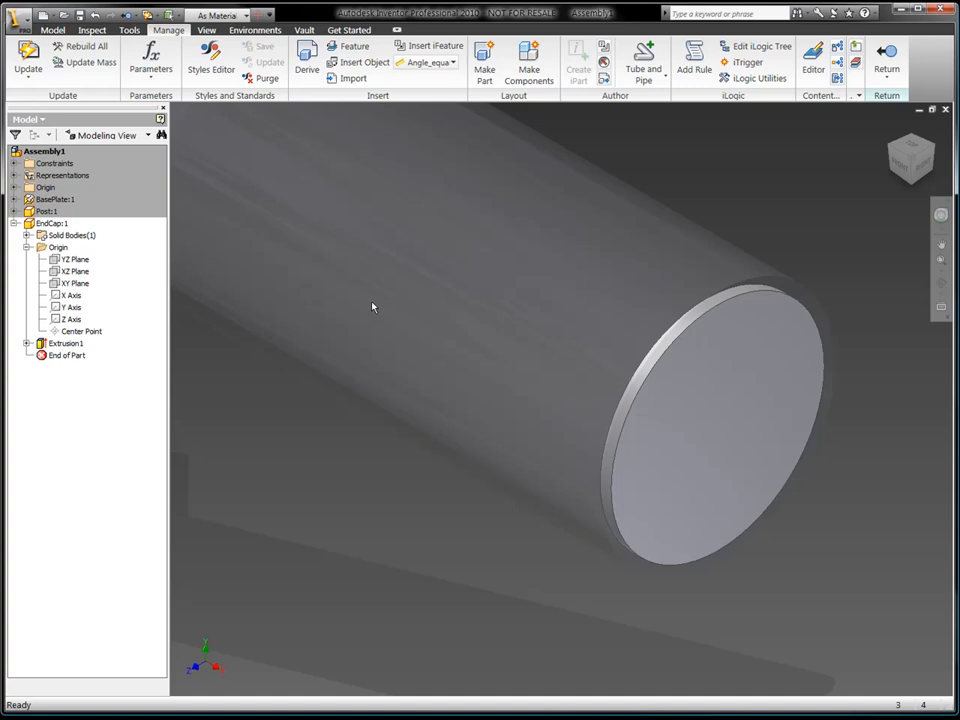
Step: Set EndCap's material to Steel, High Strength Low Alloy in iProperties
left_click(52, 223)
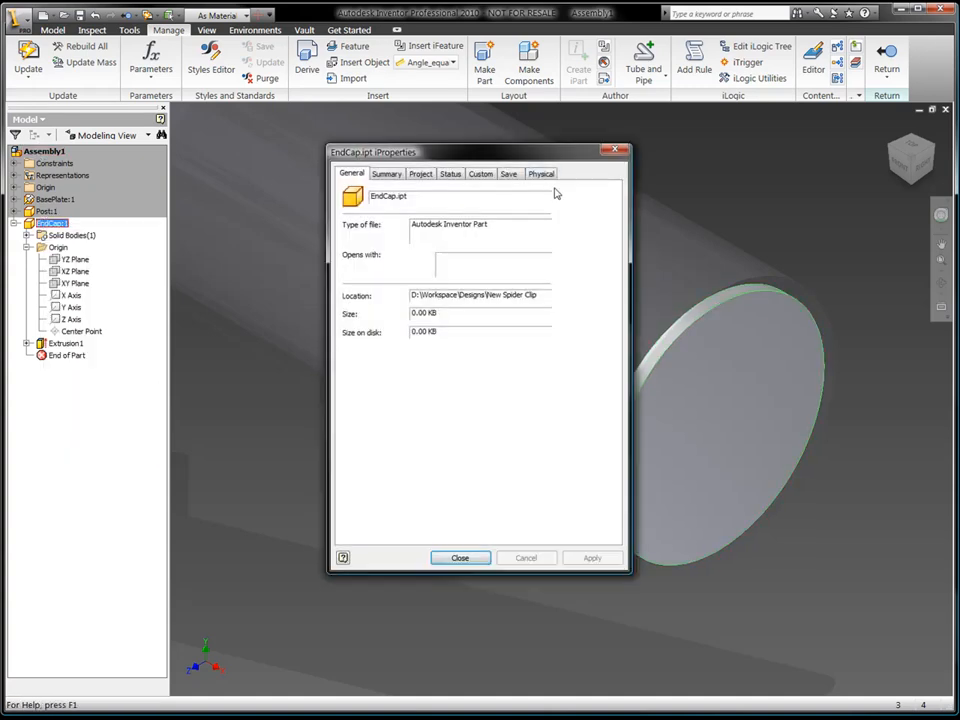
left_click(541, 173)
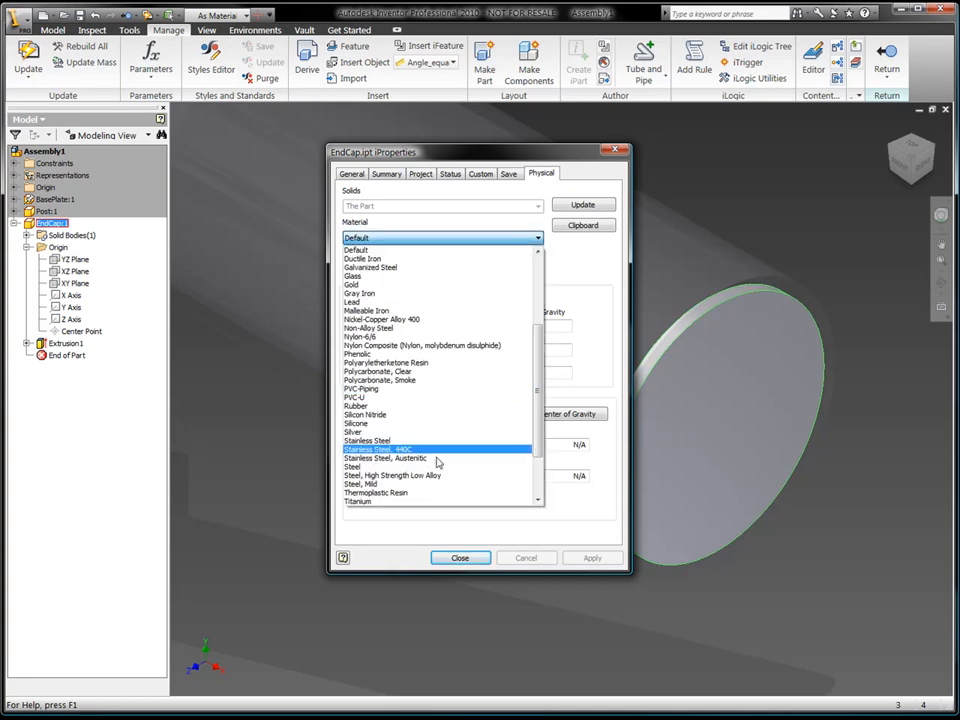
left_click(392, 475)
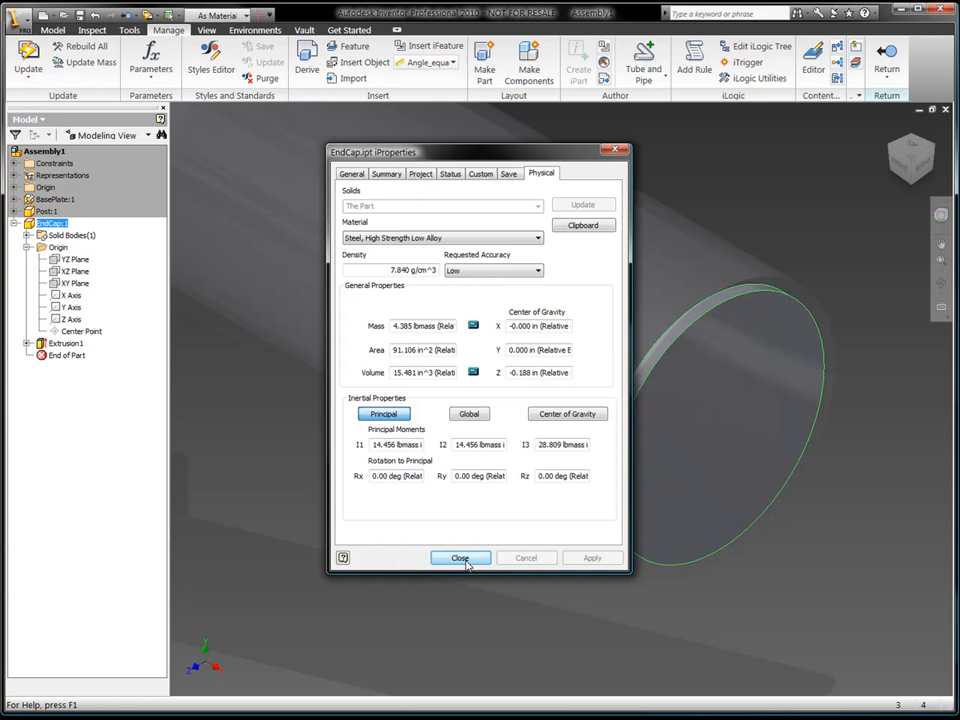
left_click(459, 557)
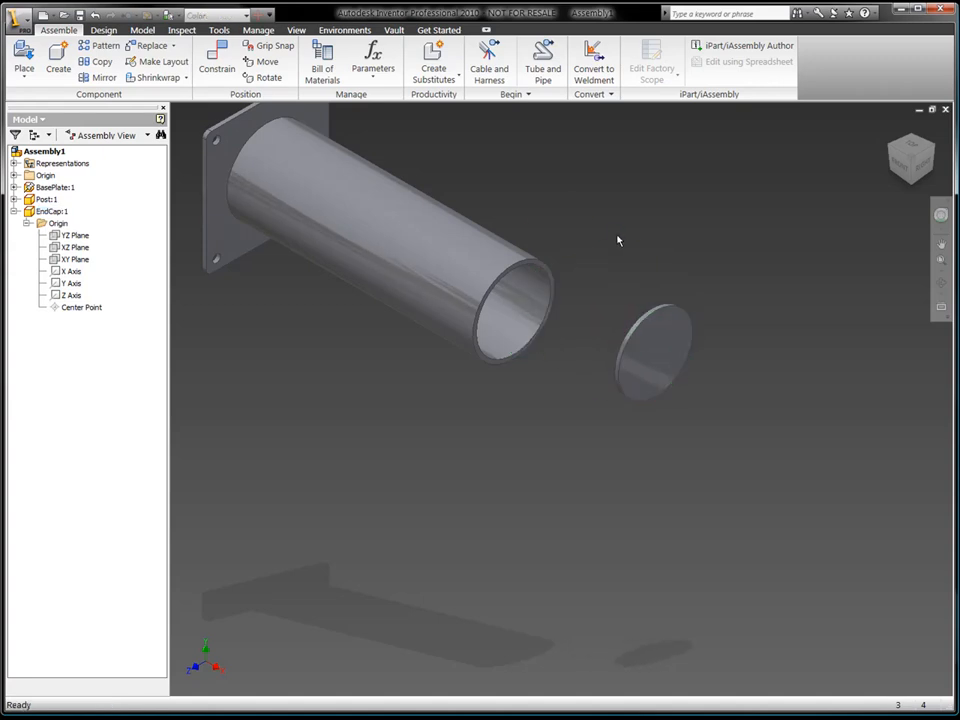
Step: Insert-constrain the end cap into the tube's open end with a .55 offset
left_click(213, 50)
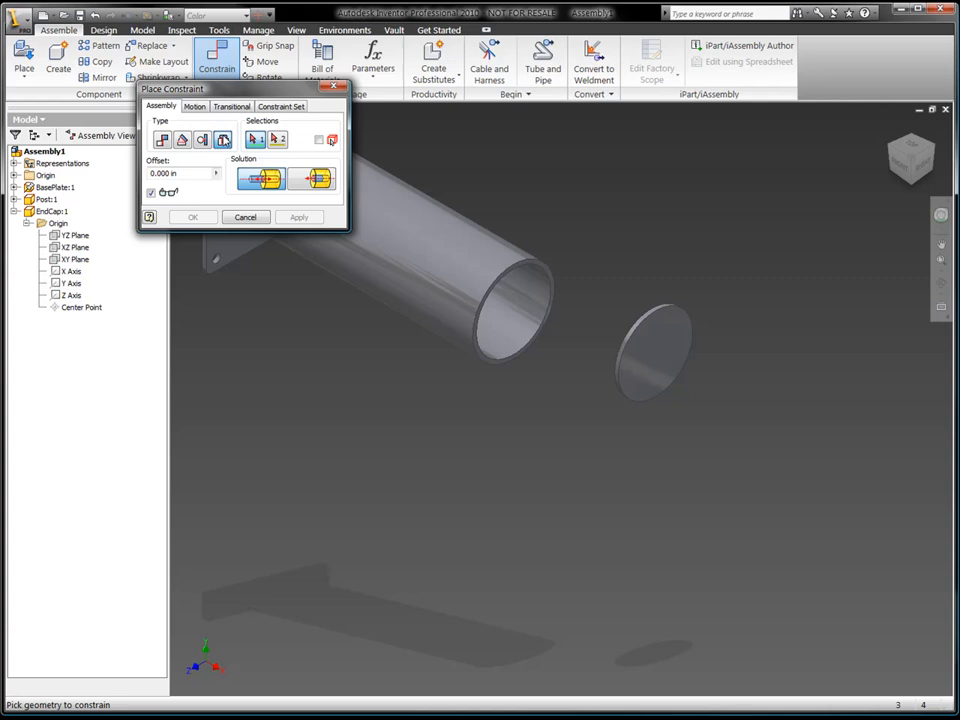
left_click(663, 355)
type(".55")
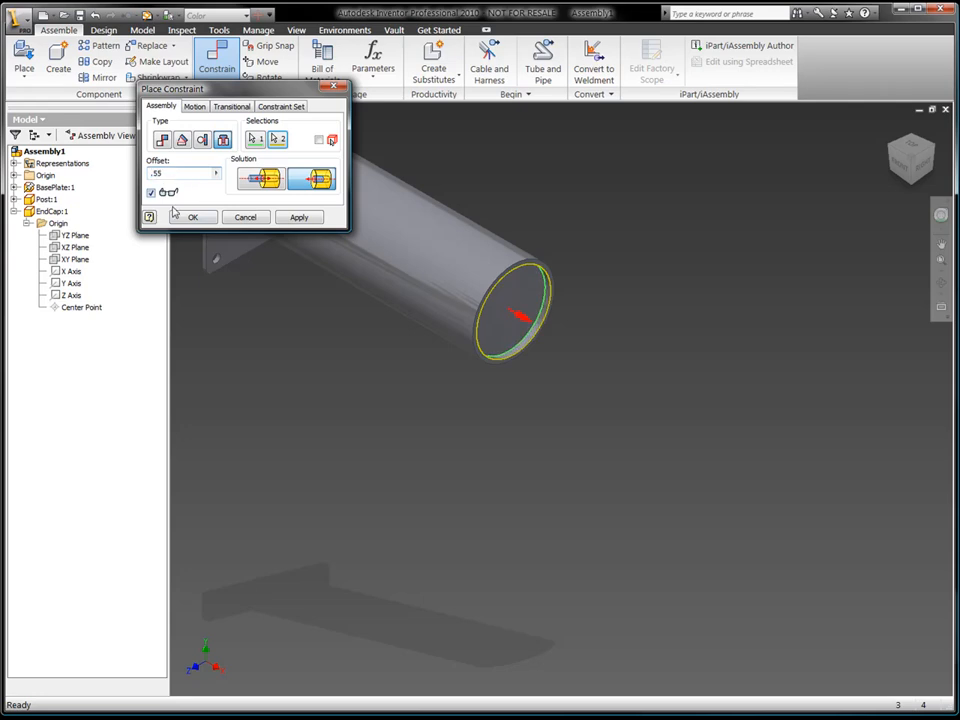
left_click(192, 217)
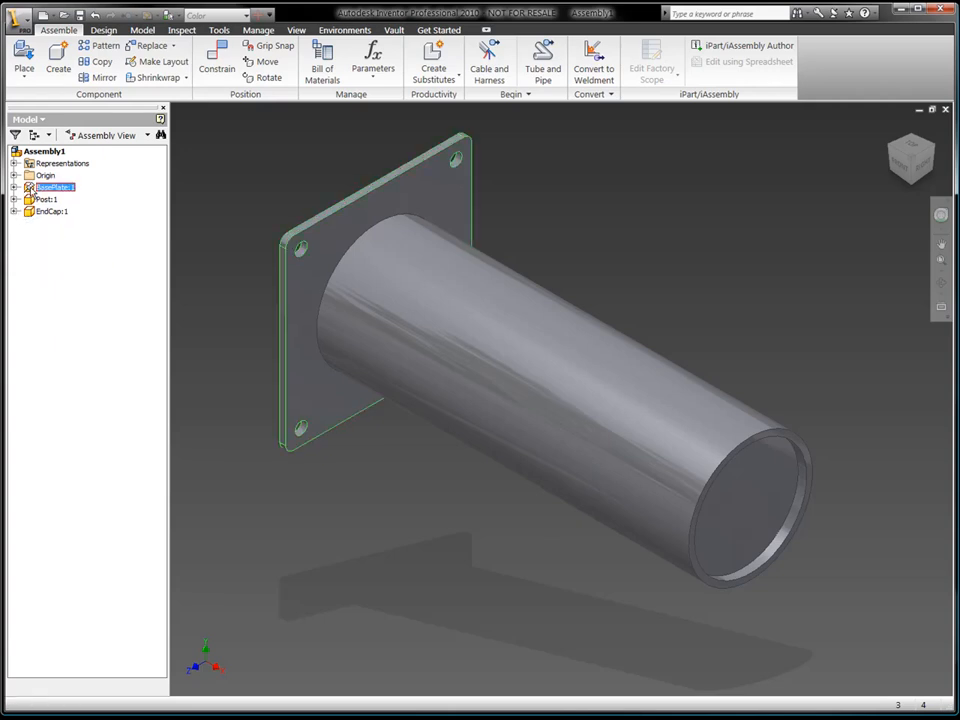
Step: Set BasePlate Height 10 in, Thickness 0.5 in, OutReach 1.5 ft, then return to assembly
double_click(54, 187)
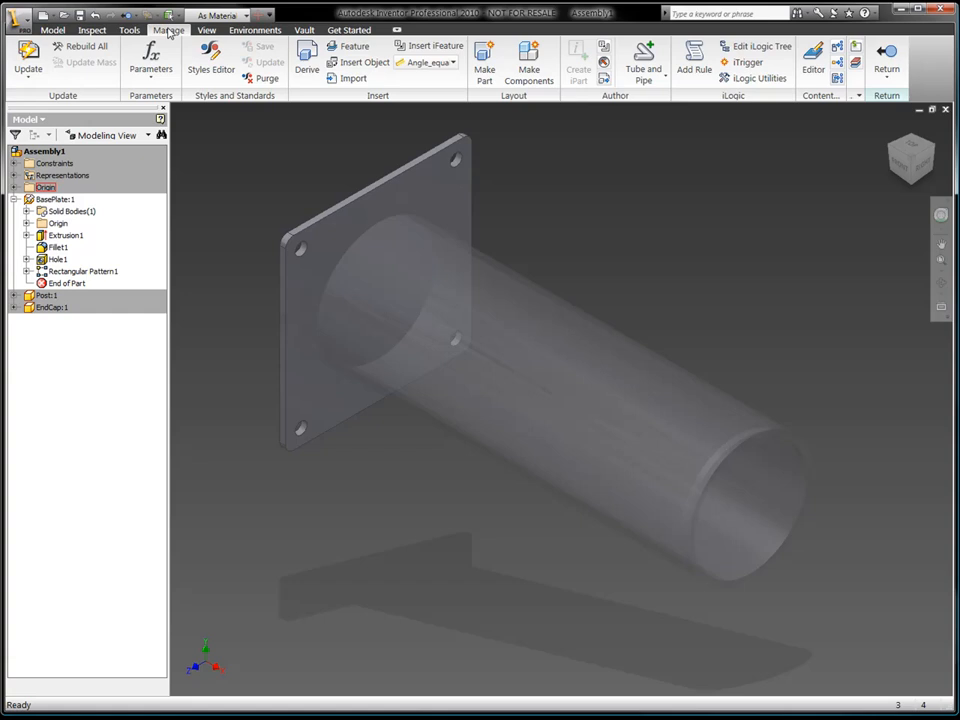
left_click(138, 62)
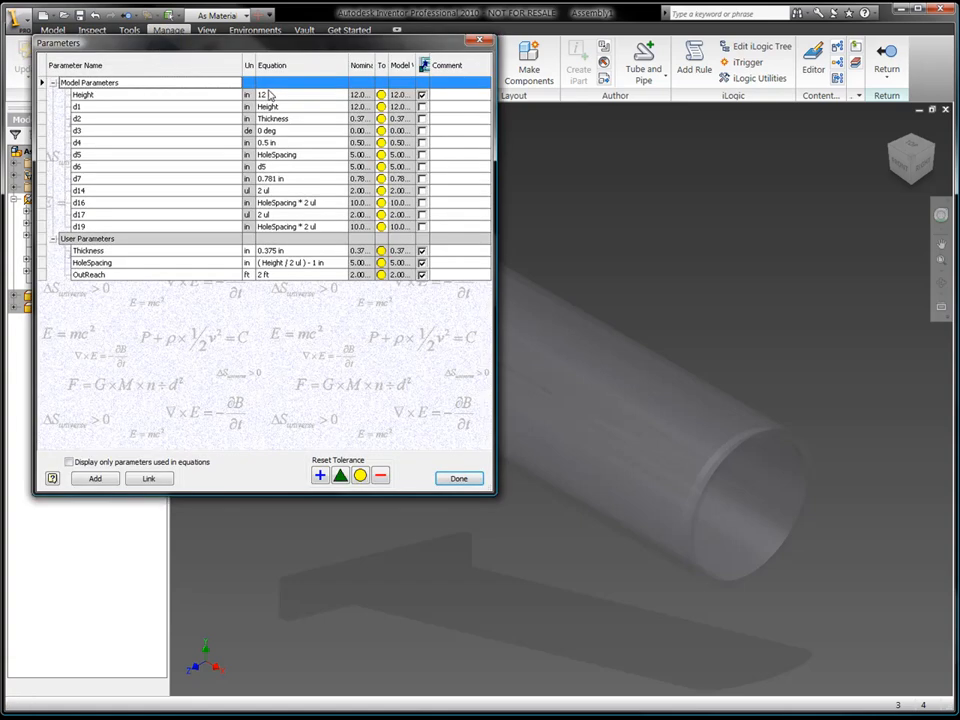
left_click(285, 93)
type("10")
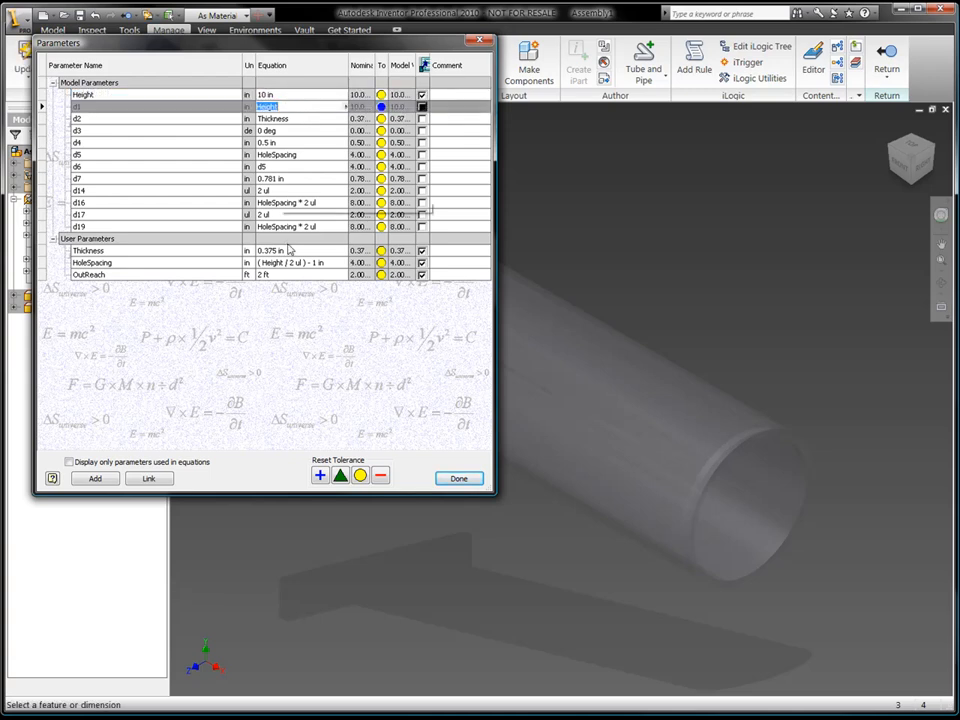
left_click(270, 250)
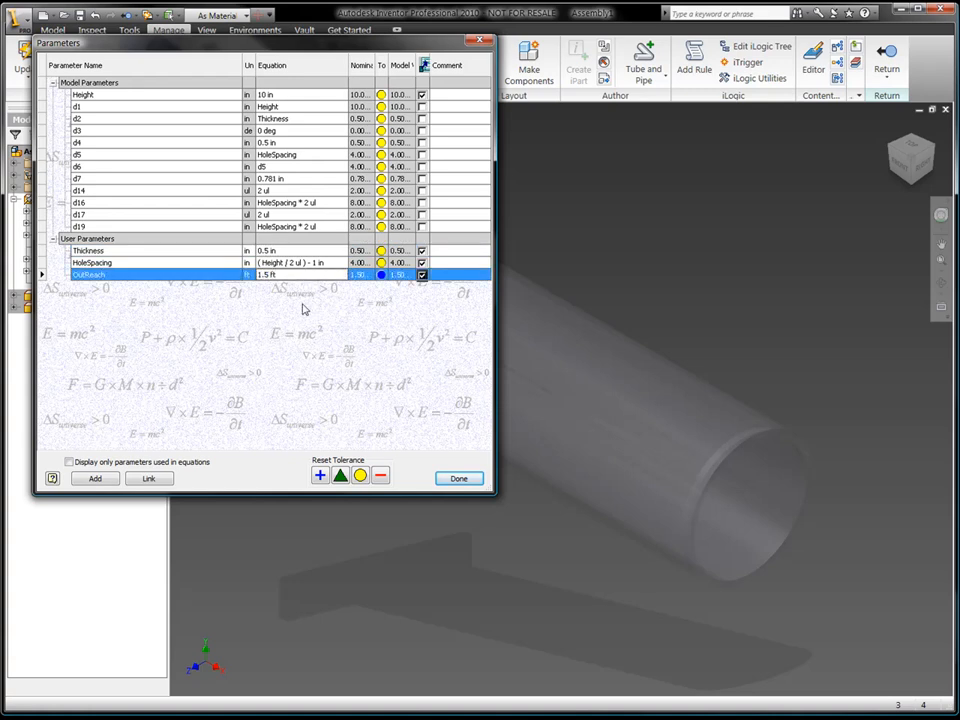
left_click(458, 477)
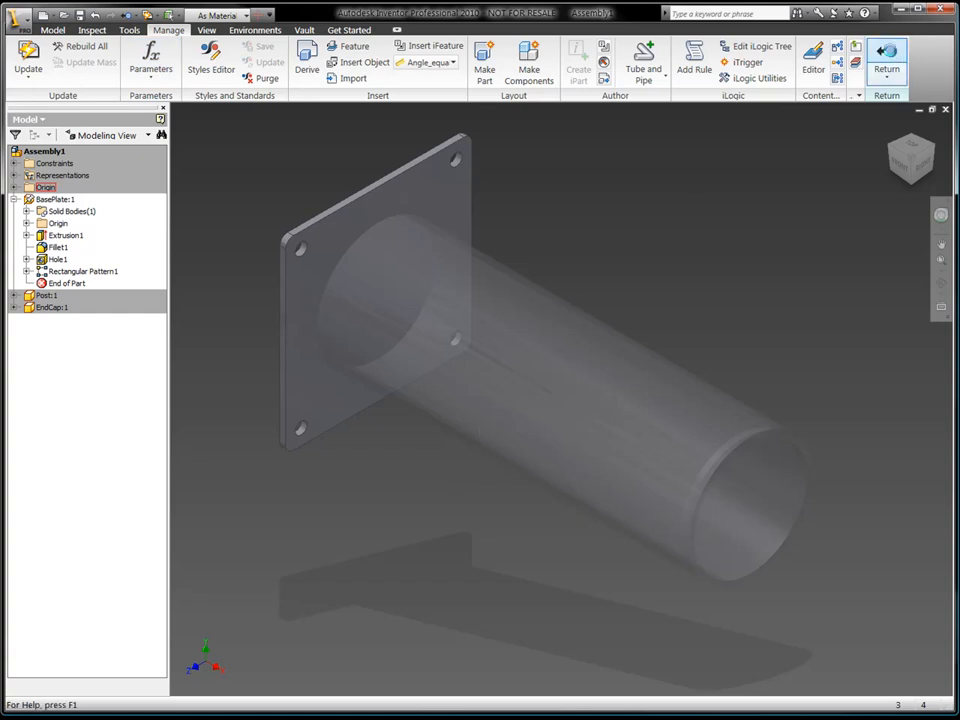
left_click(887, 52)
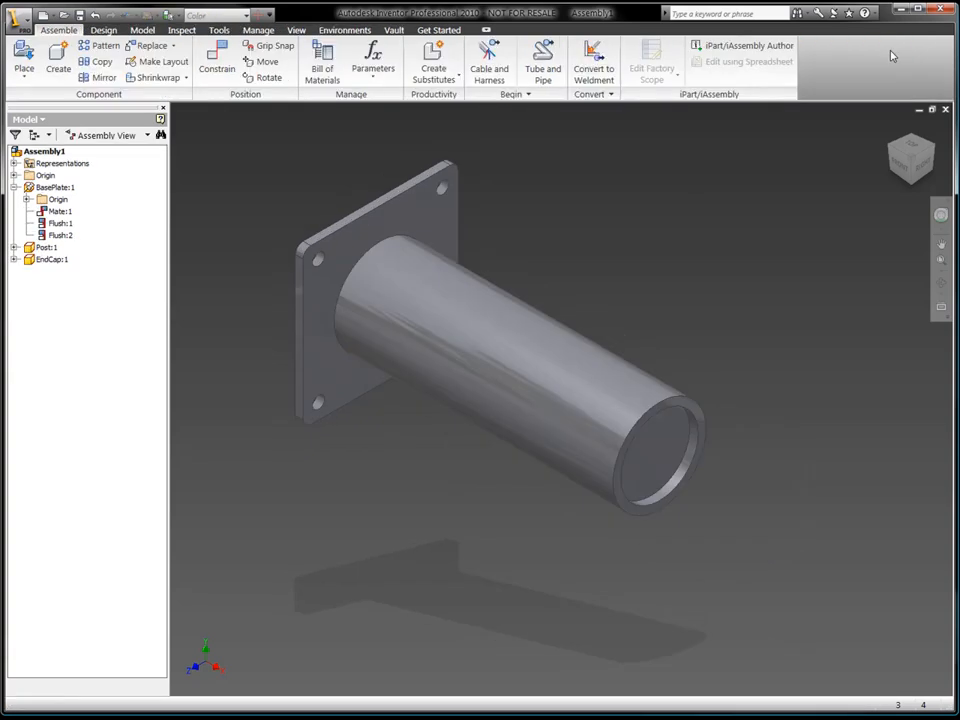